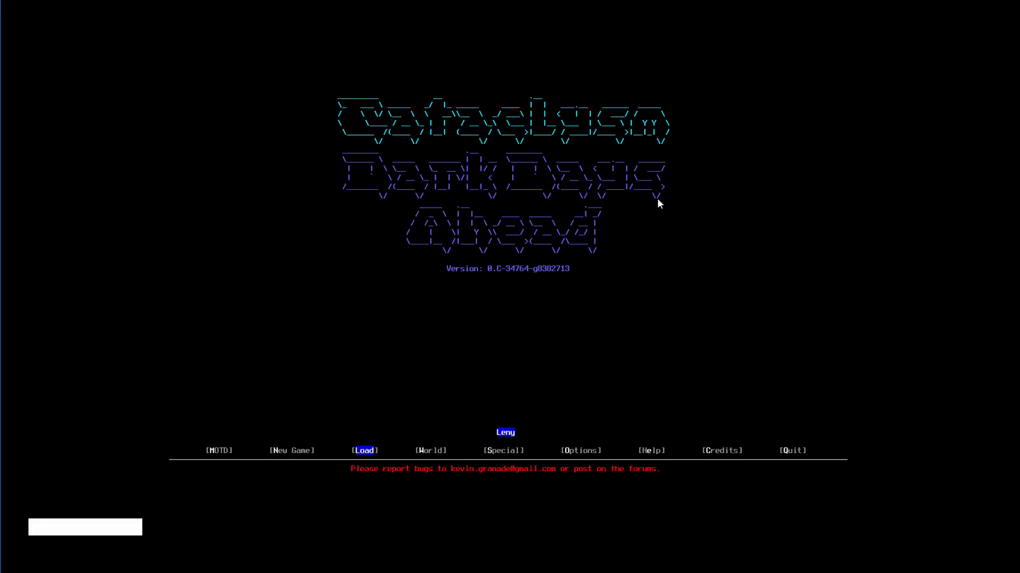
# Load the saved character, starting inside the dark house on spring day 3
pyautogui.click(364, 449)
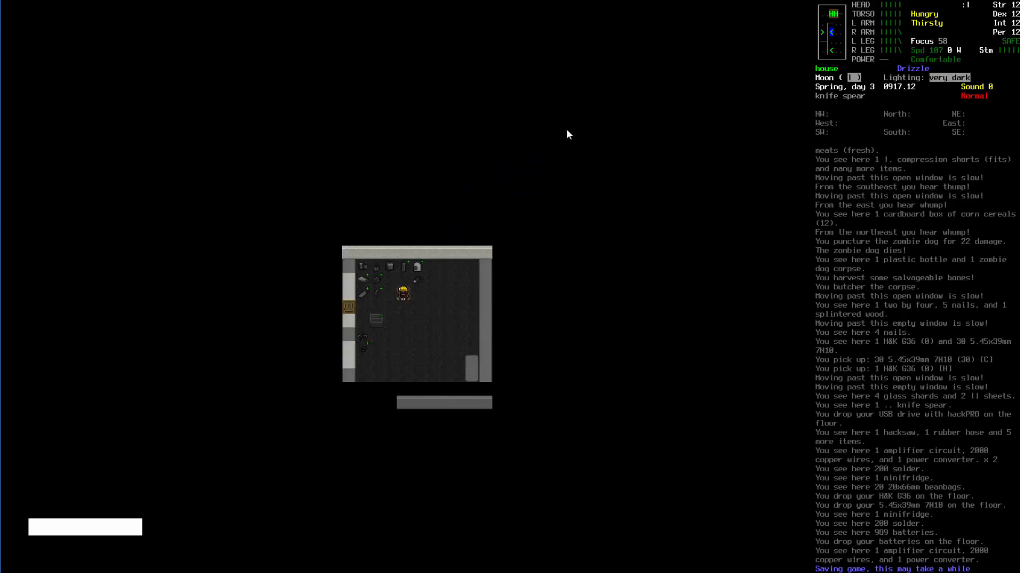
pyautogui.moveTo(694, 257)
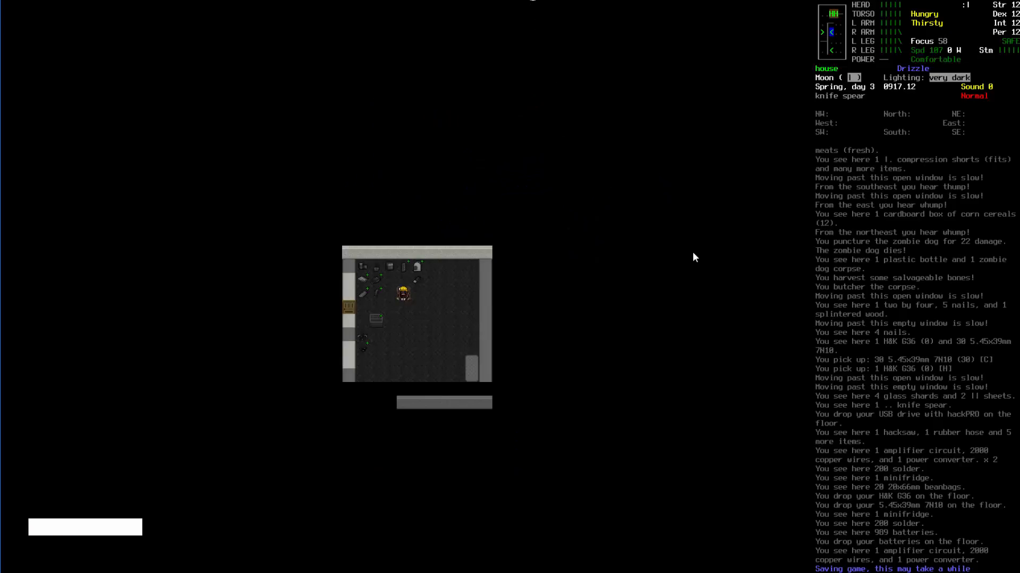
# Walk northwest to the vehicle and take its loot, including the makeshift knife and lighter
pyautogui.press('Numpad2')
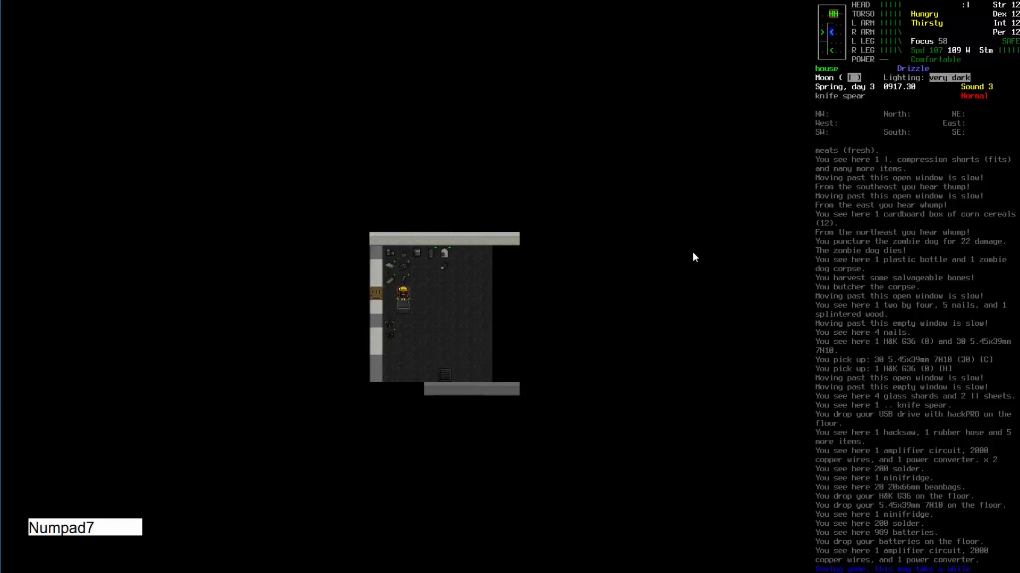
pyautogui.press('Numpad4')
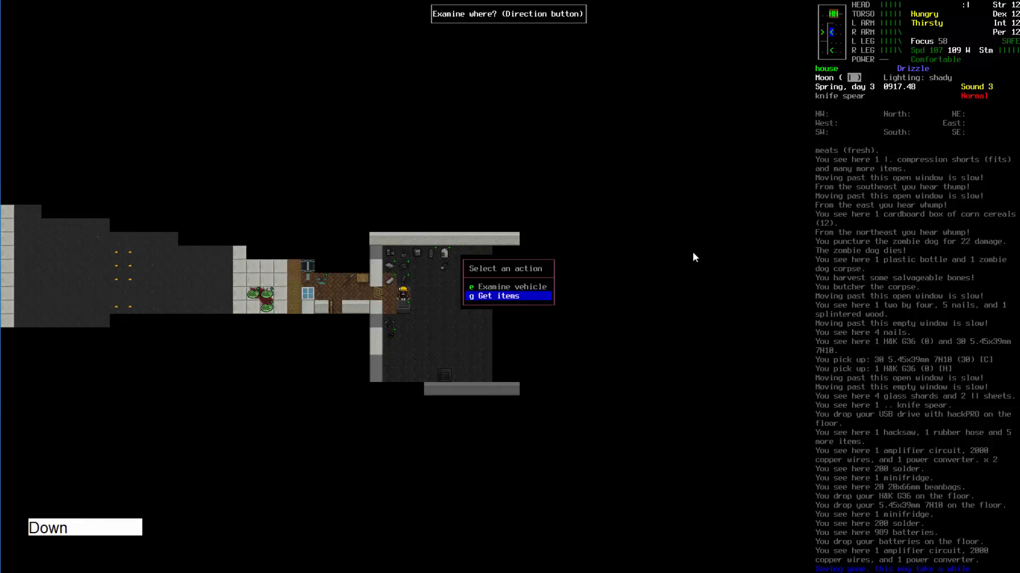
pyautogui.click(499, 296)
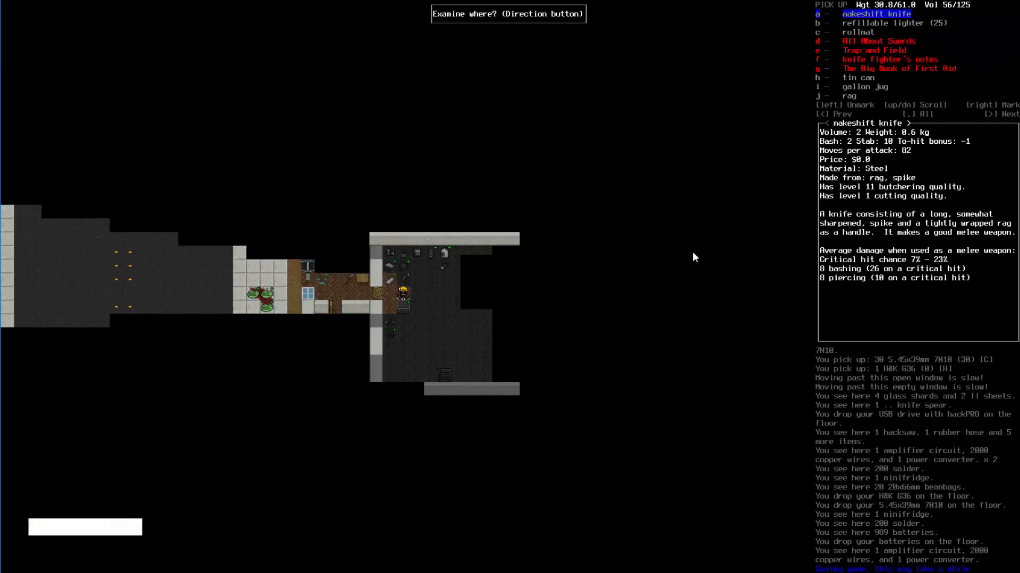
pyautogui.press('down')
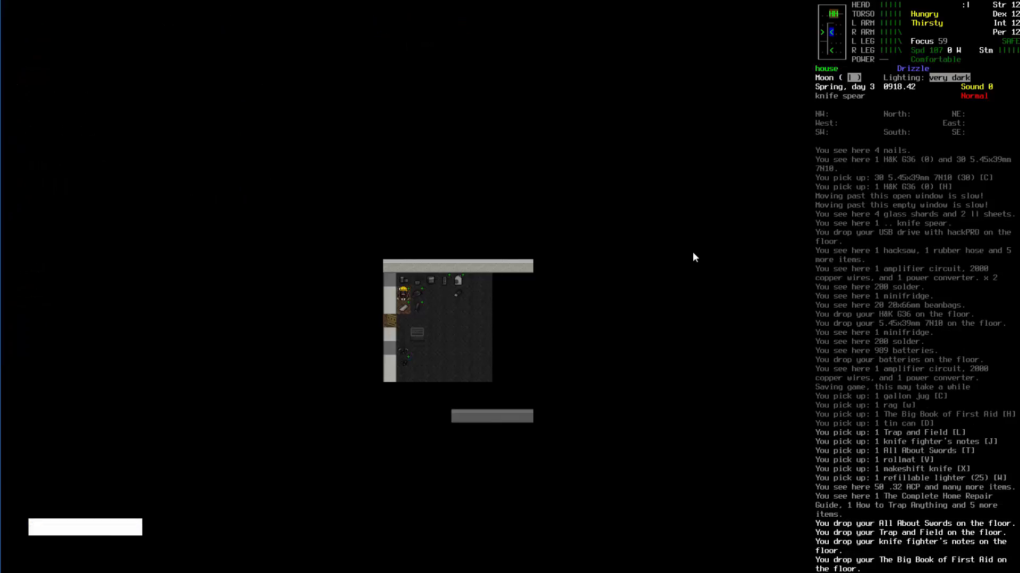
# Drop the empty aluminum can, then browse the carried food items in the inventory
pyautogui.press('i')
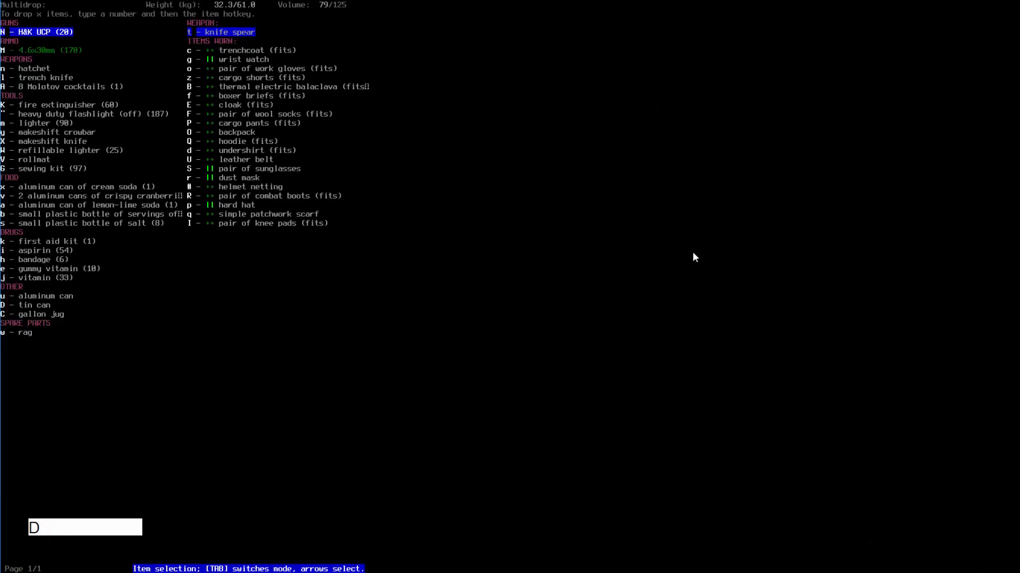
pyautogui.press('Return')
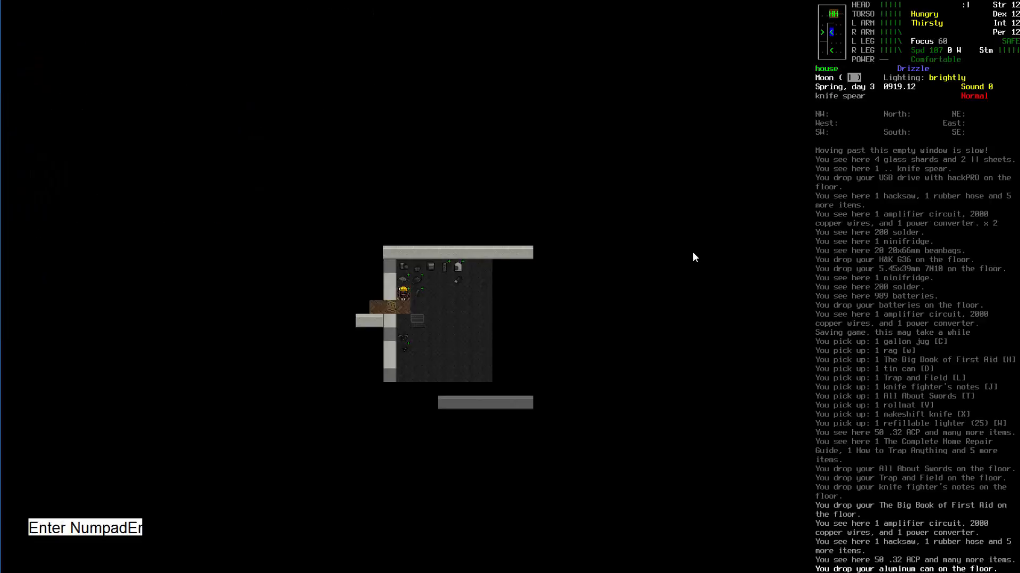
pyautogui.press('i')
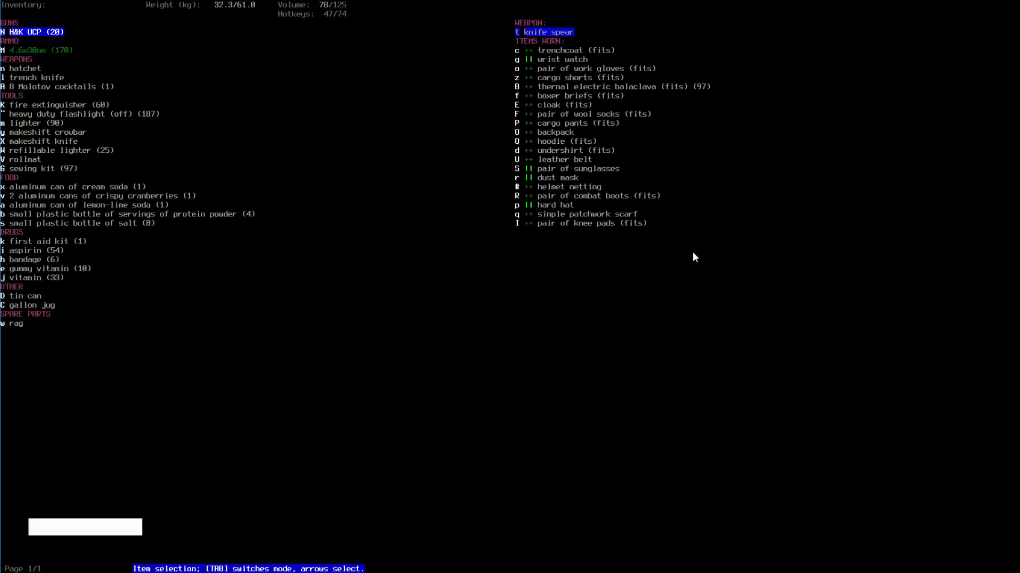
pyautogui.press('Down')
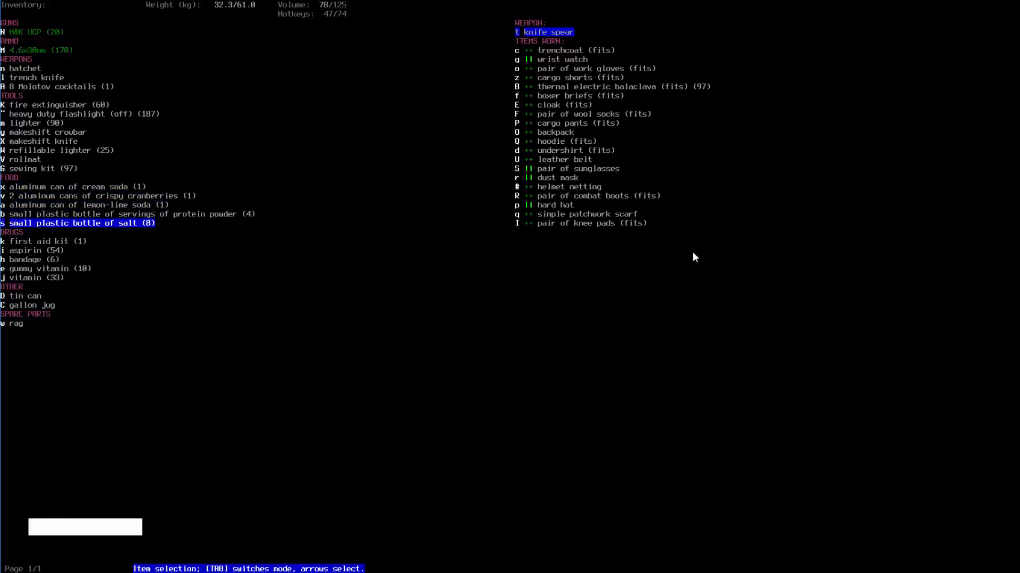
pyautogui.press('up')
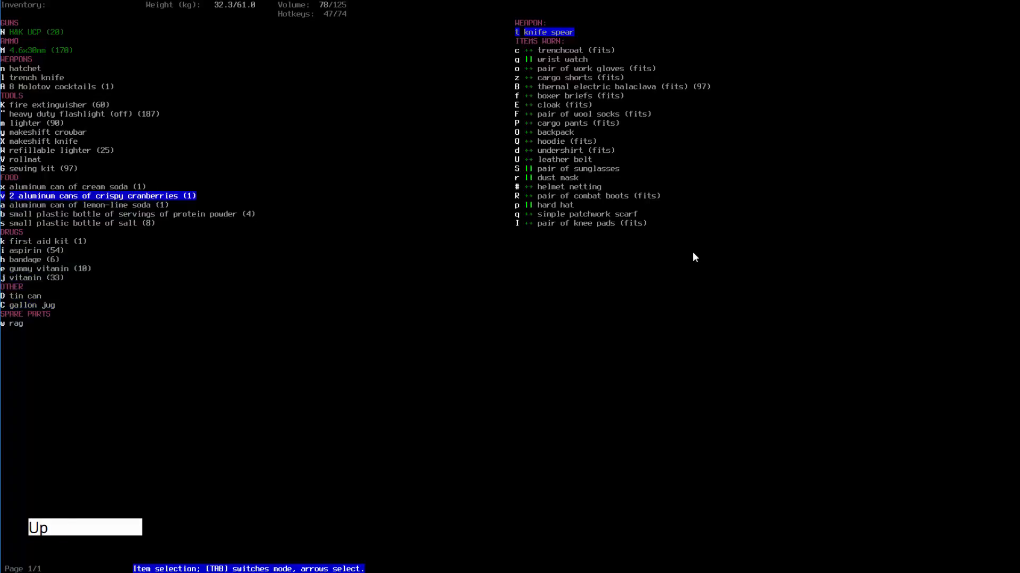
pyautogui.press('up')
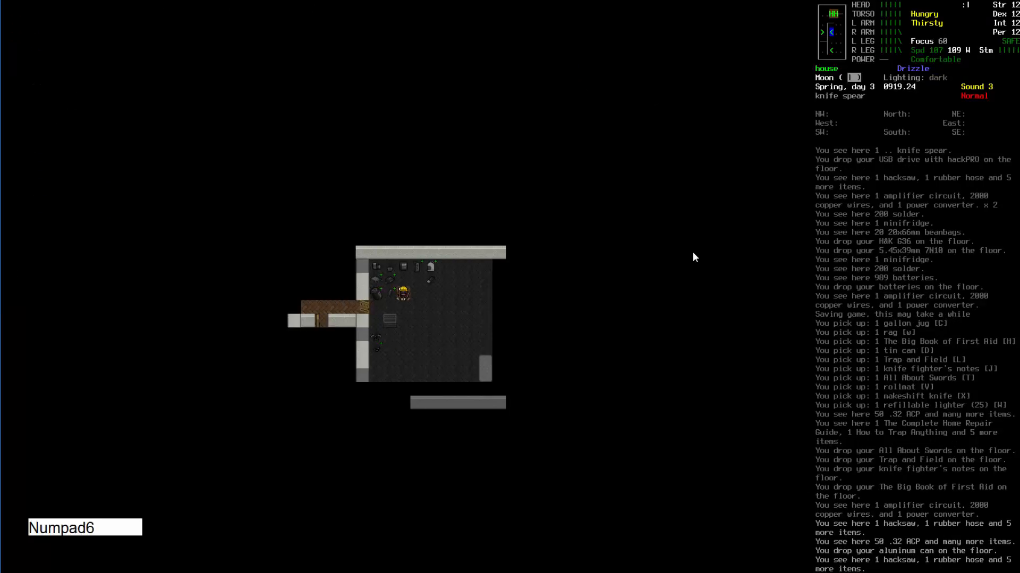
# Multidrop the rollmat and fire extinguisher, then scroll up to the trench knife
pyautogui.press('Numpad1')
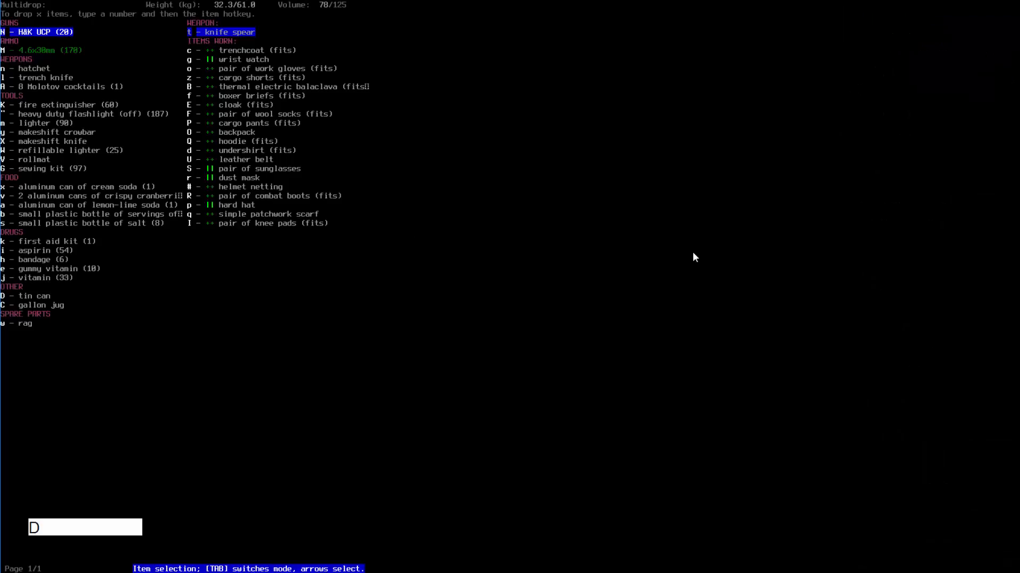
pyautogui.press('Right')
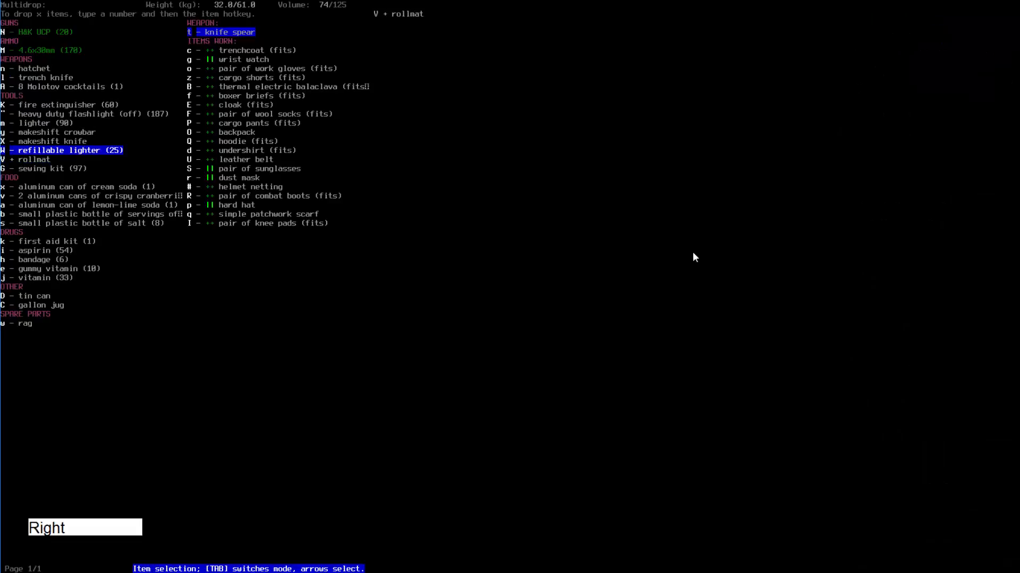
pyautogui.press('Up')
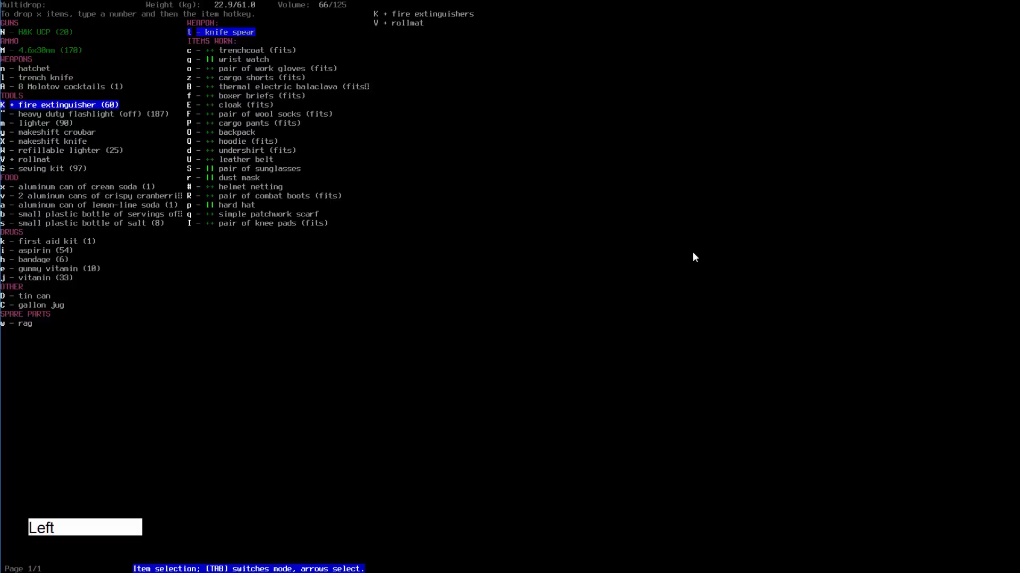
pyautogui.press('up')
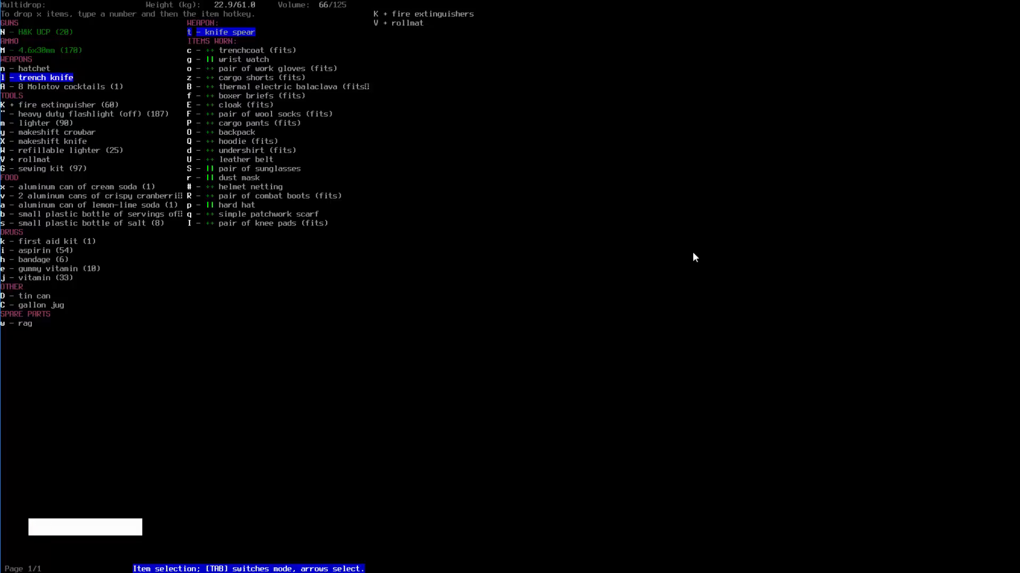
pyautogui.write('Up')
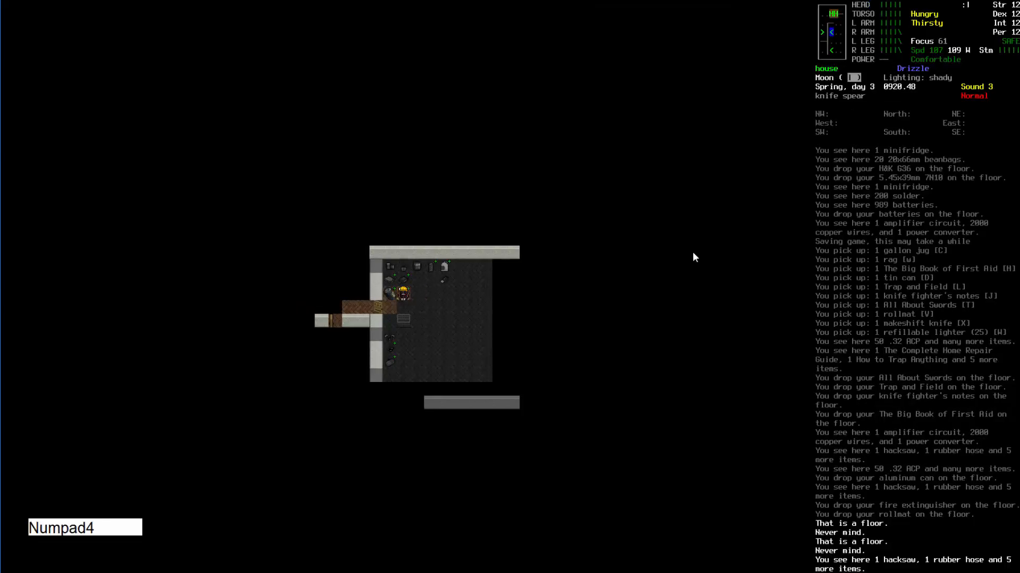
# View the trench knife's details and scroll through its stats
pyautogui.press('i')
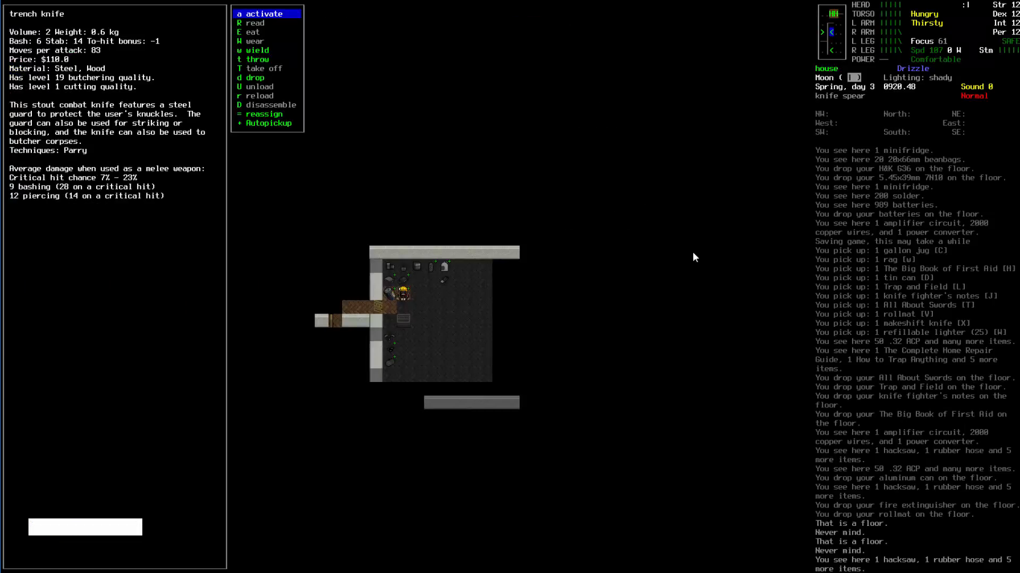
pyautogui.scroll(-3)
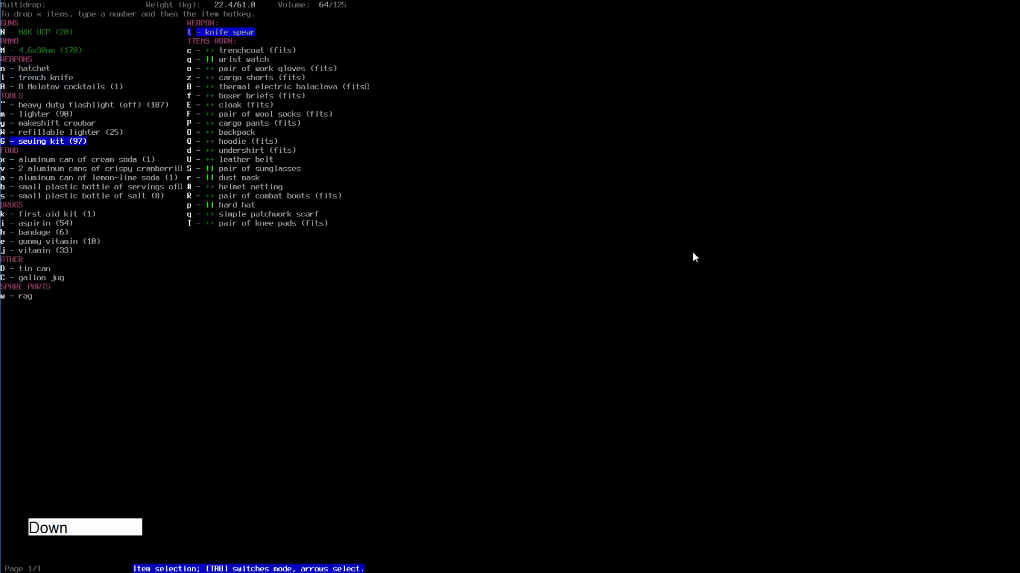
# Close the drop list and browse the food and drinks lying on the ground
pyautogui.press('Right')
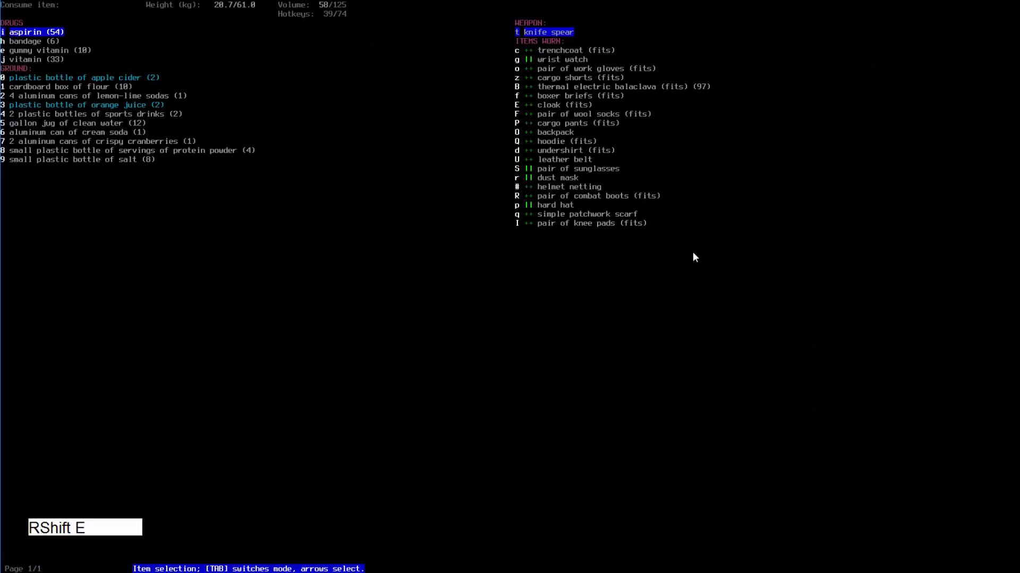
pyautogui.press('Up')
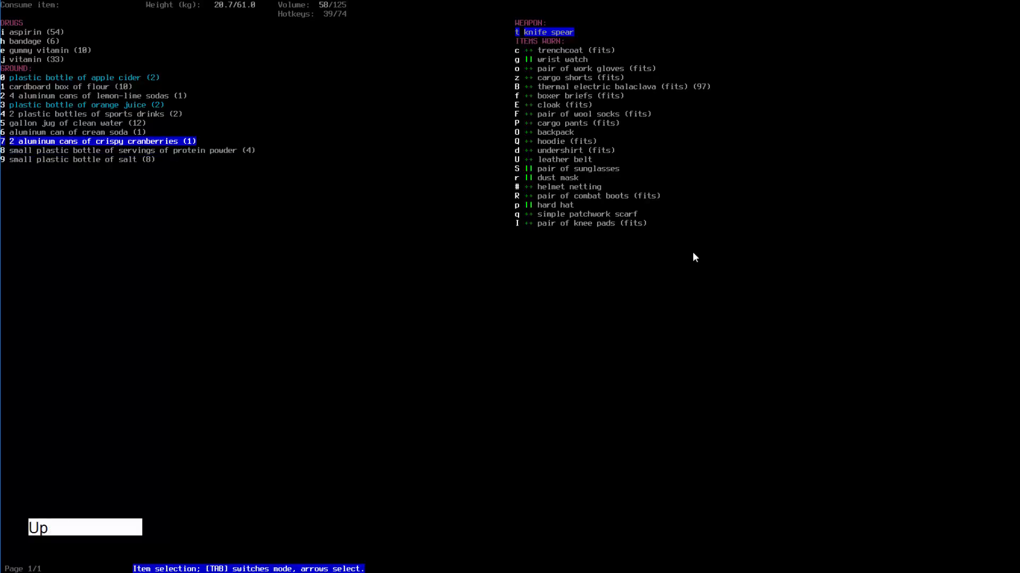
pyautogui.press('Down')
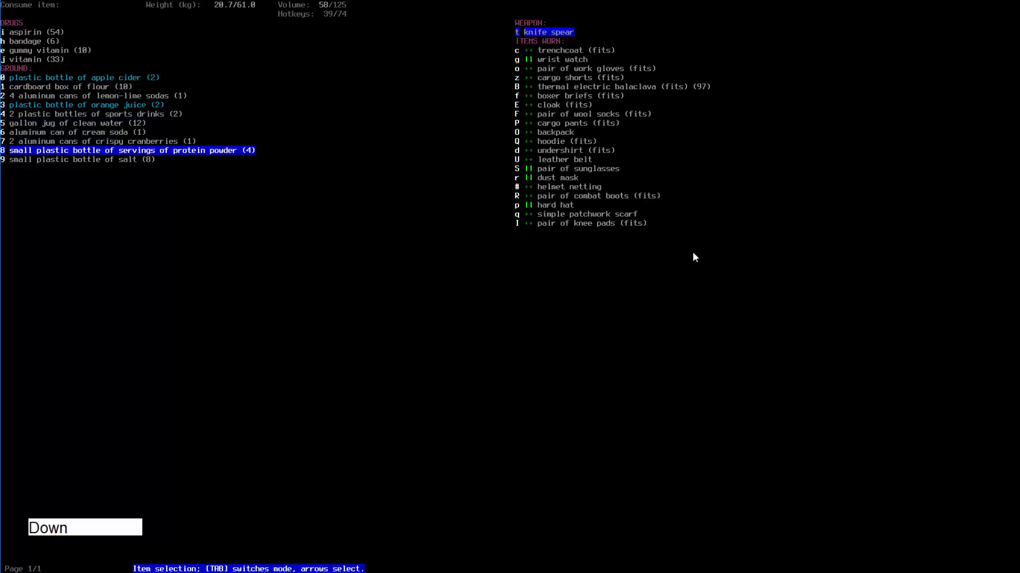
pyautogui.press('Up')
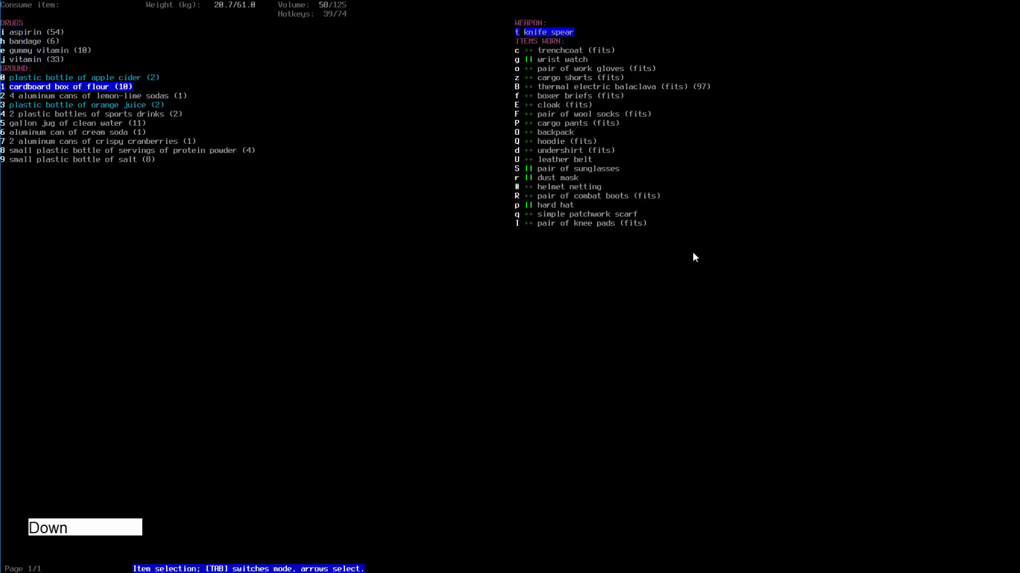
pyautogui.press('Down')
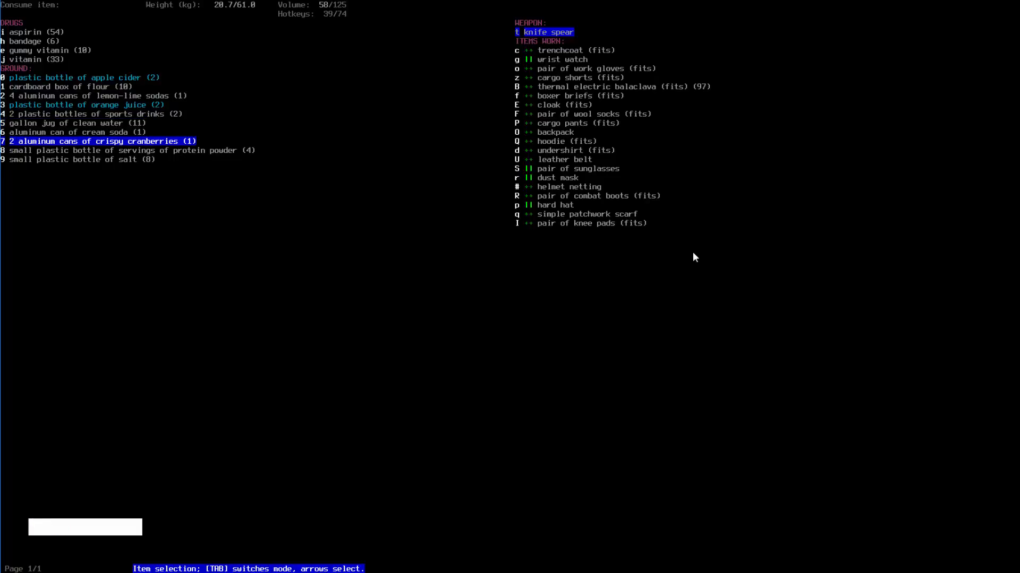
pyautogui.press('Up')
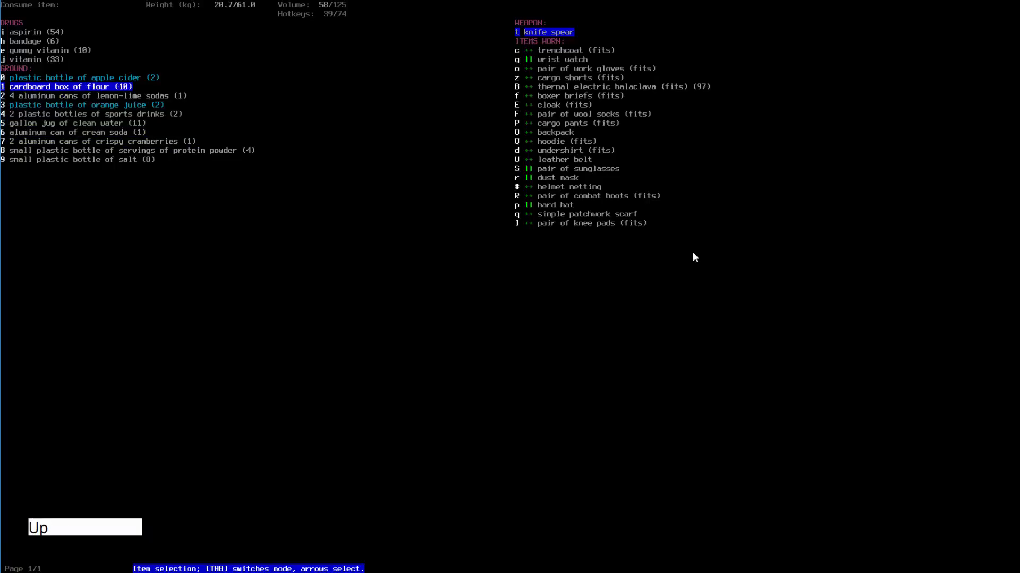
pyautogui.press('Down')
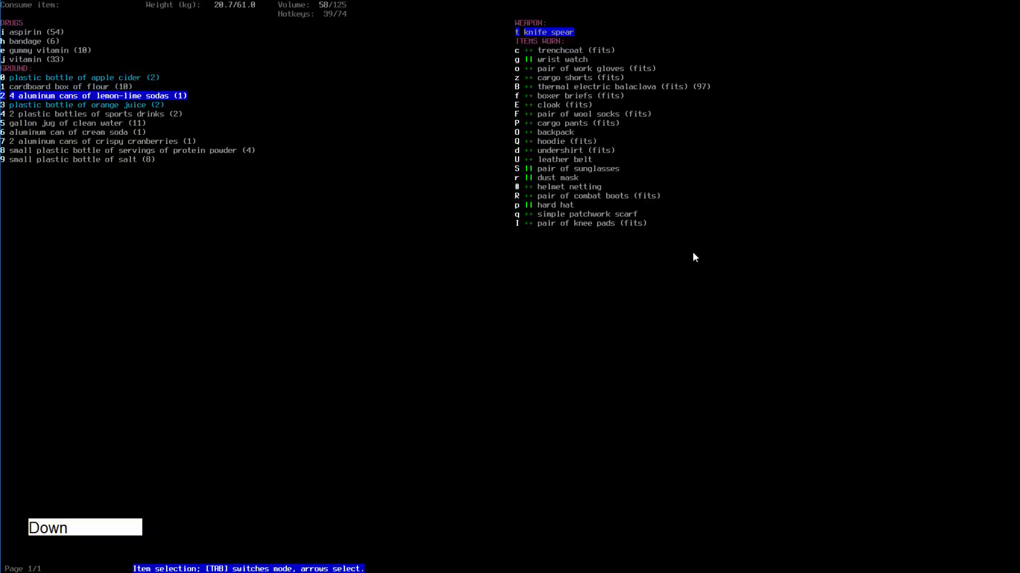
pyautogui.press('up')
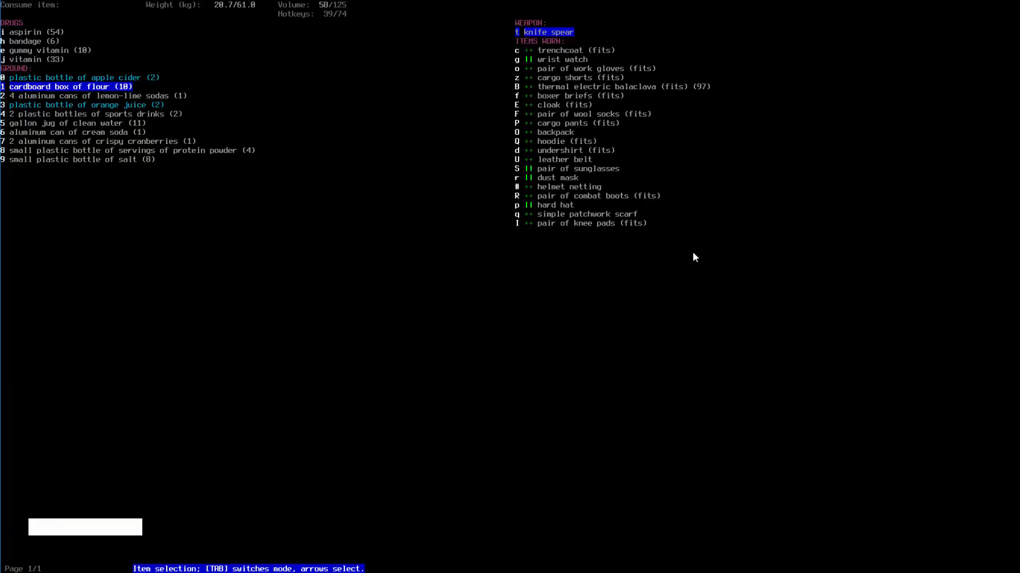
pyautogui.press('Down')
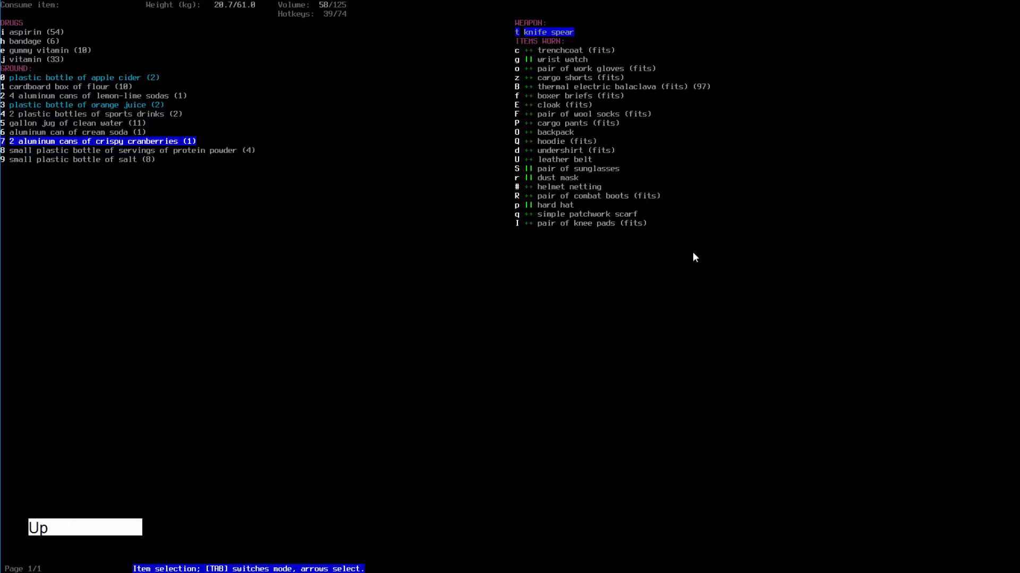
# Consume a ground item, confirming the prompt, then walk southwest out of the room
pyautogui.press('Down')
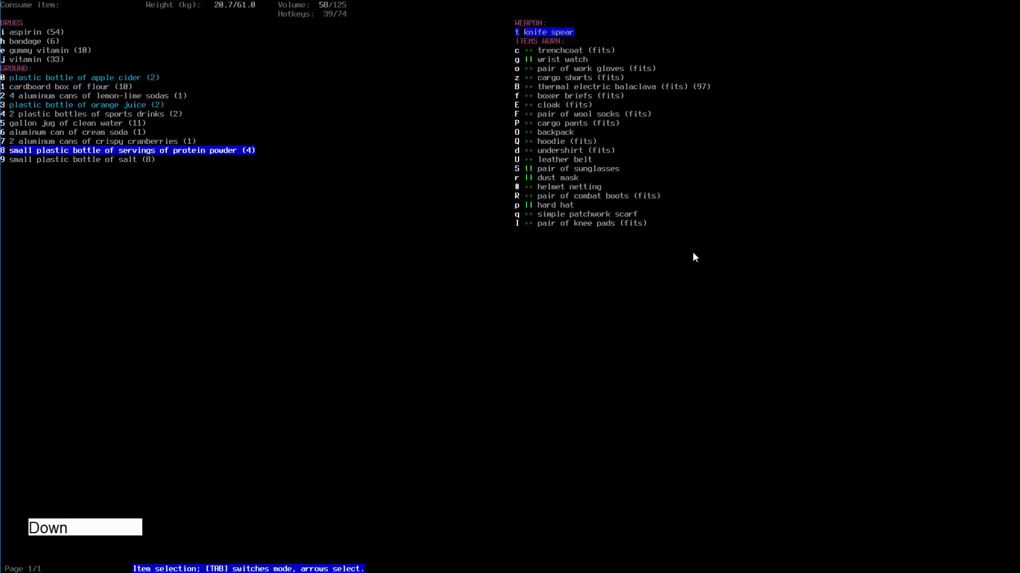
pyautogui.press('Down')
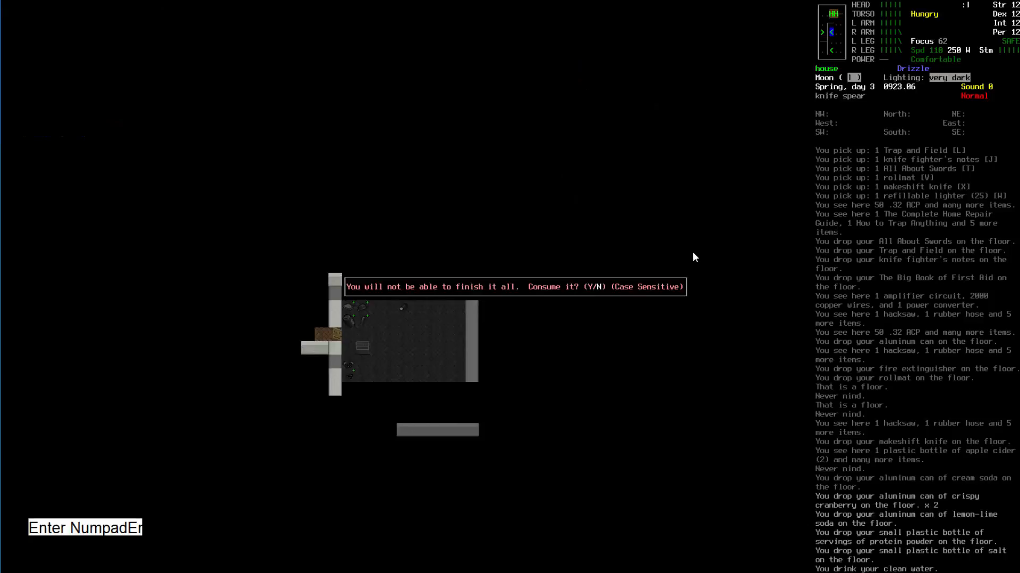
pyautogui.press('y')
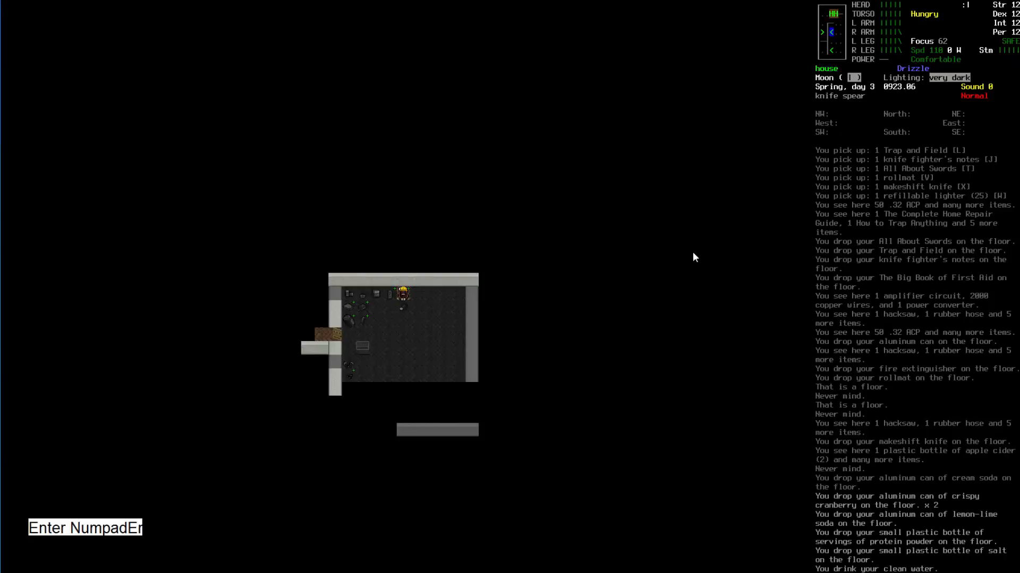
pyautogui.press('Numpad1')
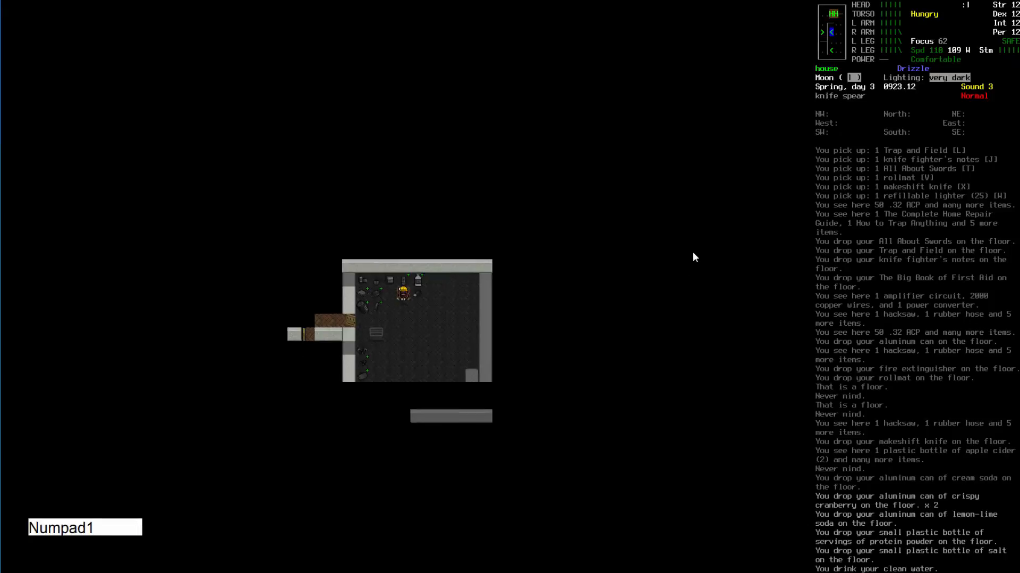
pyautogui.press('Numpad1')
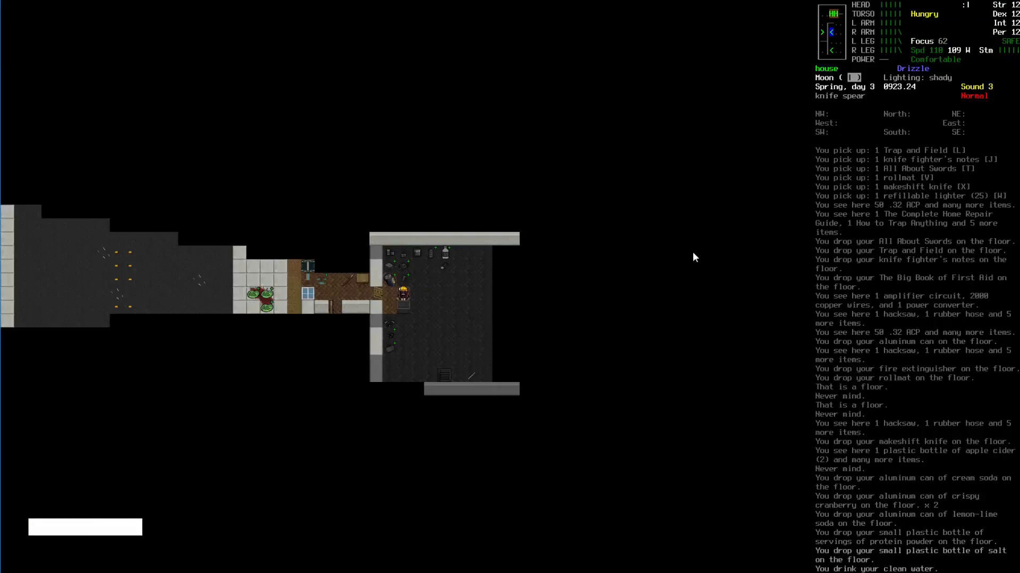
# Open the overmap and pan across the coffee shop, restaurant, church and bank
pyautogui.press('i')
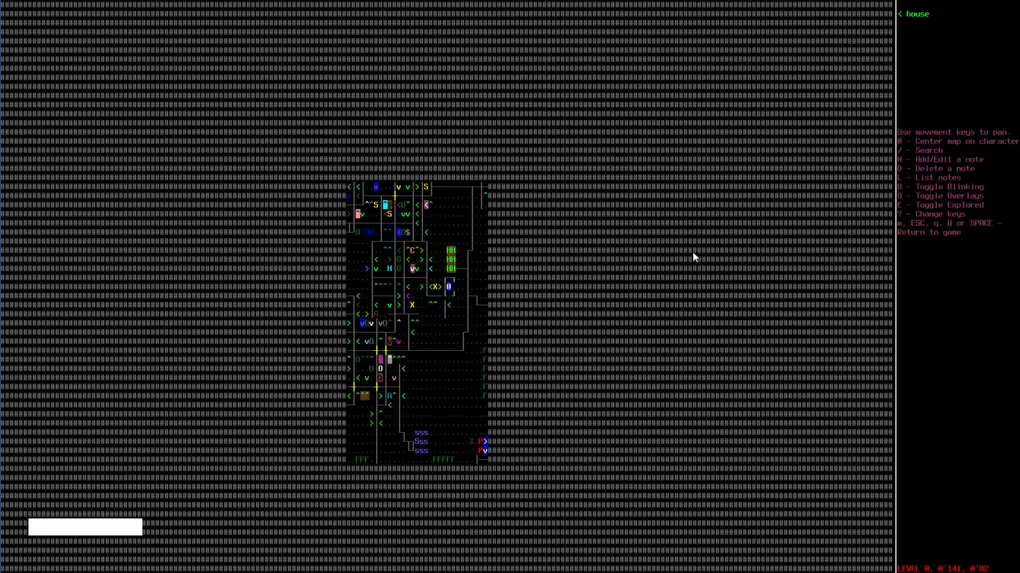
pyautogui.press('Numpad4')
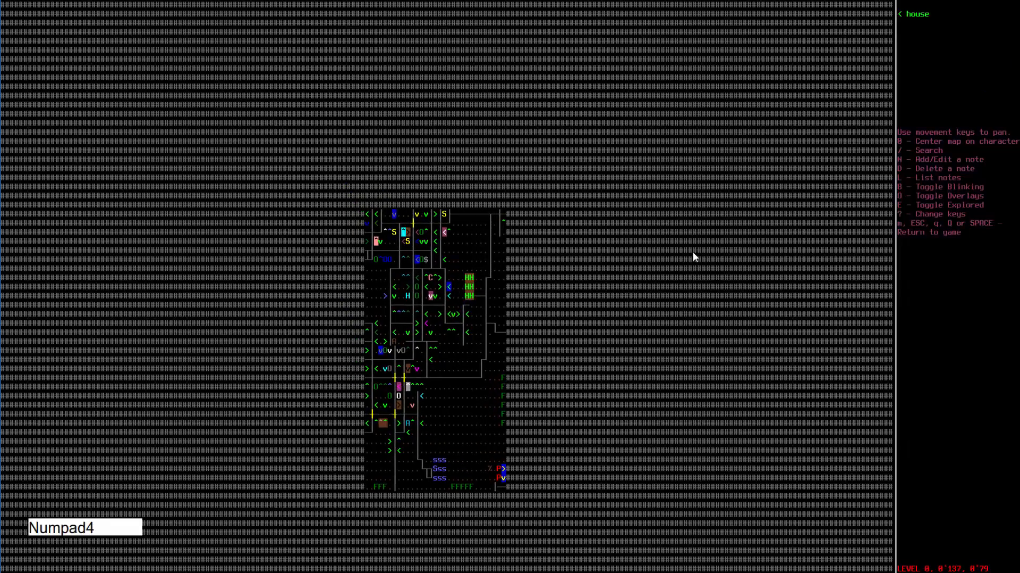
pyautogui.press('Numpad2')
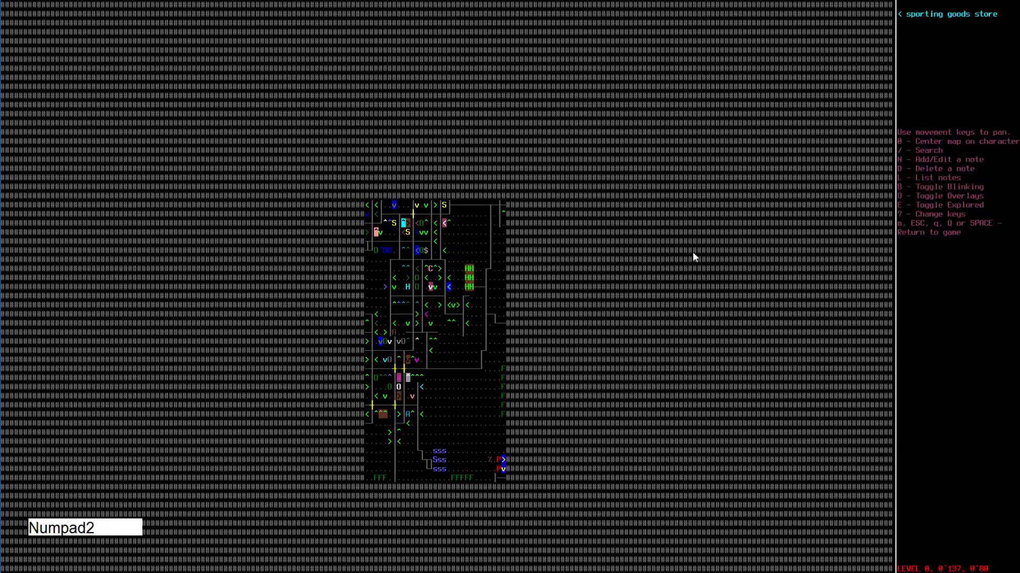
pyautogui.press('Numpad4')
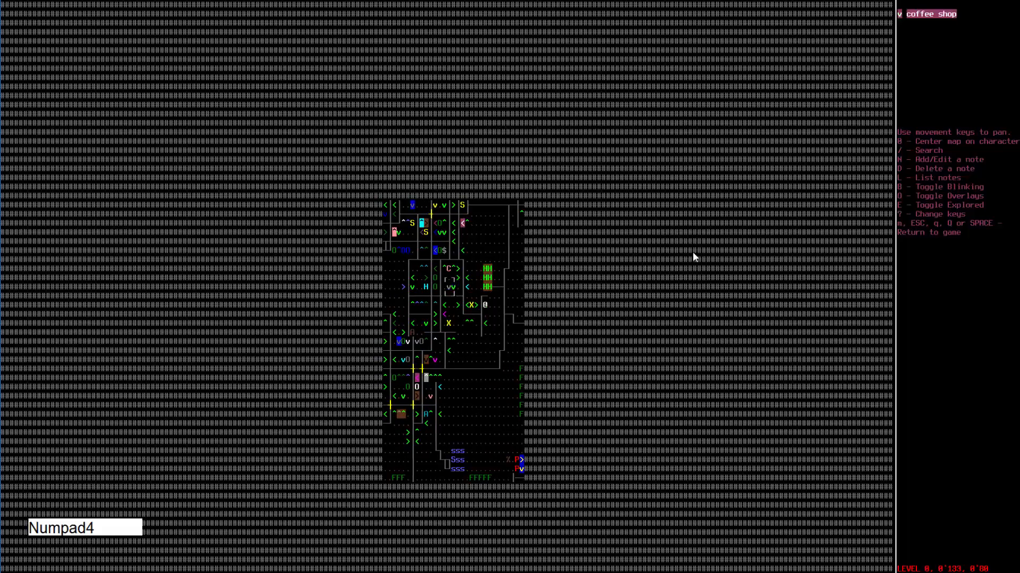
pyautogui.press('Numpad2')
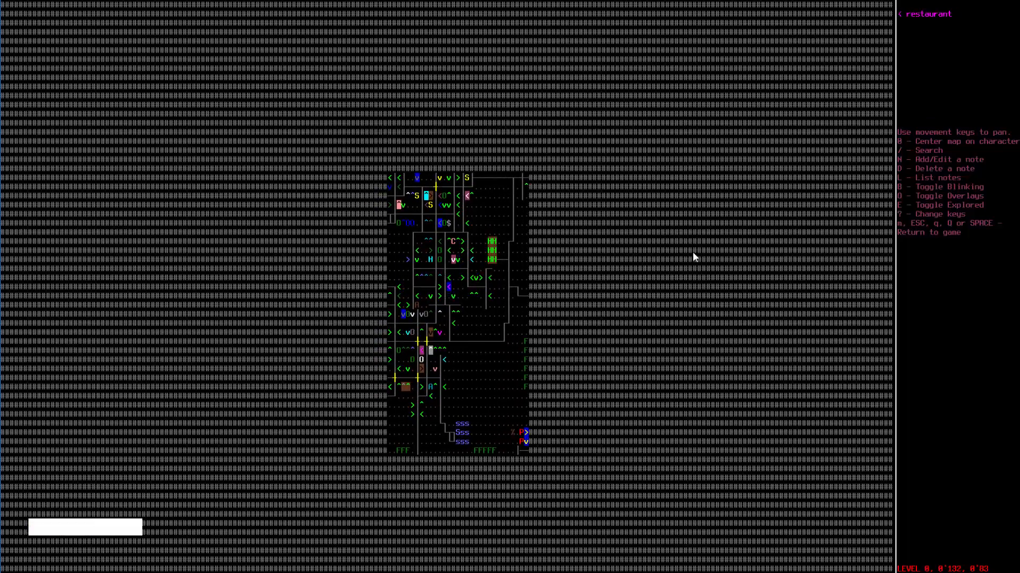
pyautogui.press('Numpad8')
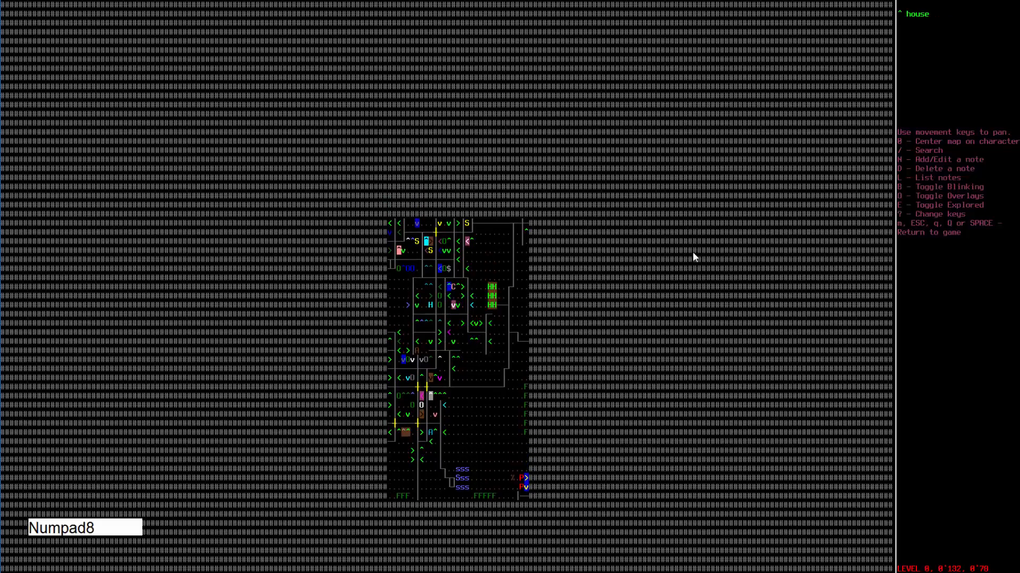
pyautogui.press('Numpad8')
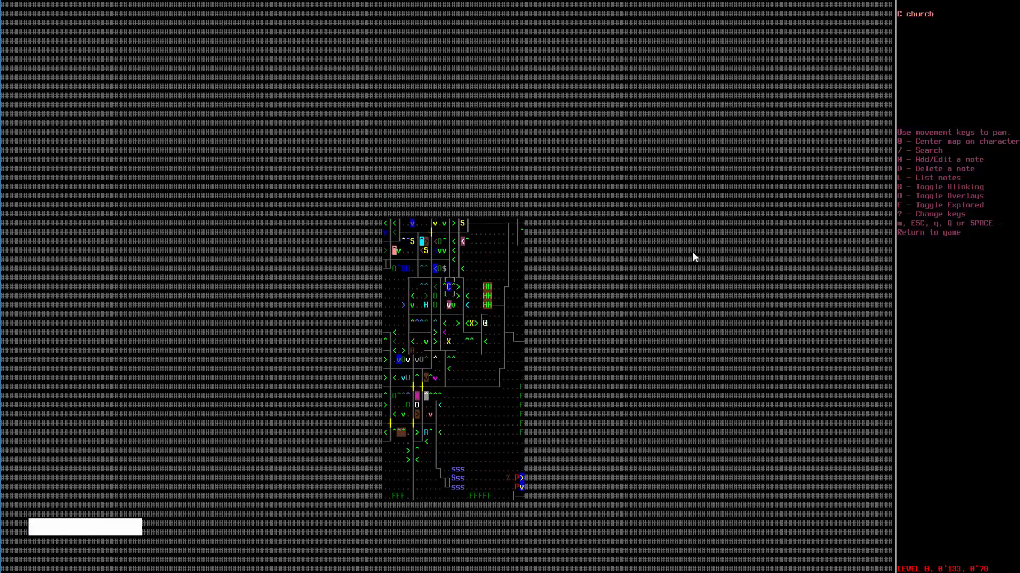
pyautogui.press('Down')
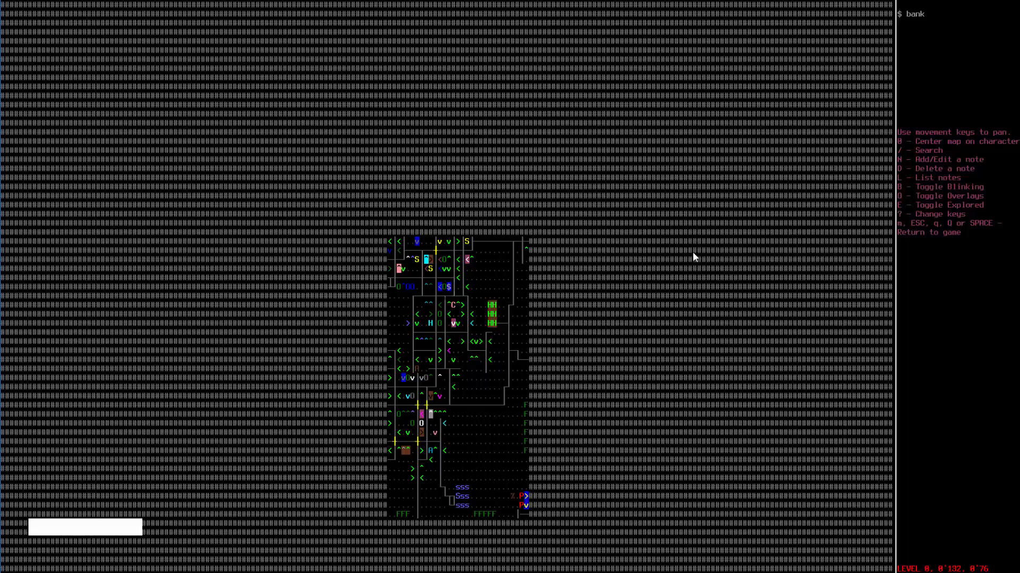
pyautogui.press('Numpad6')
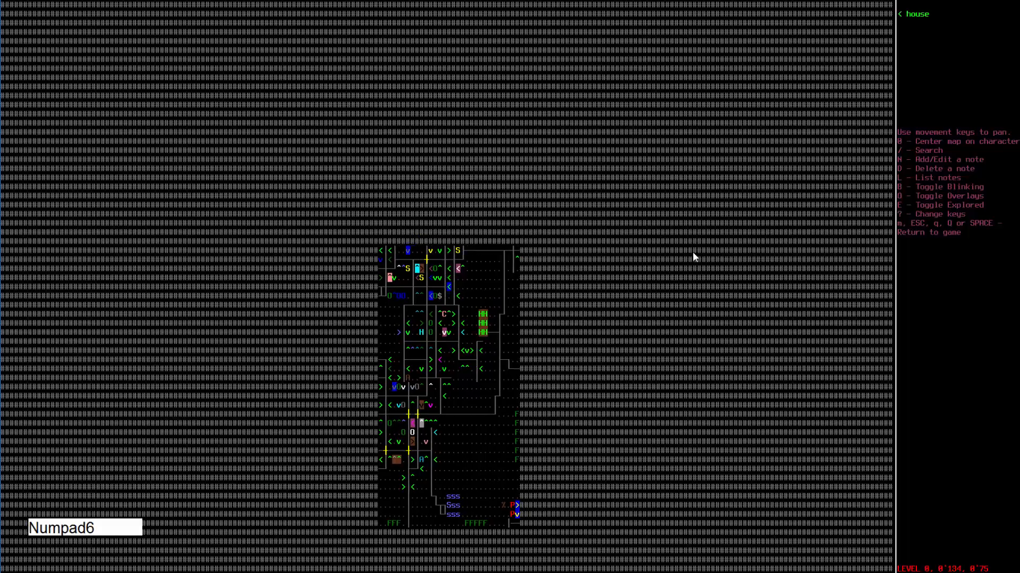
pyautogui.press('Numpad1')
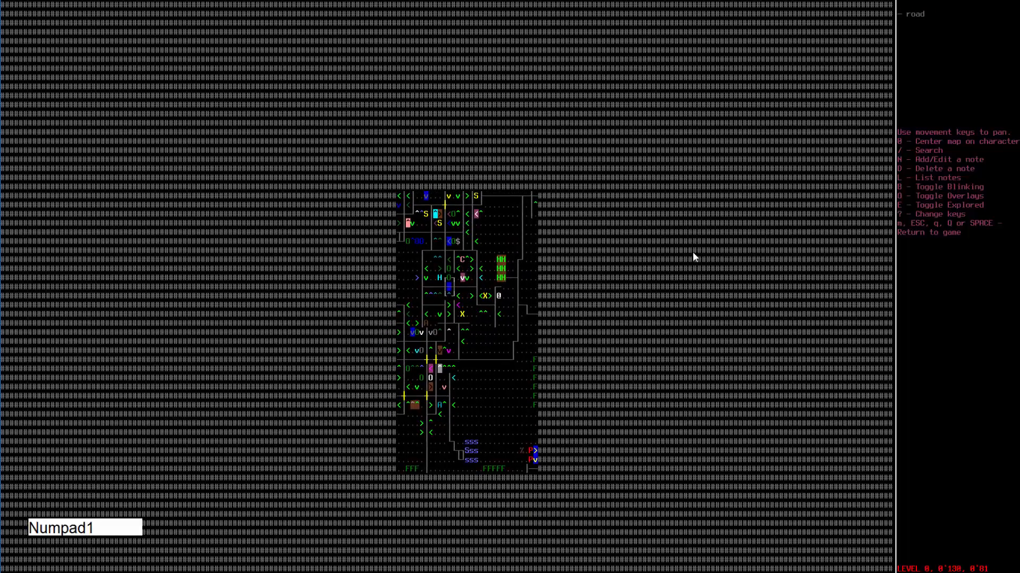
# Pan the overmap over the grocery store, hardware store, gas station, field and restaurant
pyautogui.press('Numpad4')
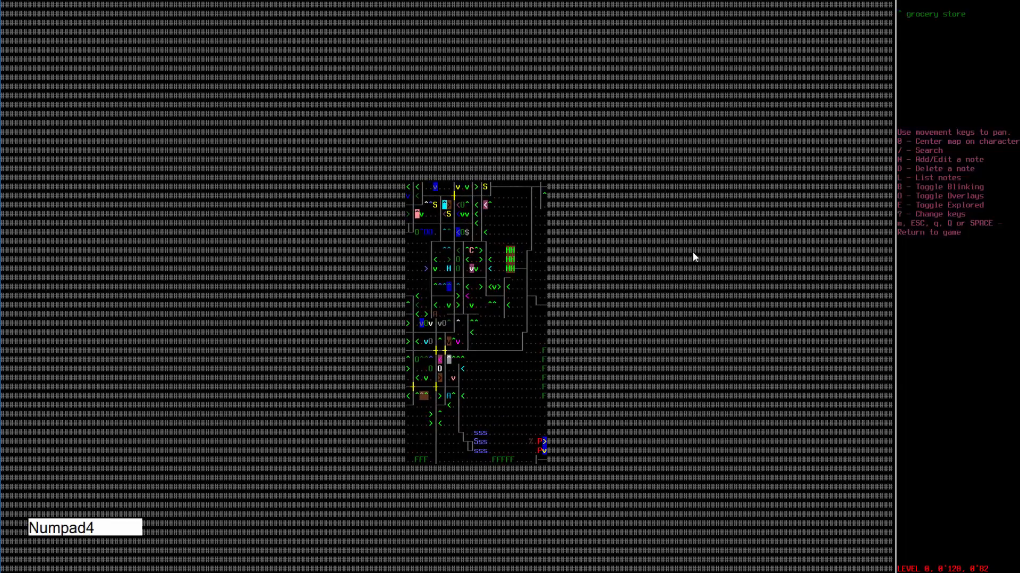
pyautogui.press('Numpad6')
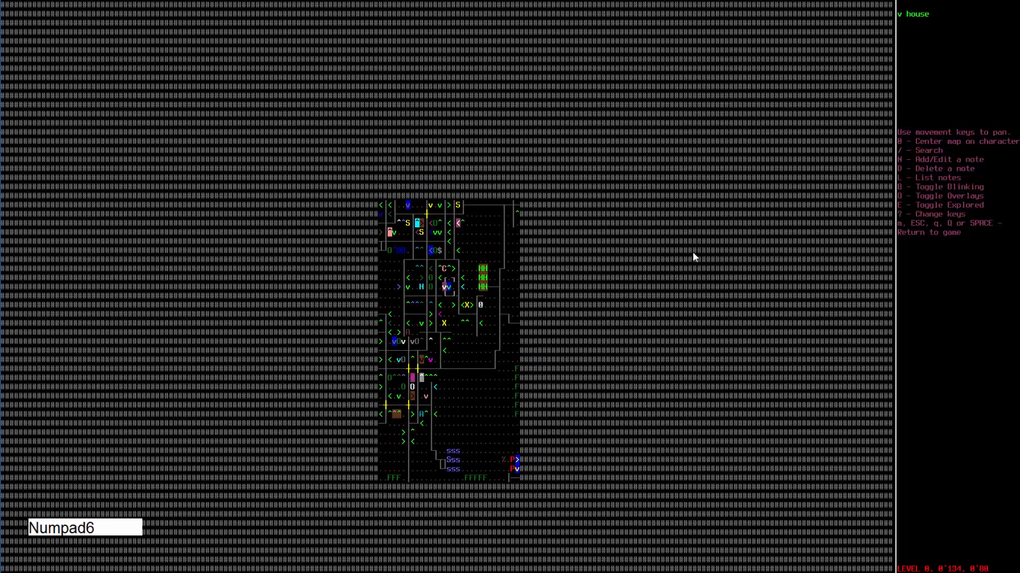
pyautogui.press('Numpad4')
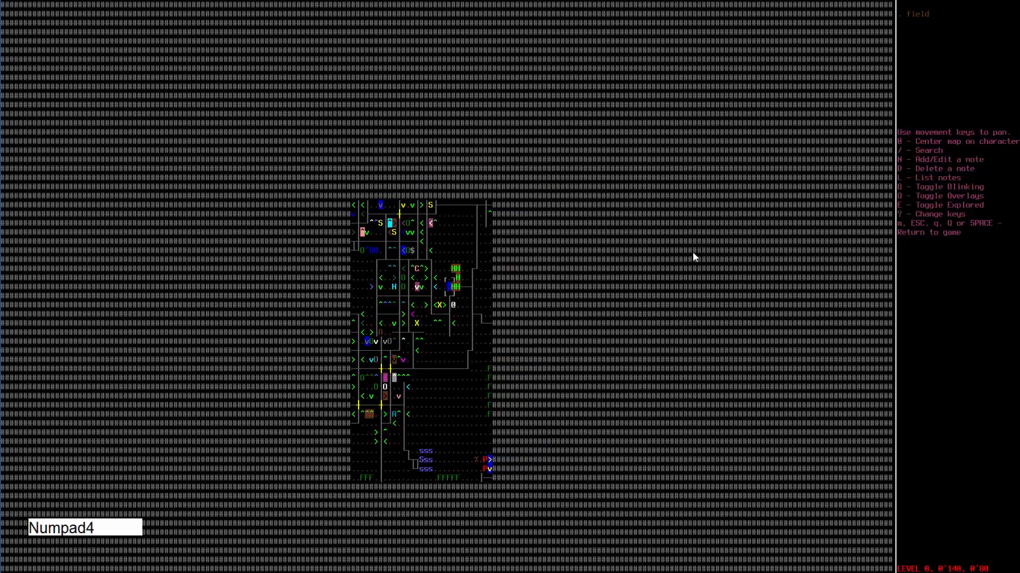
pyautogui.press('Numpad4')
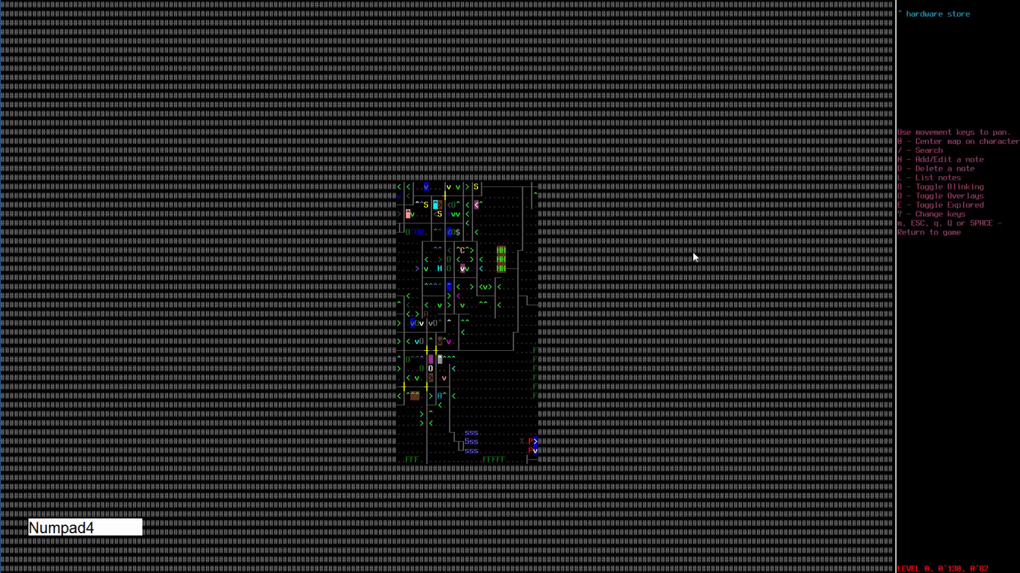
pyautogui.press('Numpad4')
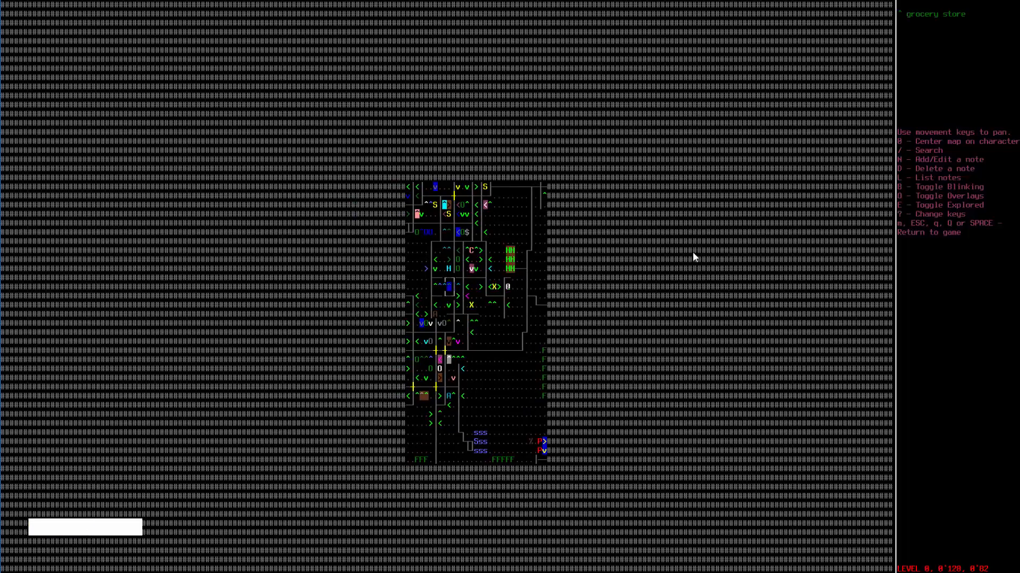
pyautogui.press('Numpad4')
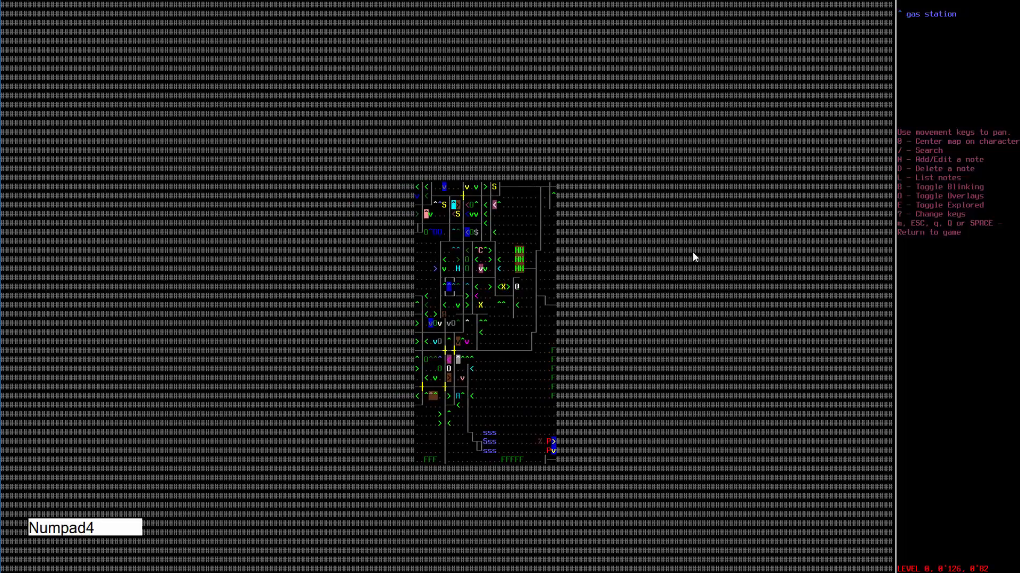
pyautogui.press('Numpad8')
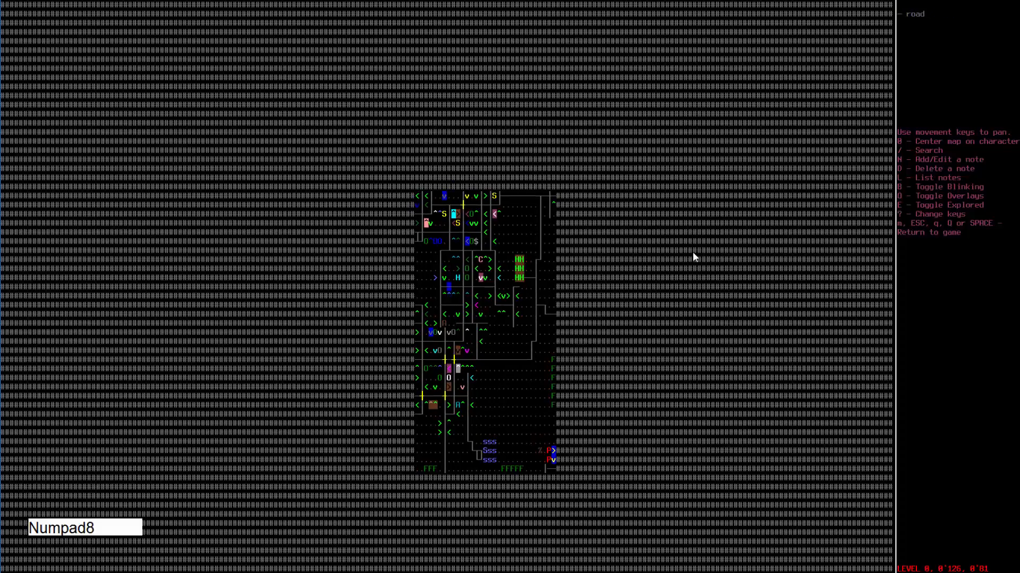
pyautogui.press('Numpad6')
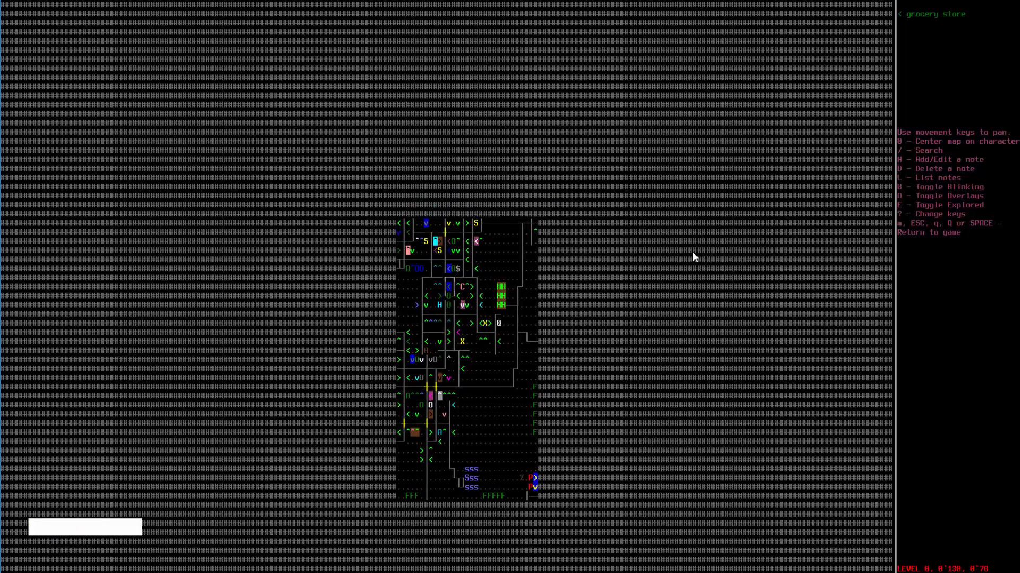
pyautogui.press('Numpad3')
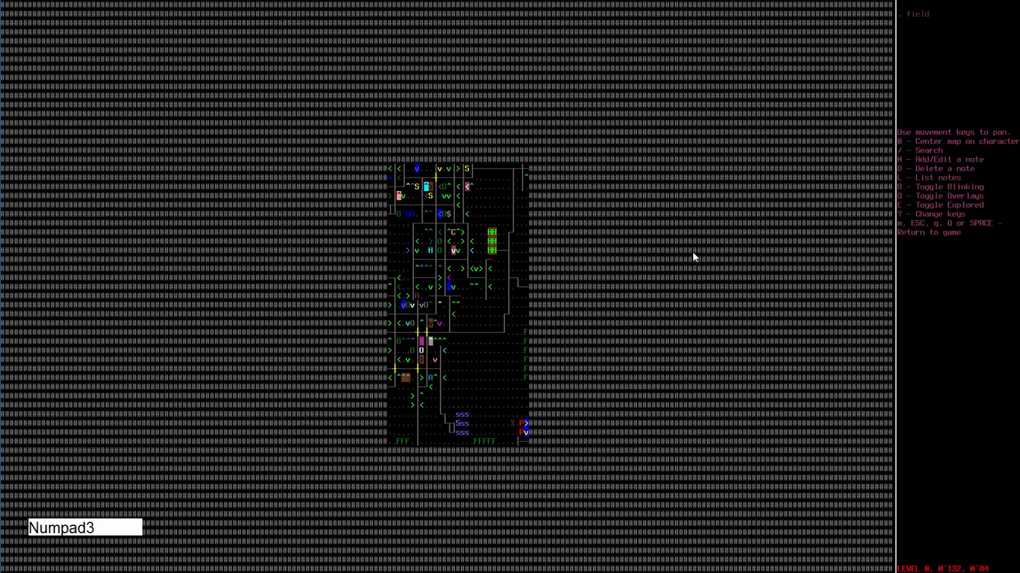
pyautogui.press('Numpad3')
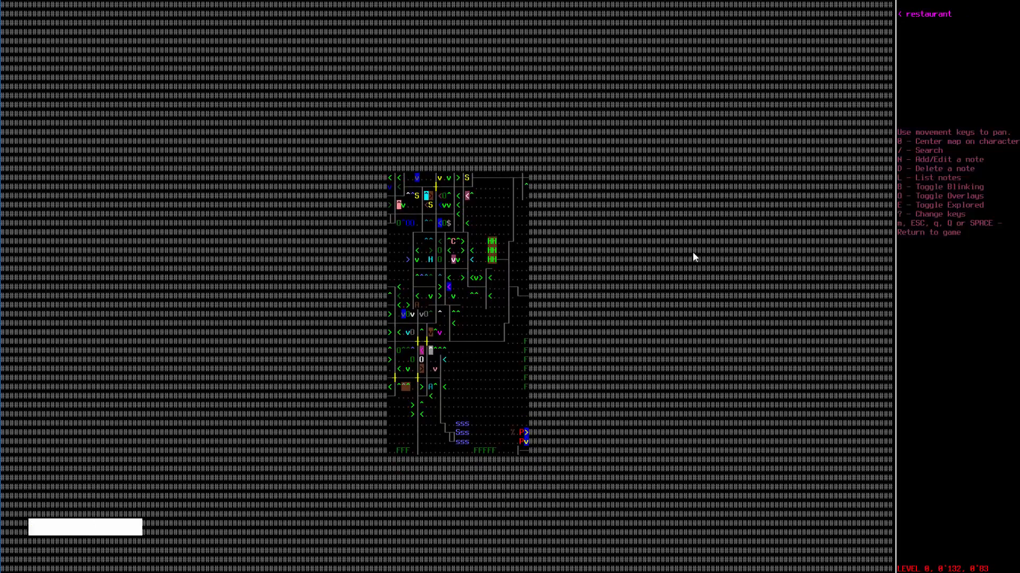
pyautogui.press('Numpad8')
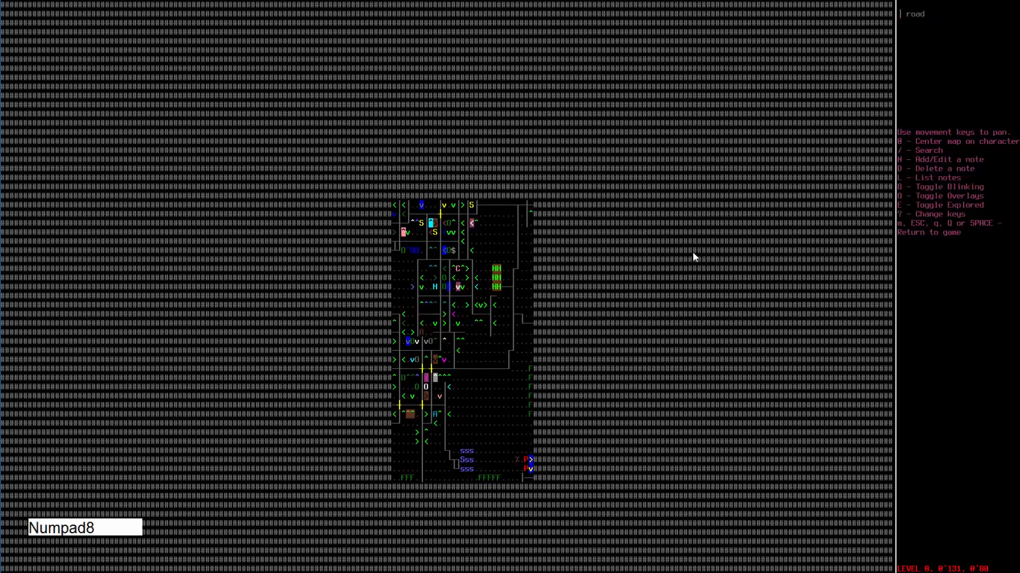
pyautogui.press('Numpad8')
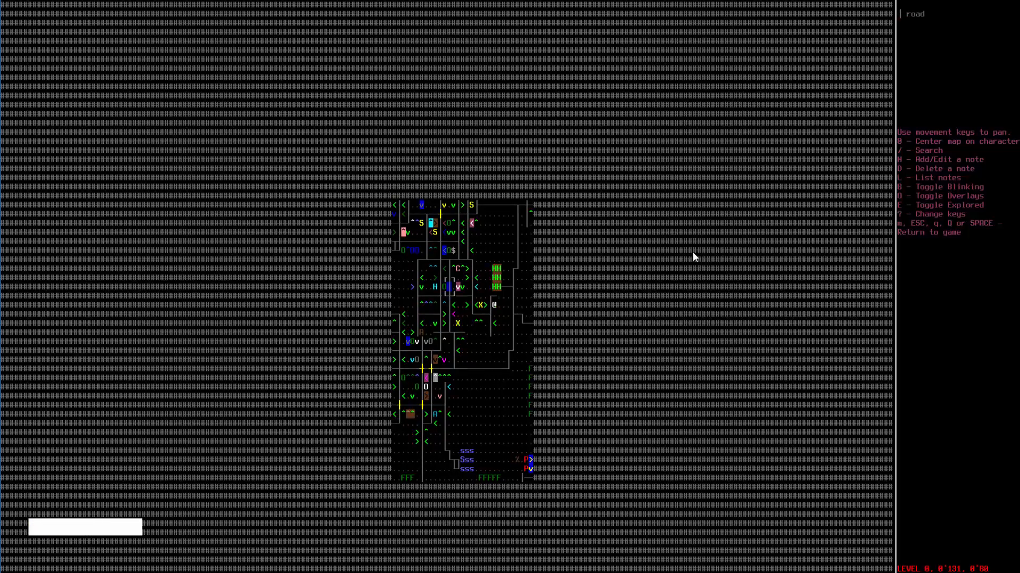
# Close the map, leave through the window, and walk across the field to the sidewalk
pyautogui.press('Escape')
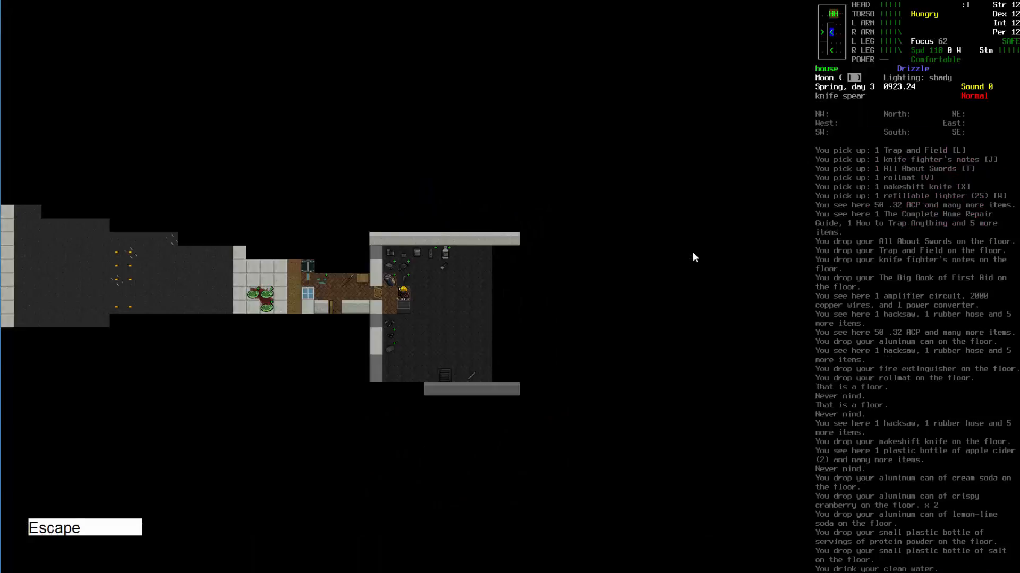
pyautogui.press('Numpad4')
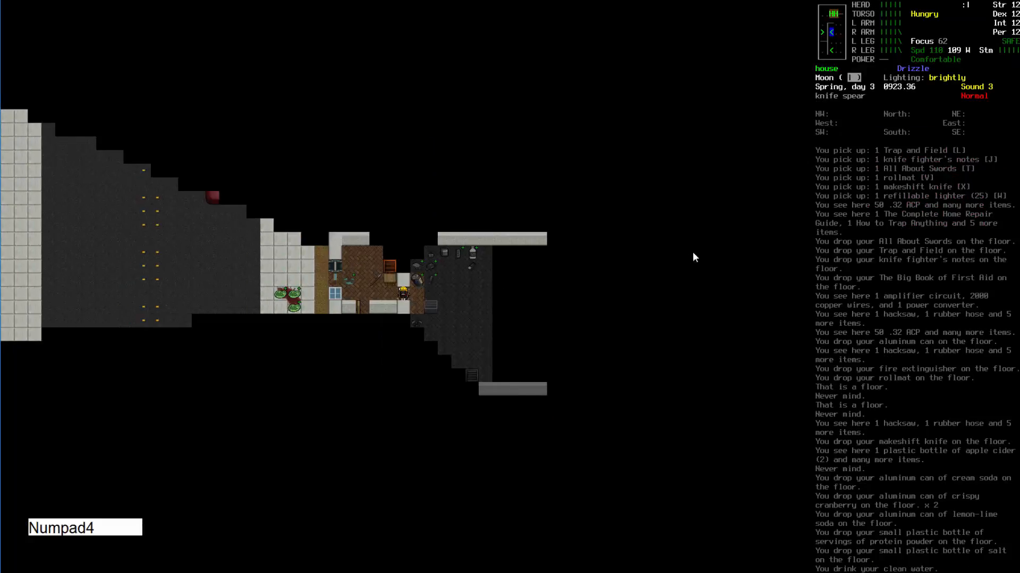
pyautogui.press('Numpad4')
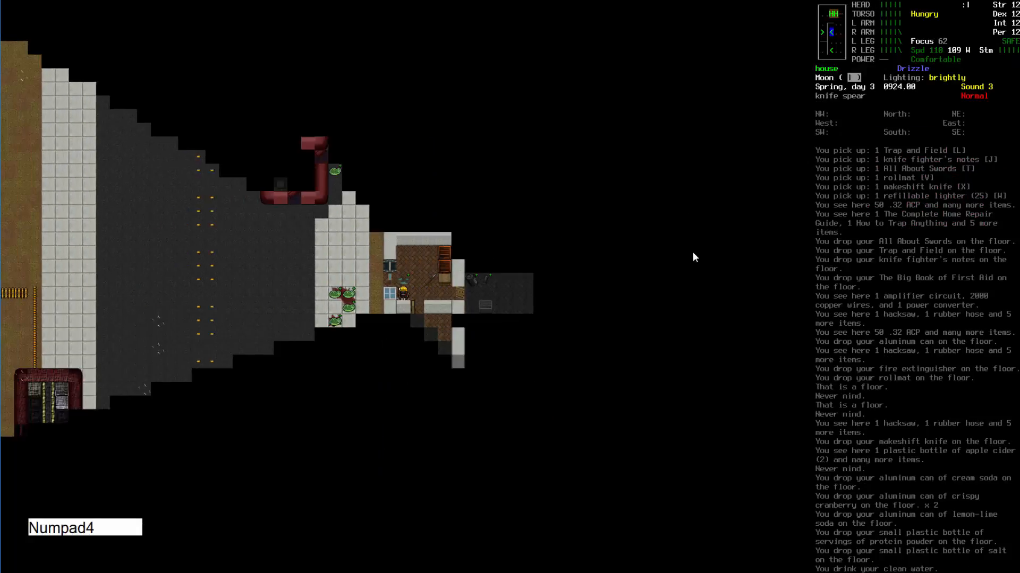
pyautogui.press('Numpad1')
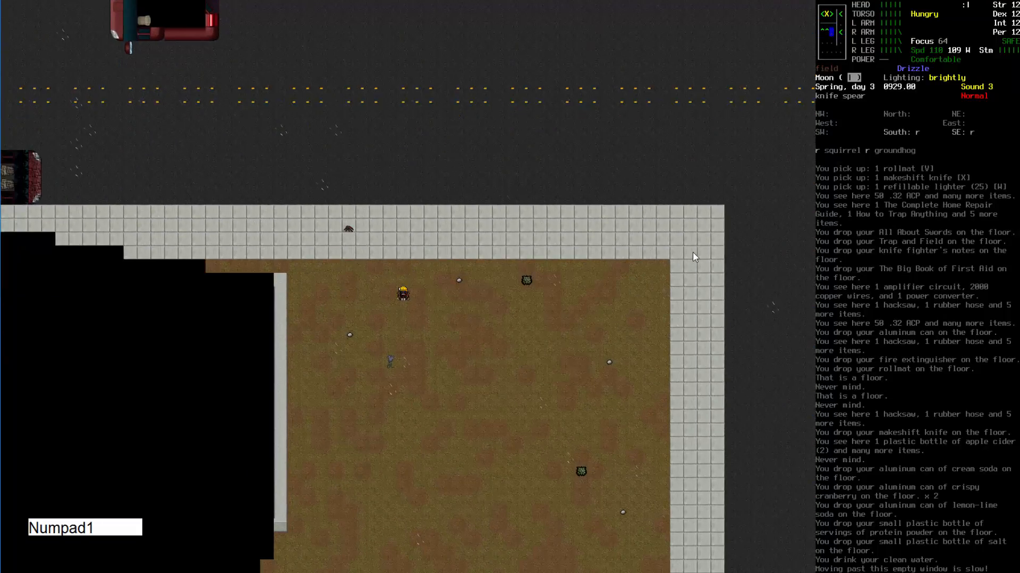
pyautogui.press('m')
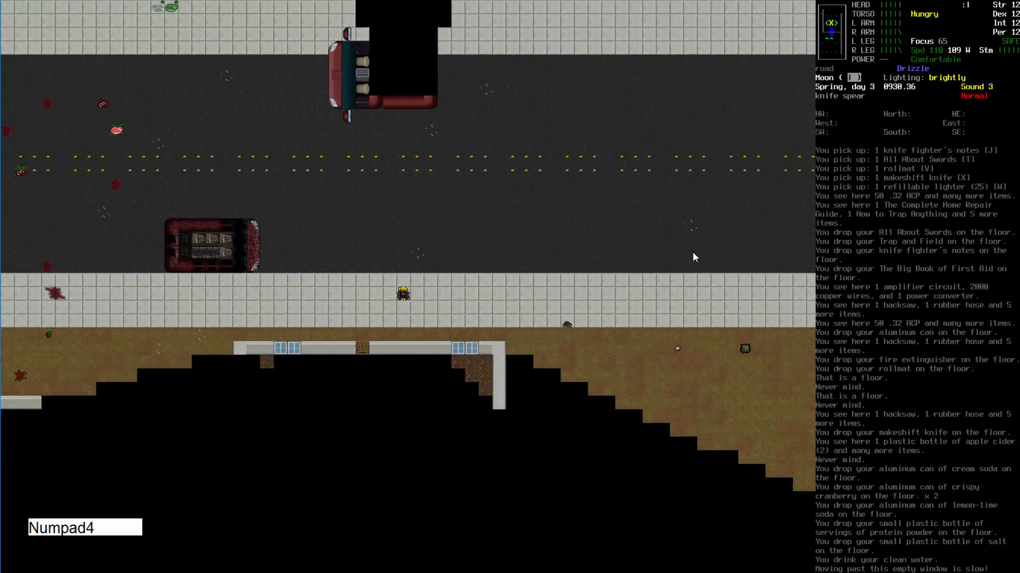
pyautogui.press('Numpad4')
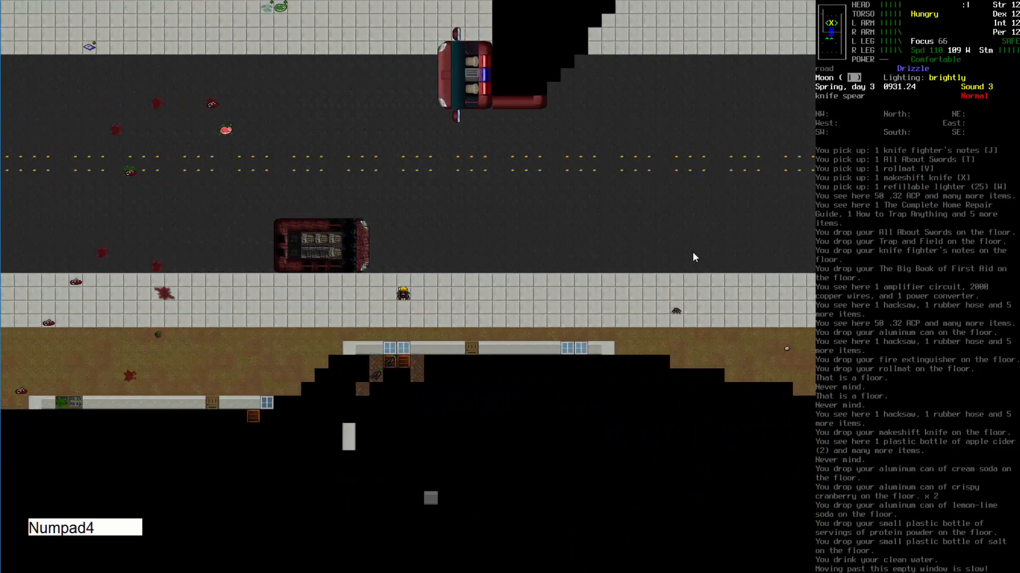
pyautogui.press('Numpad4')
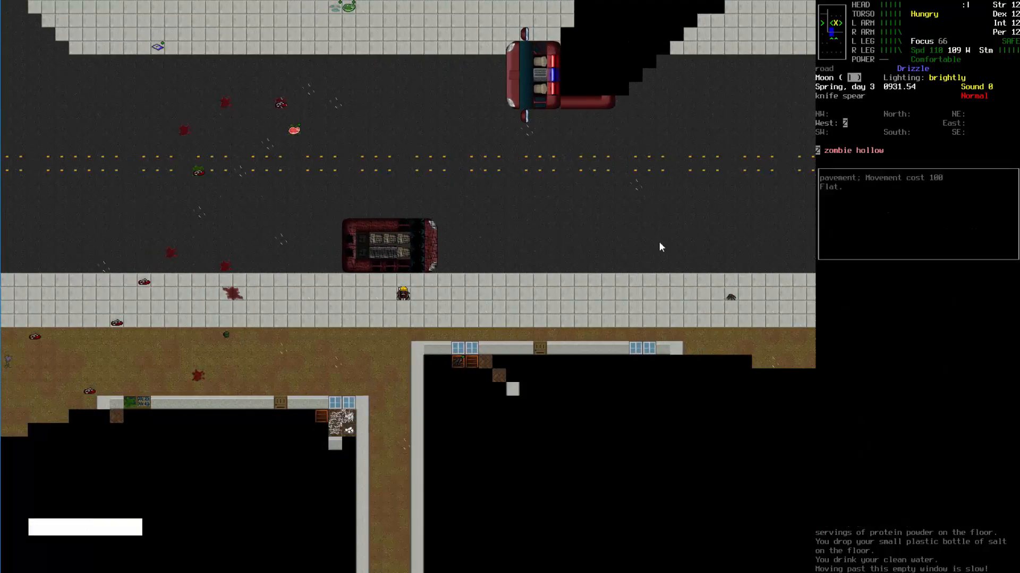
pyautogui.moveTo(349, 436)
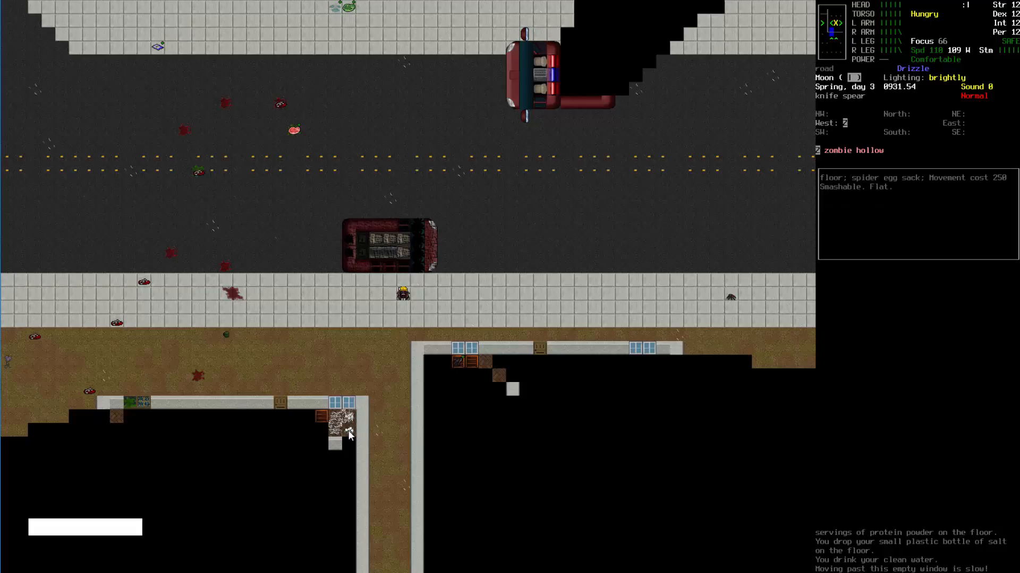
pyautogui.moveTo(556, 489)
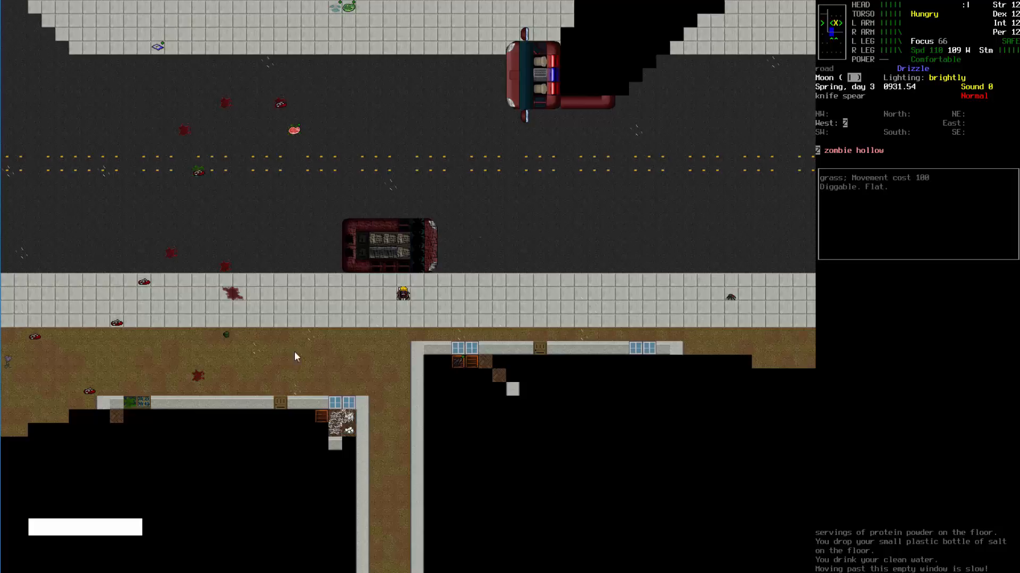
pyautogui.moveTo(228, 341)
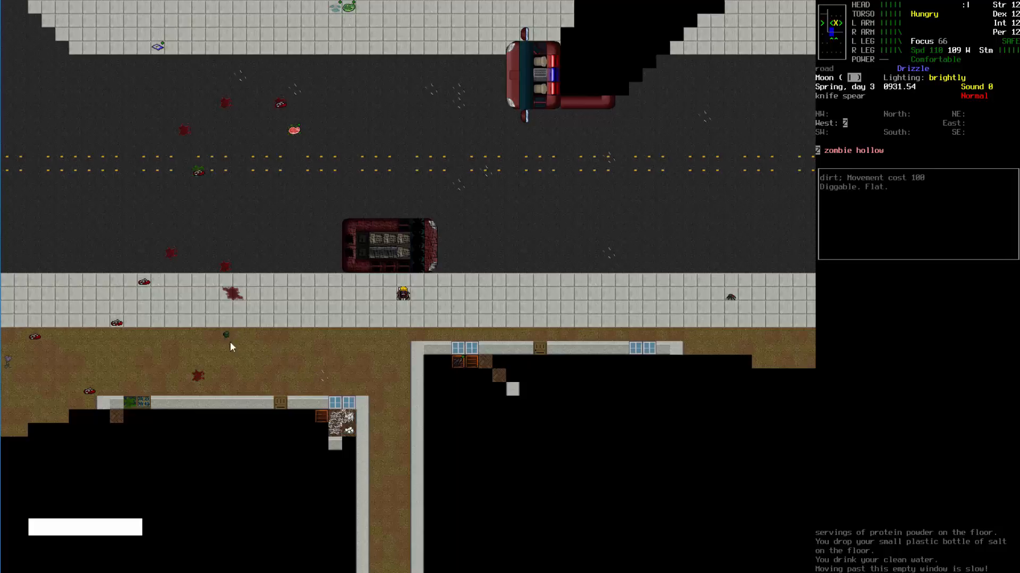
# Keep walking west and turn off safe mode once the zombie hollow appears
pyautogui.press('numpad4')
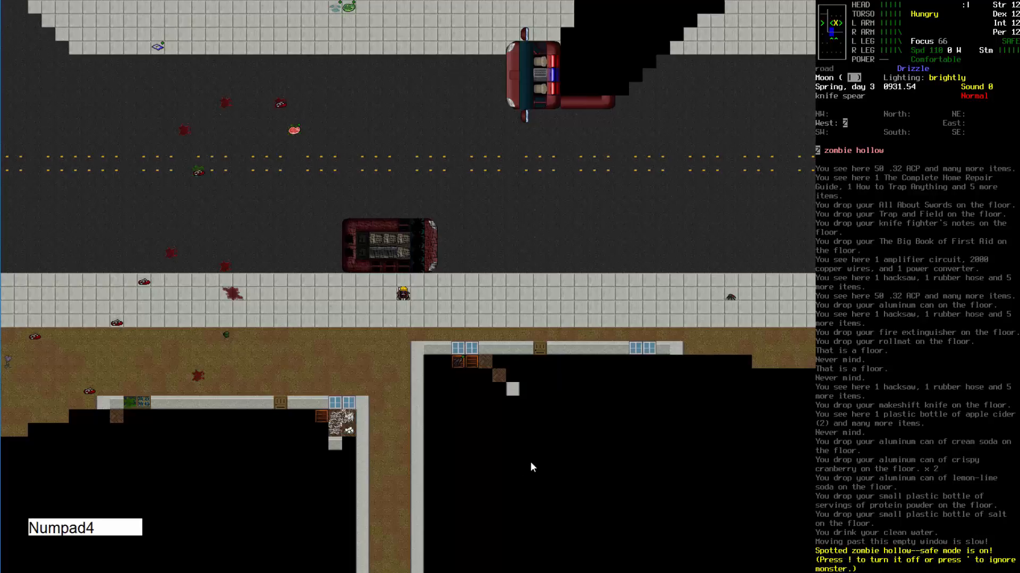
pyautogui.press('Numpad4')
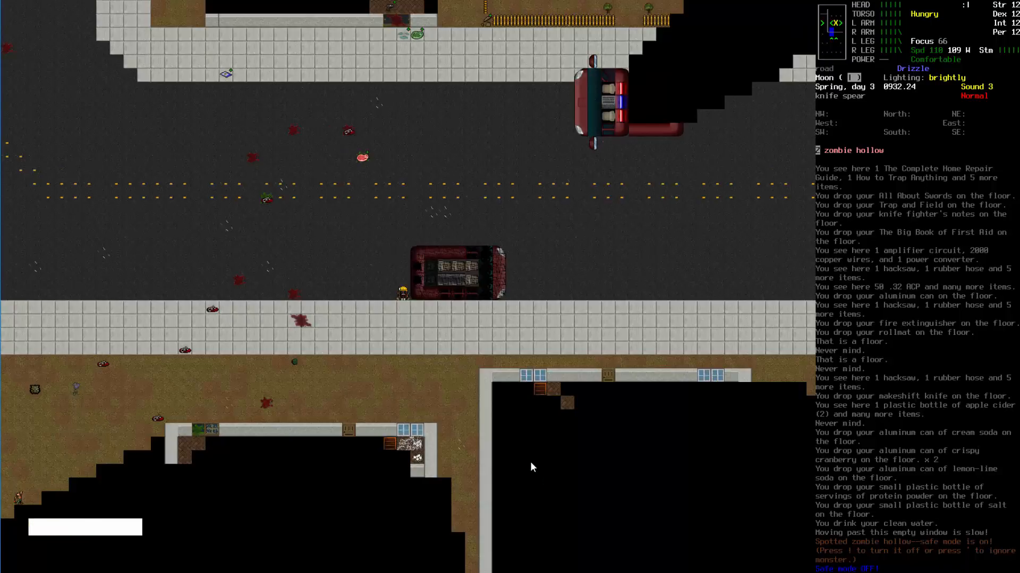
# Step onto the road to the shocker corpse, butcher it, and take the Power Storage CBM
pyautogui.press('Numpad8')
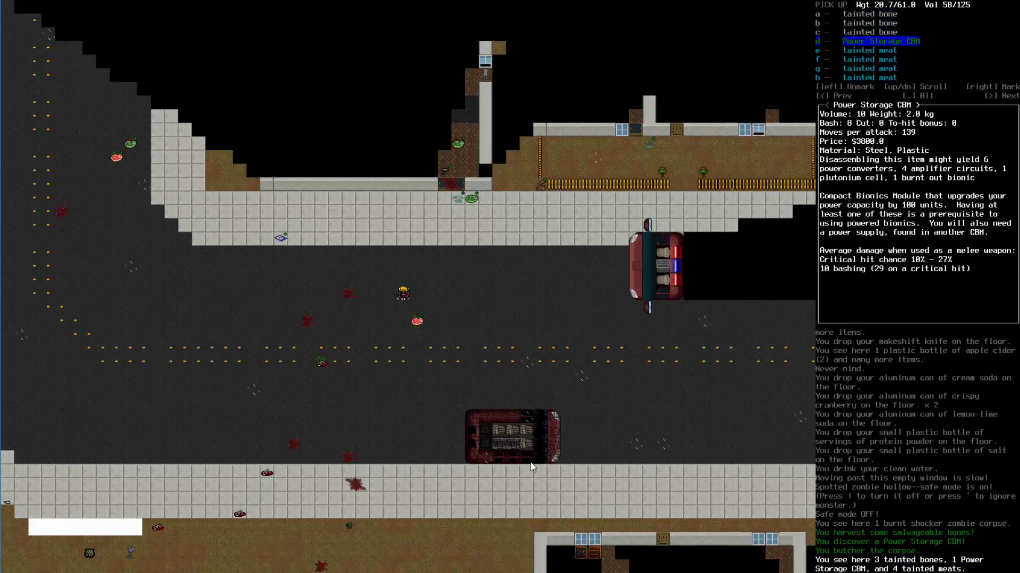
pyautogui.press('d')
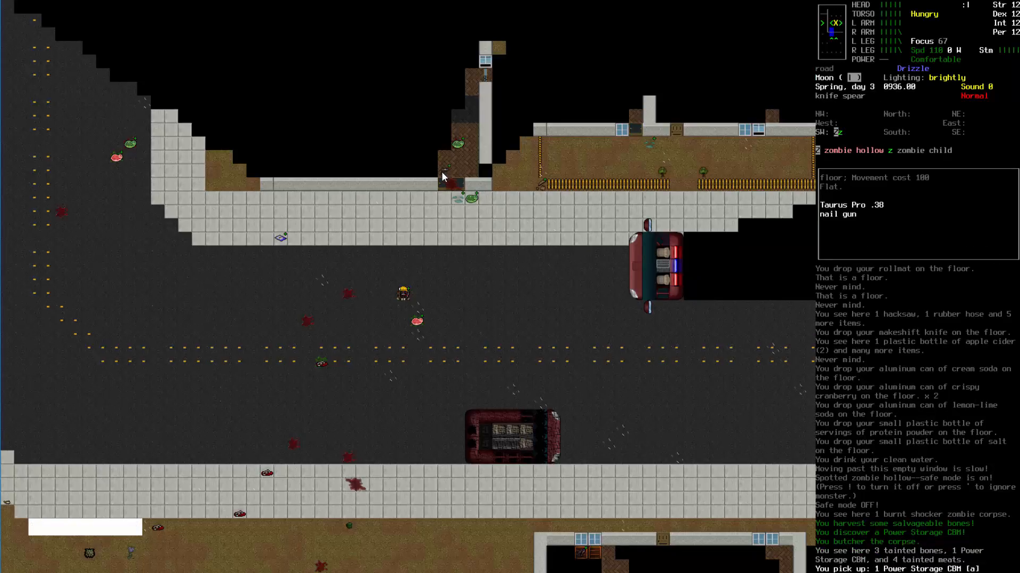
pyautogui.moveTo(621, 355)
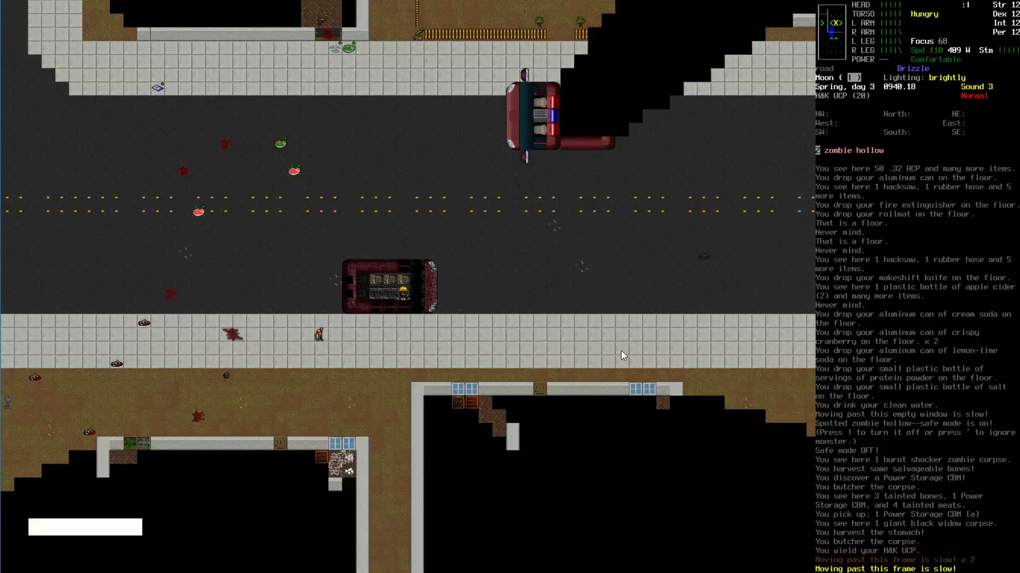
# Shoot the zombie hollow in two with the H&K UCP, then re-wield the knife spear
pyautogui.press('Numpad4')
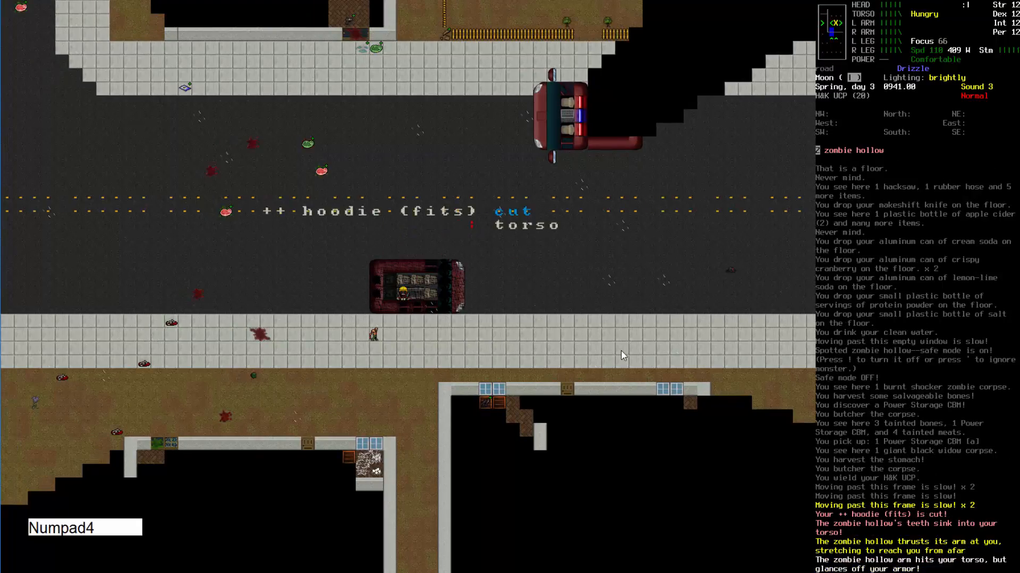
pyautogui.press('f')
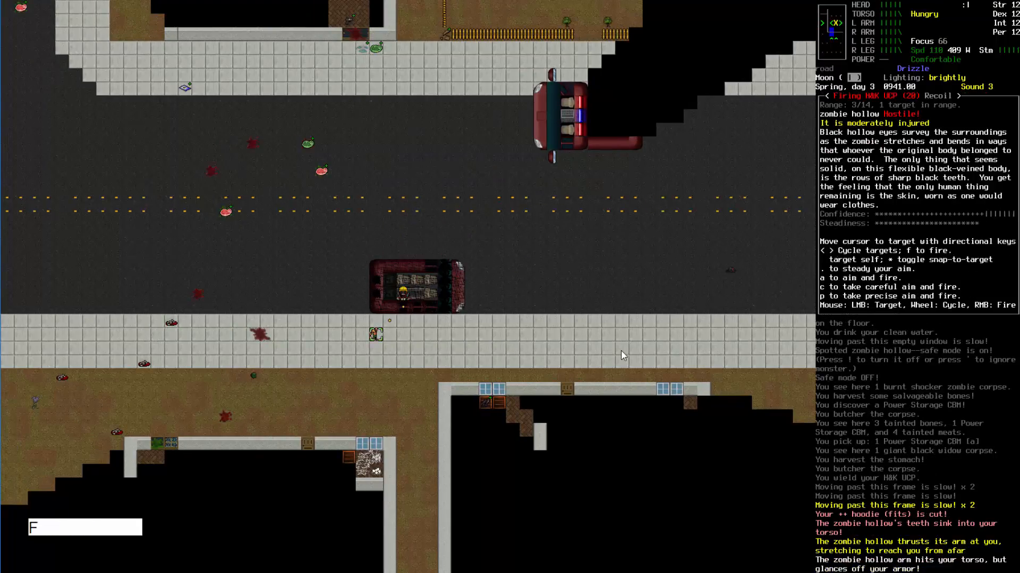
pyautogui.press('f')
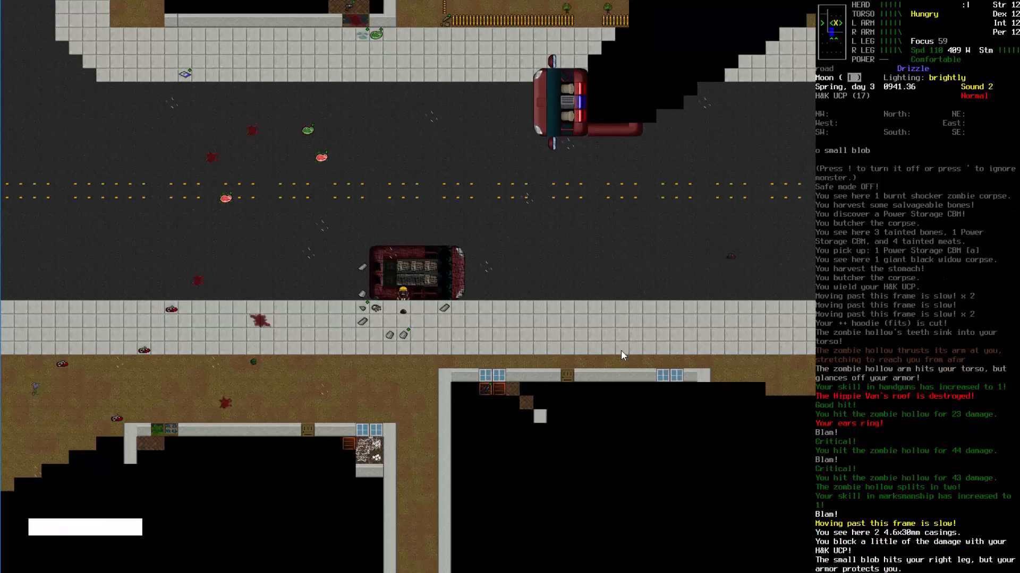
pyautogui.press('i')
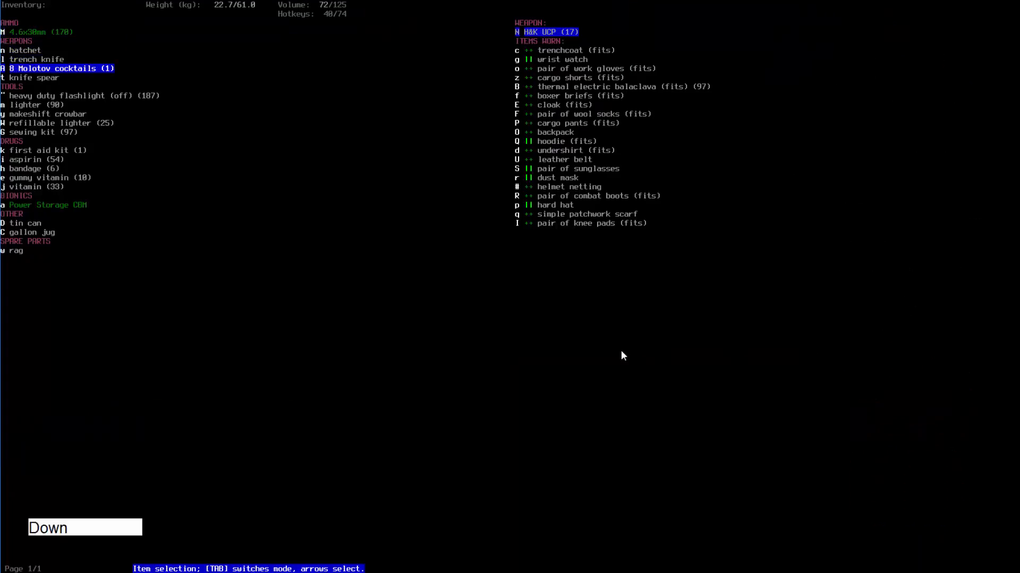
pyautogui.press('Escape')
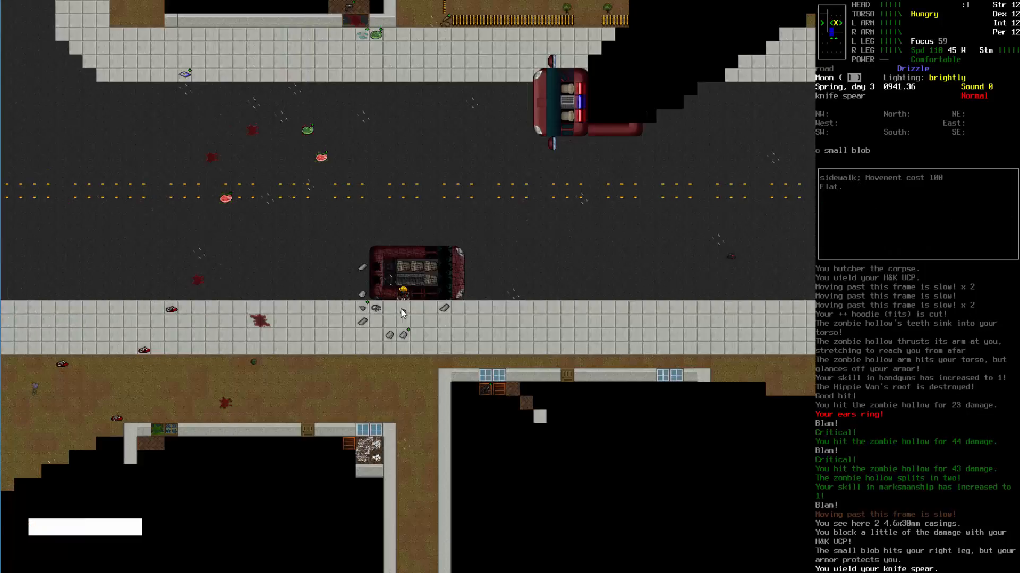
pyautogui.moveTo(685, 357)
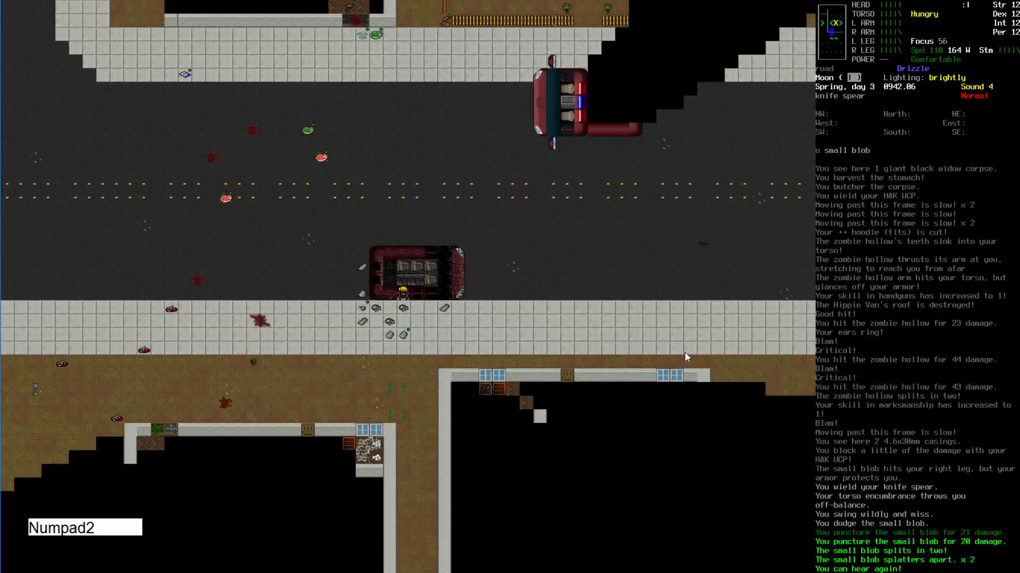
# Thrust the knife spear at the small blobs until they split and splatter
pyautogui.press('Numpad8')
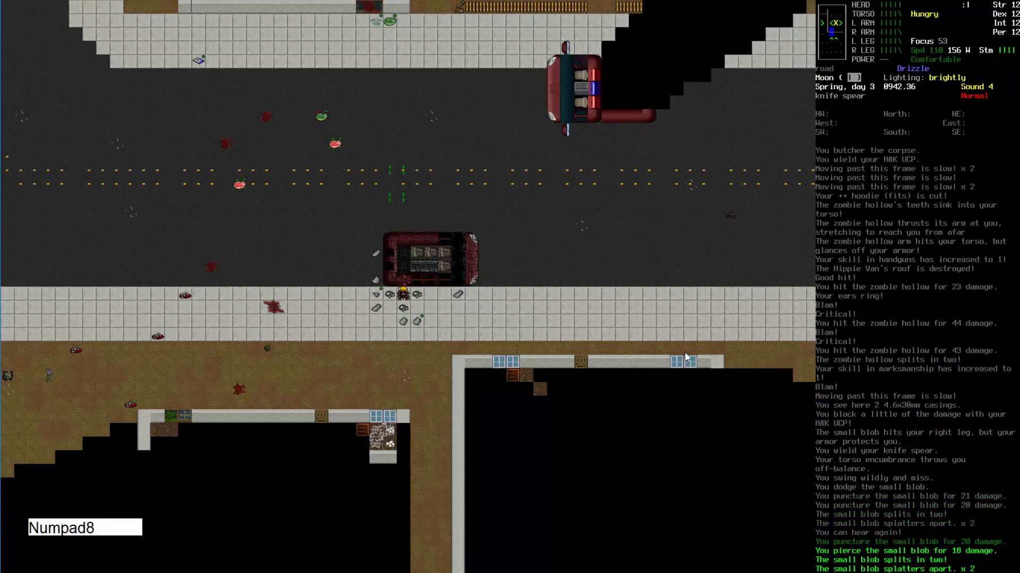
pyautogui.press('Numpad8')
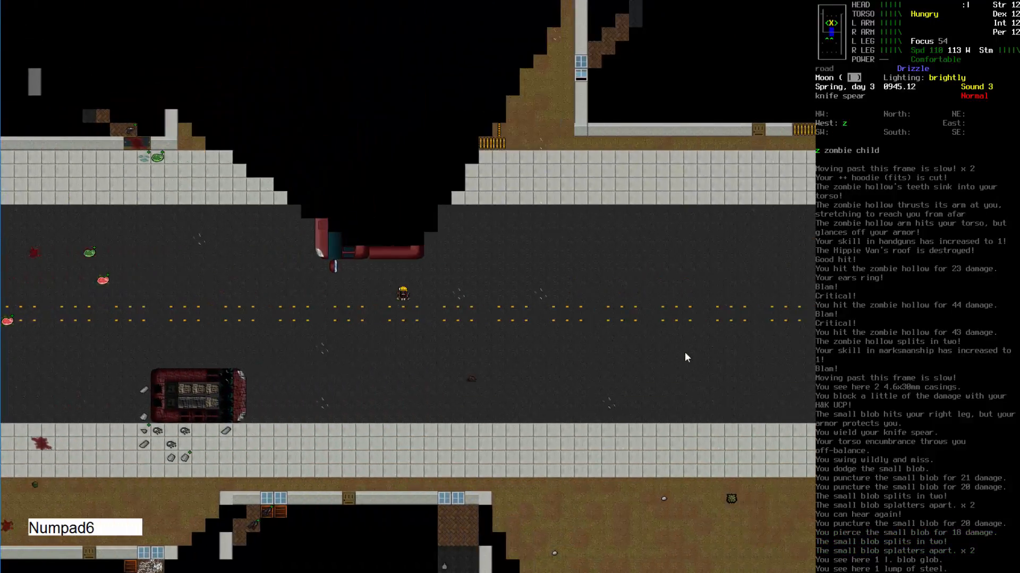
# Walk into the house, grab the shopping cart and pull it toward the window
pyautogui.press('Numpad8')
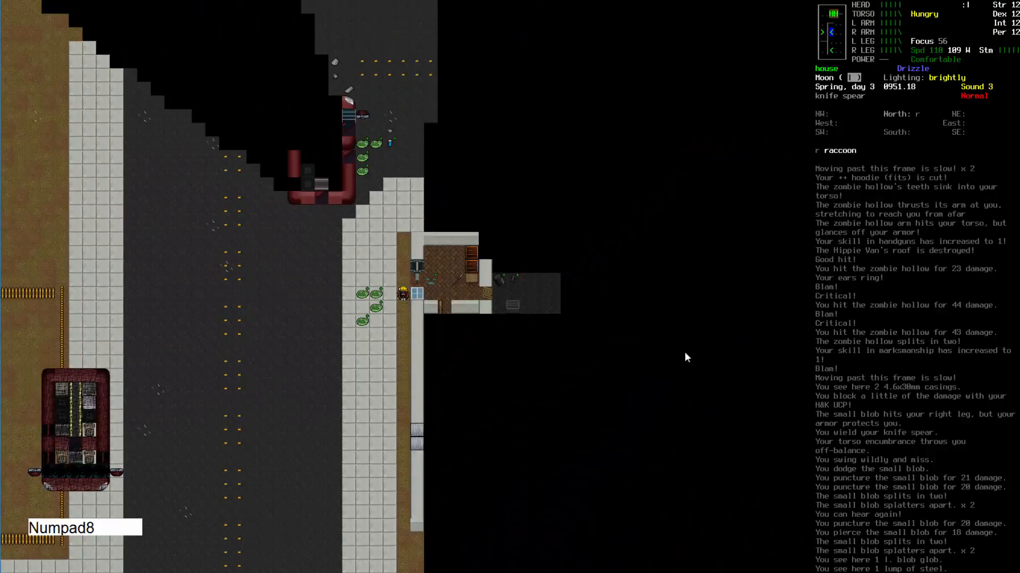
pyautogui.press('Numpad6')
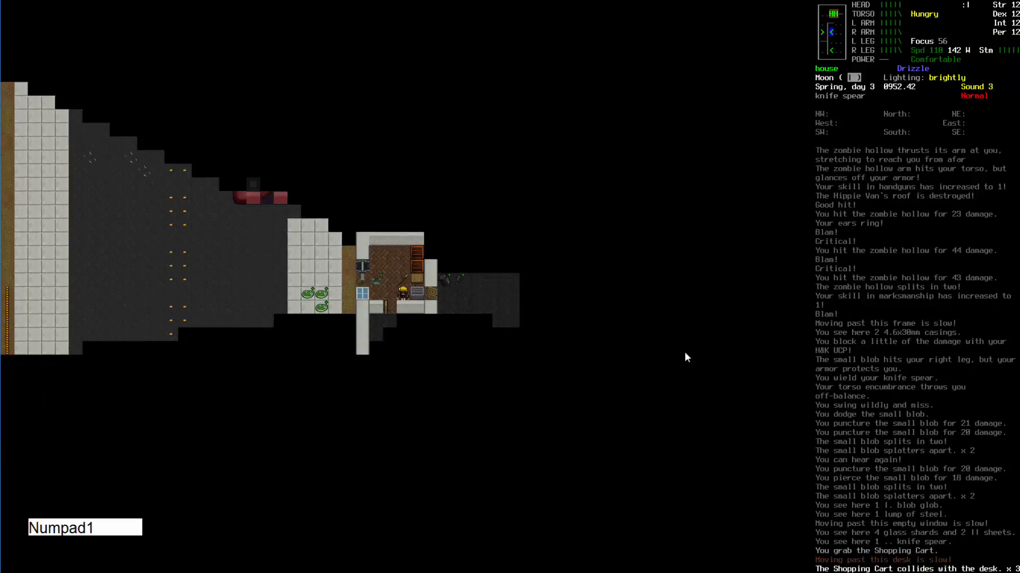
pyautogui.press('Numpad4')
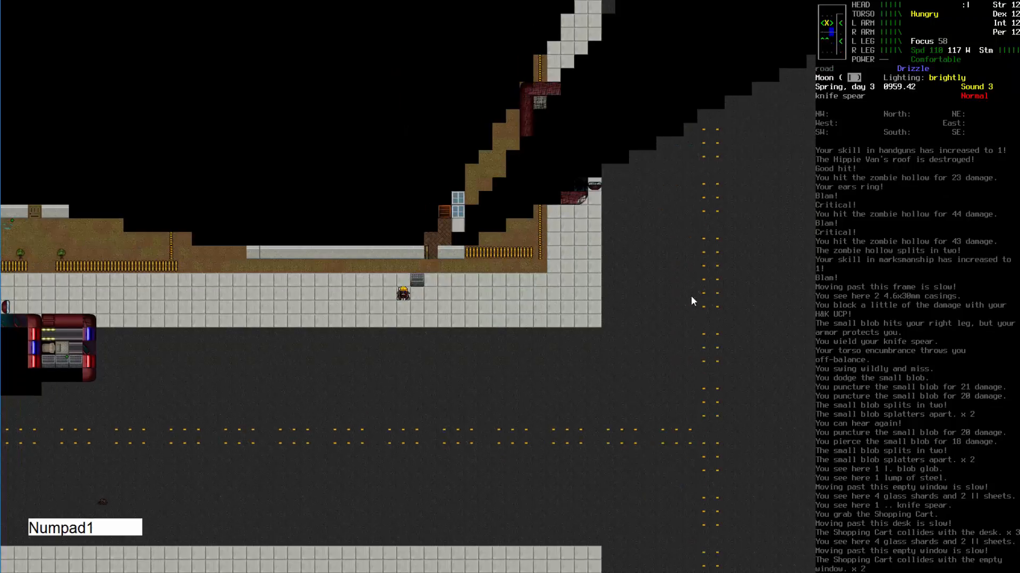
# Haul the shopping cart west onto the road and let go of it
pyautogui.press('Numpad4')
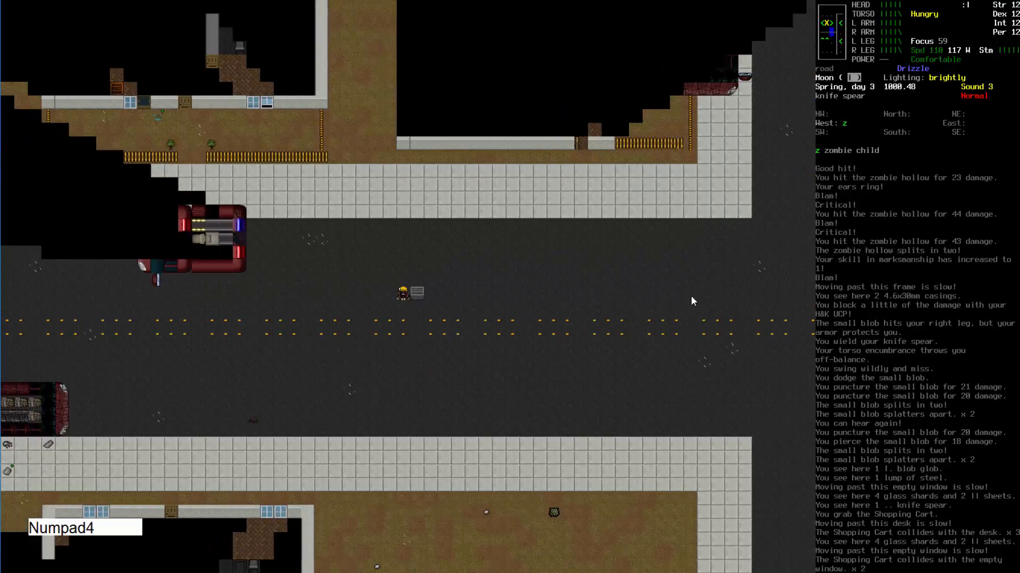
pyautogui.press('Numpad4')
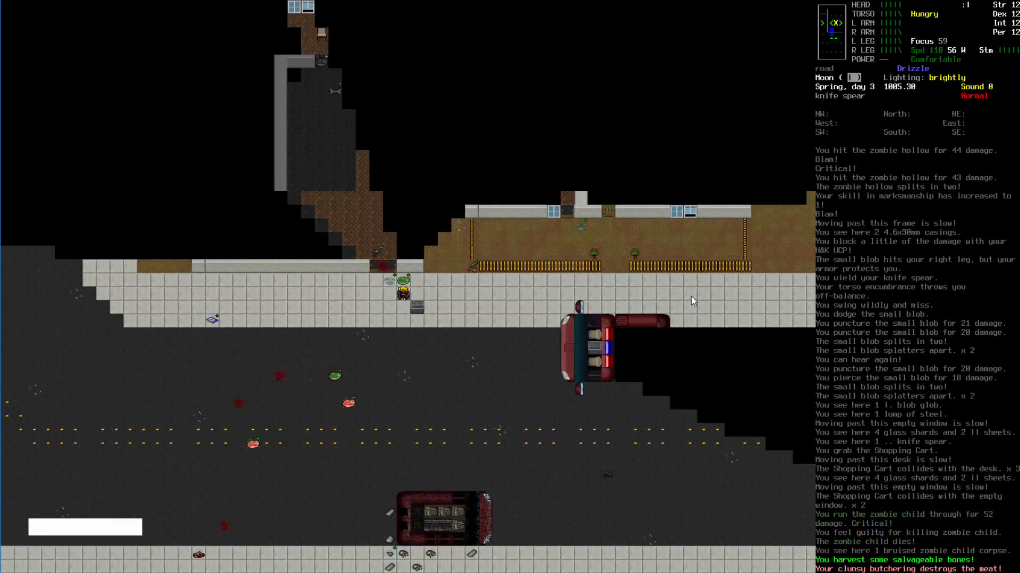
pyautogui.press('Numpad8')
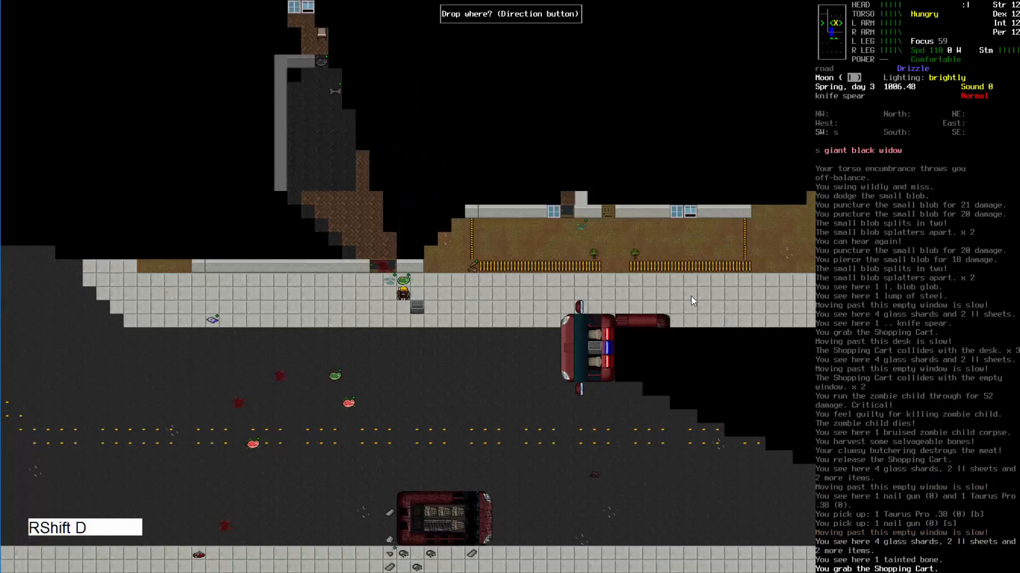
# Stow the nail gun, Taurus Pro .38 and Computer World magazine in the cart basket
pyautogui.press('Down')
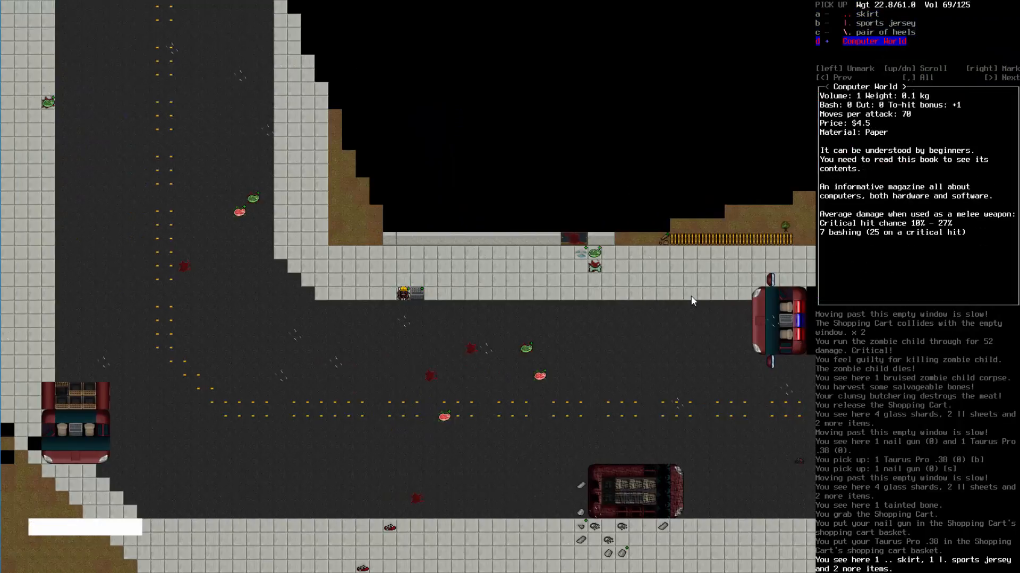
pyautogui.press('D')
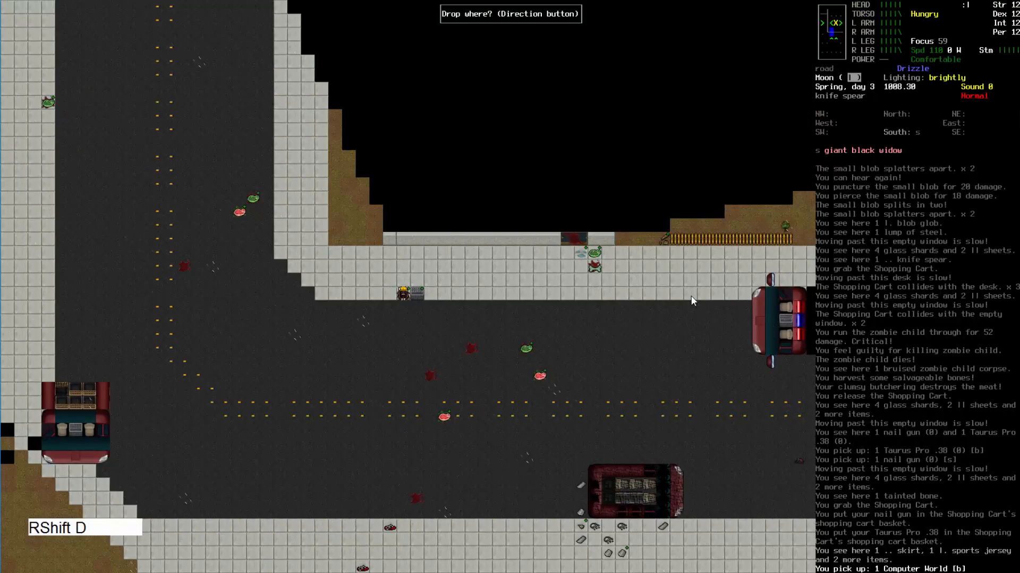
pyautogui.press('Up')
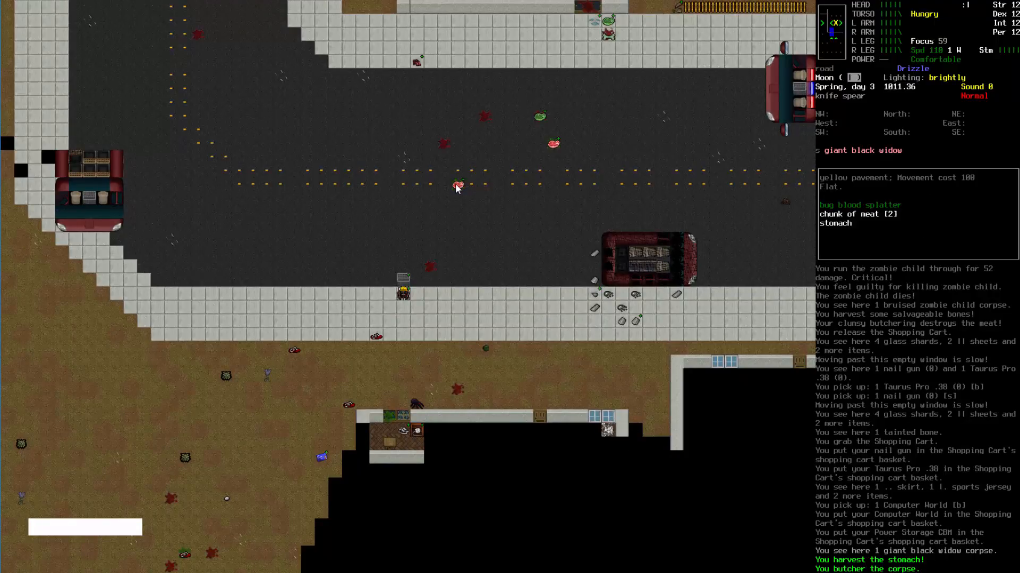
pyautogui.moveTo(552, 150)
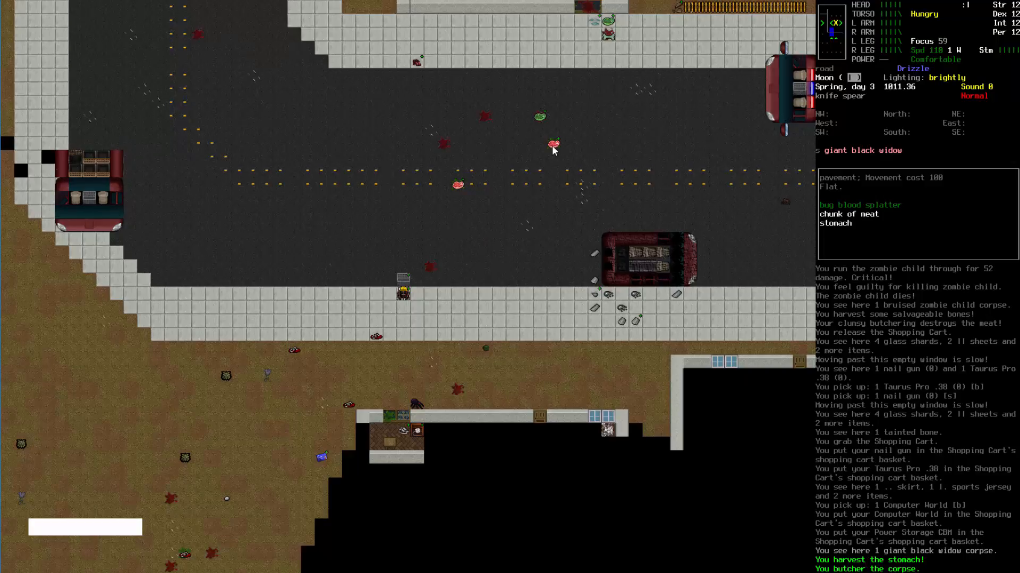
pyautogui.moveTo(415, 408)
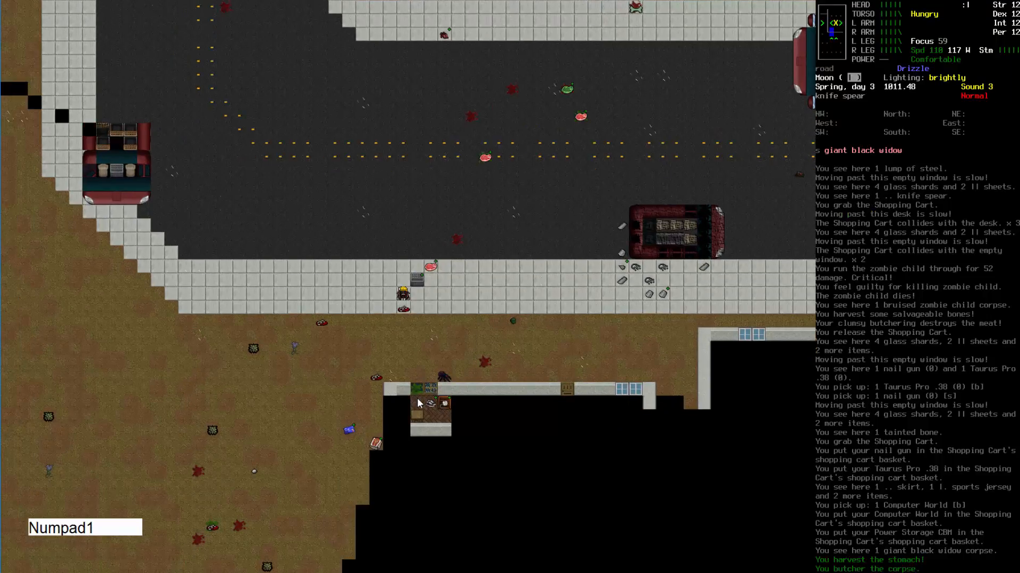
# Butcher the giant black widow corpse and wield the H&K UCP against the next black widow
pyautogui.press('b')
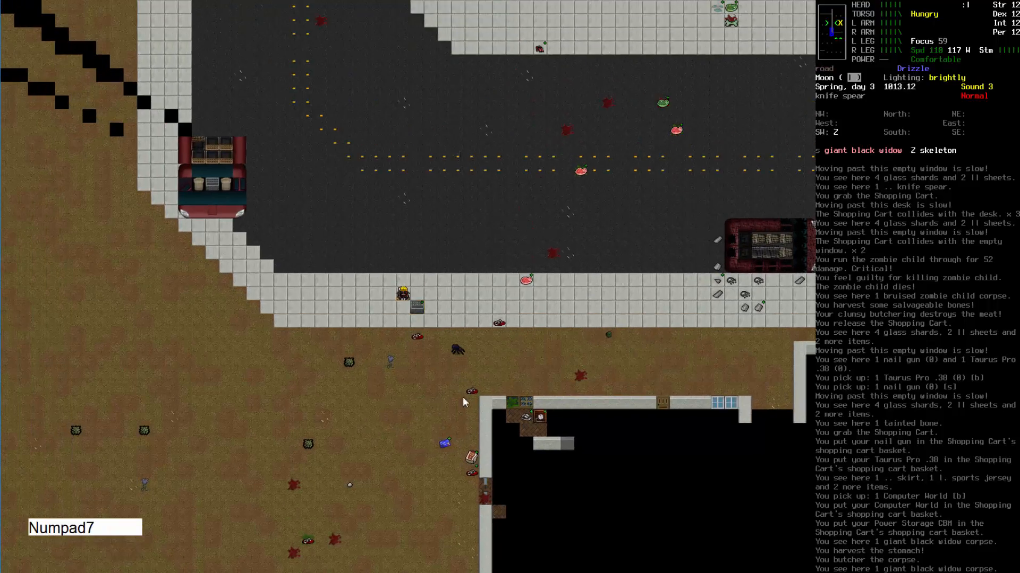
pyautogui.press('i')
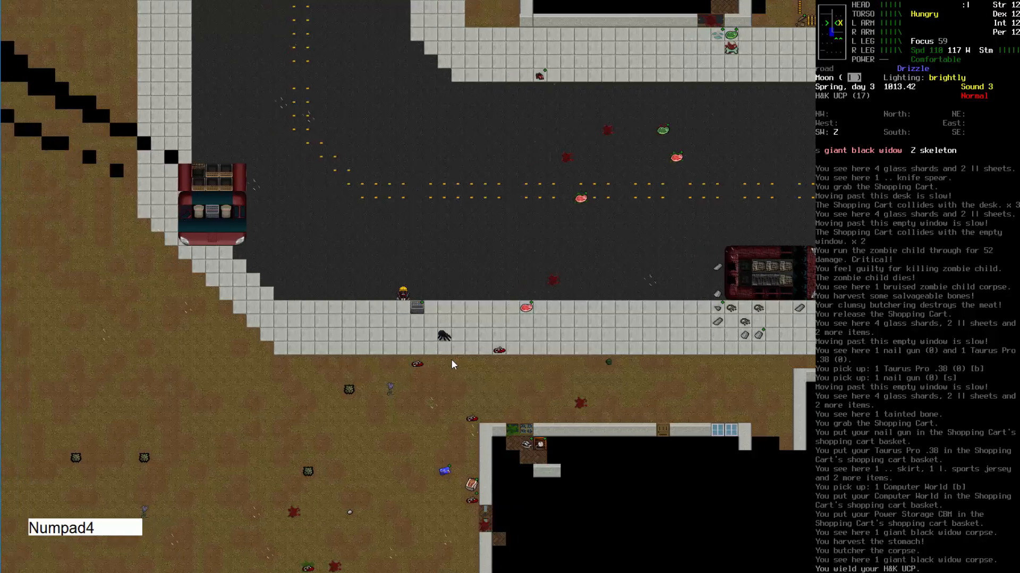
# Gun down the giant black widow with the H&K UCP and inspect the meat
pyautogui.press('f')
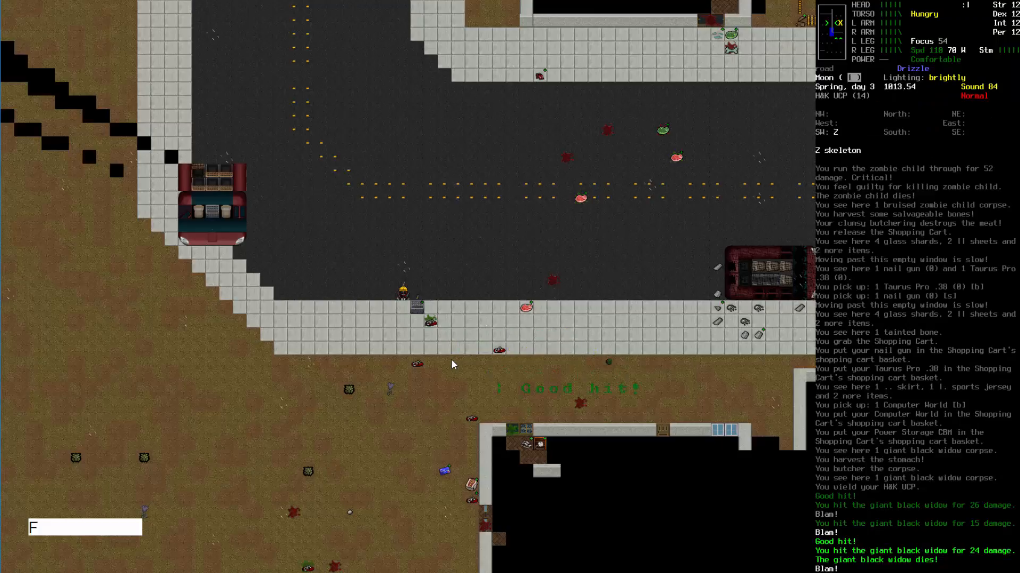
pyautogui.press('Numpad2')
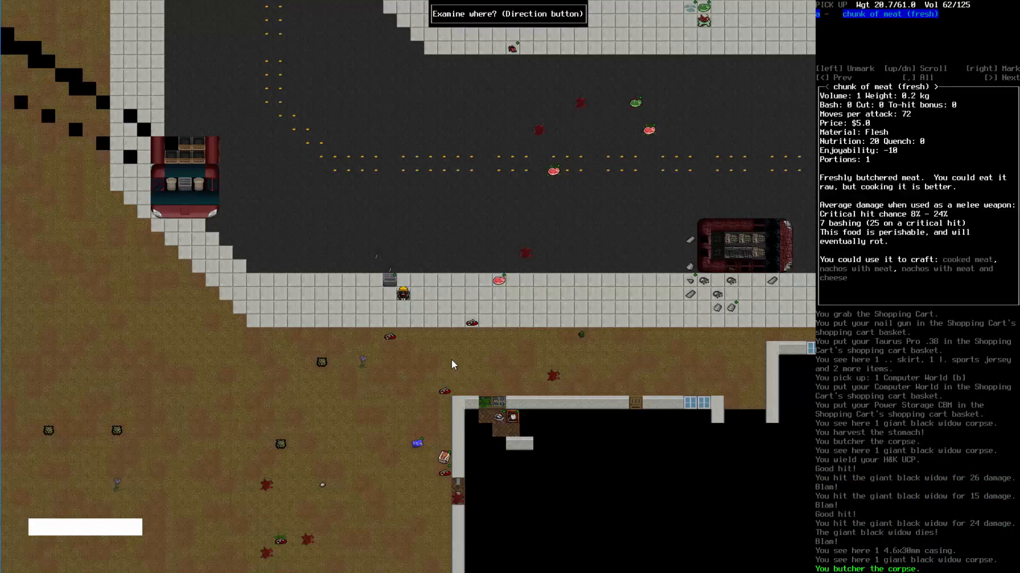
pyautogui.press('Escape')
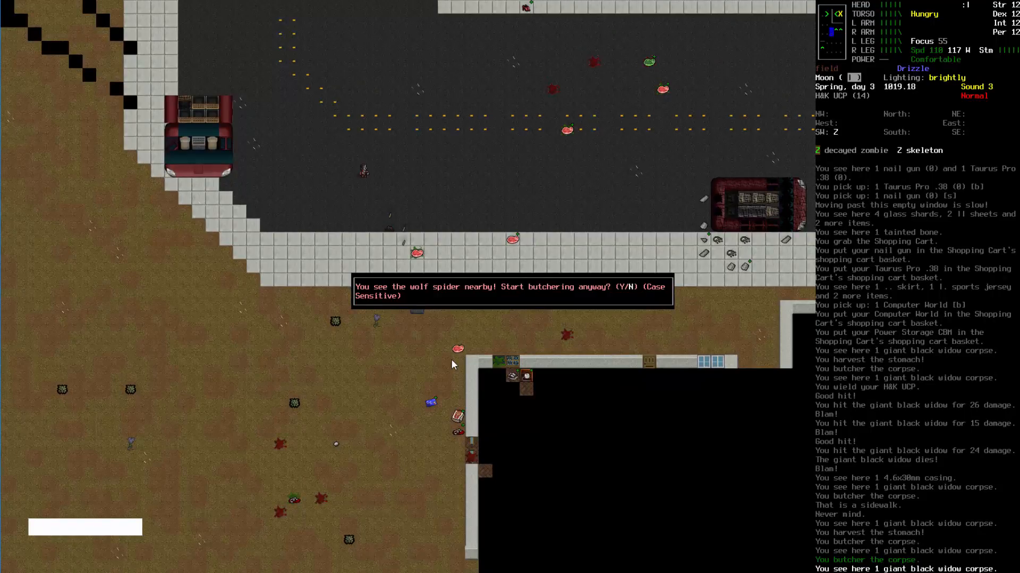
pyautogui.moveTo(364, 400)
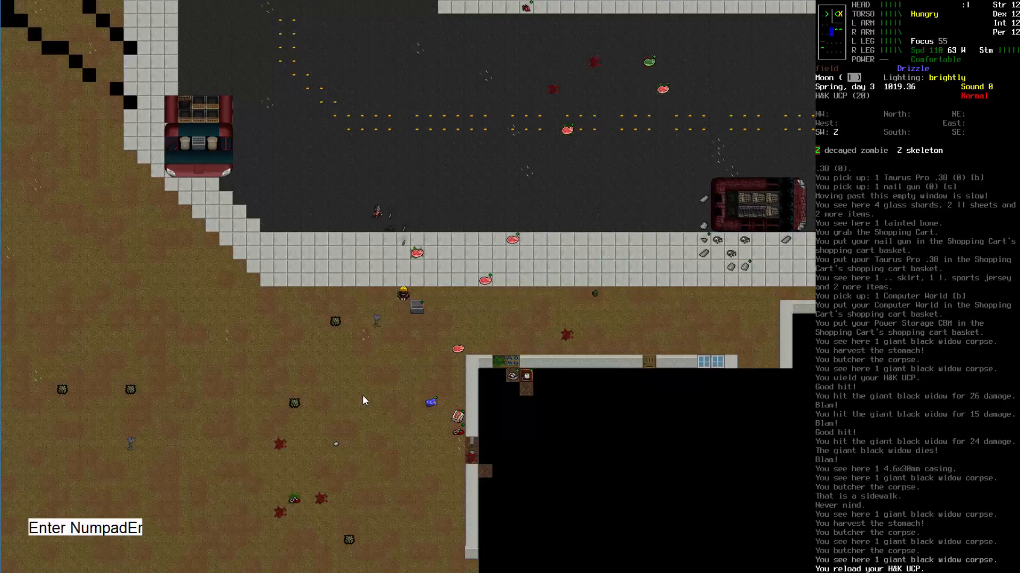
# Reload the H&K UCP, spear the decayed zombie and skeleton, and butcher both corpses
pyautogui.press('i')
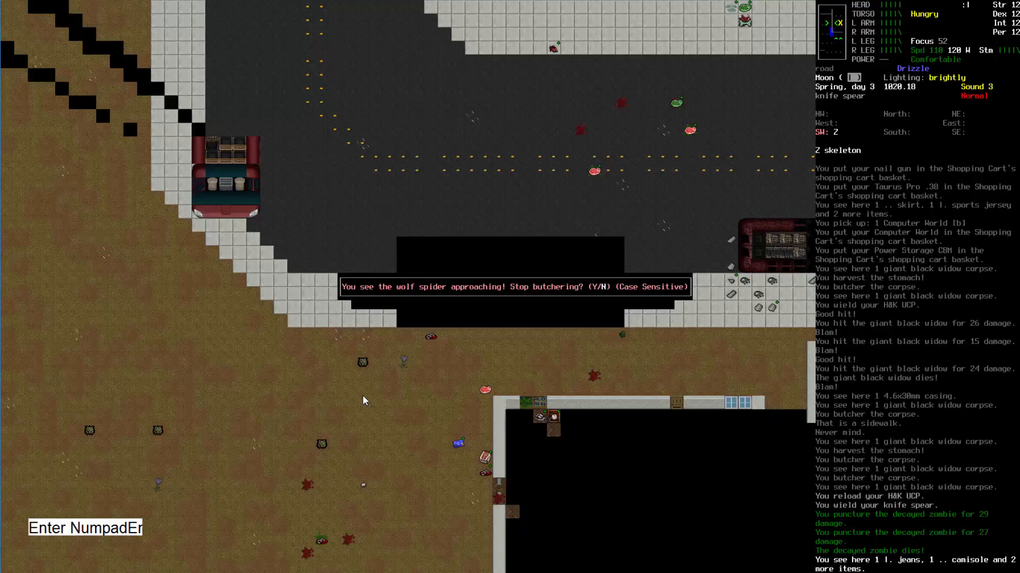
pyautogui.press('N')
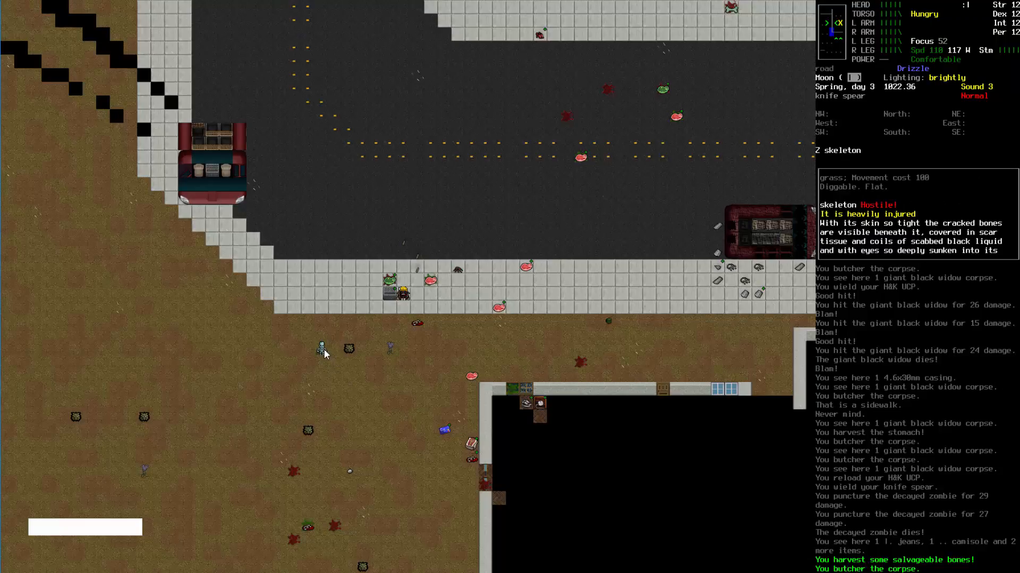
pyautogui.moveTo(421, 449)
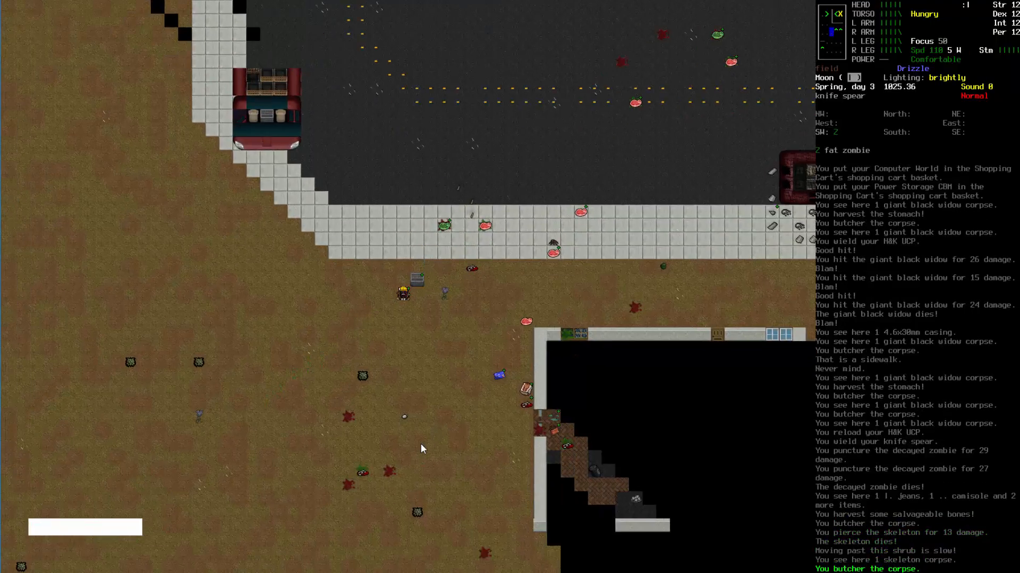
pyautogui.press('B')
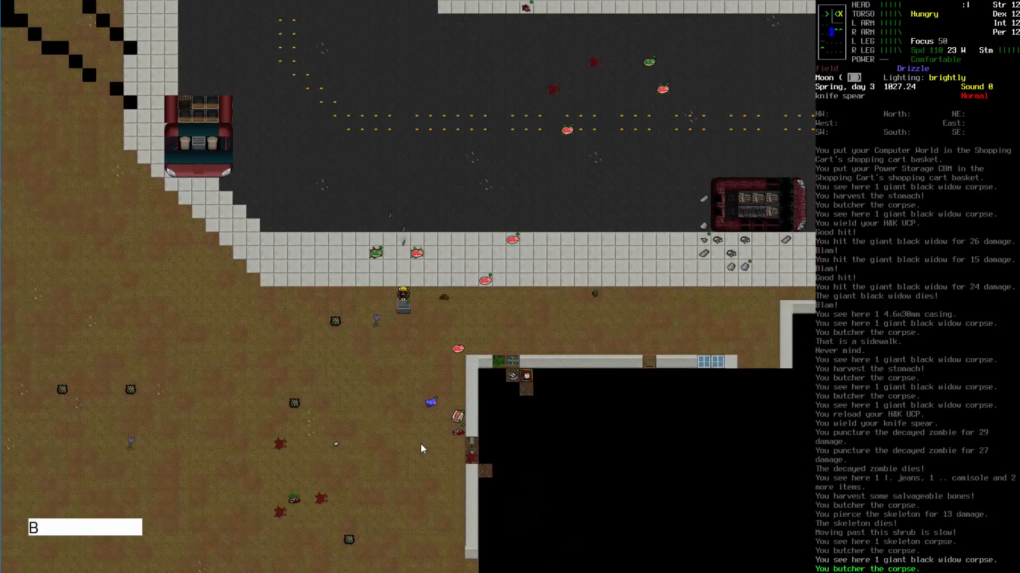
pyautogui.press('Numpad3')
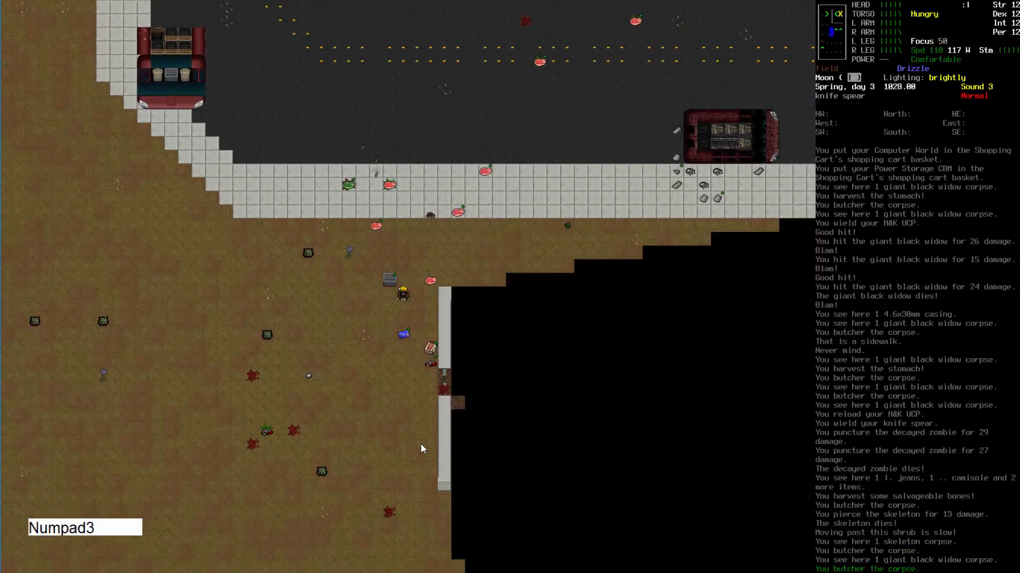
# Butcher the zombie corpse and release the shopping cart outside
pyautogui.press('B')
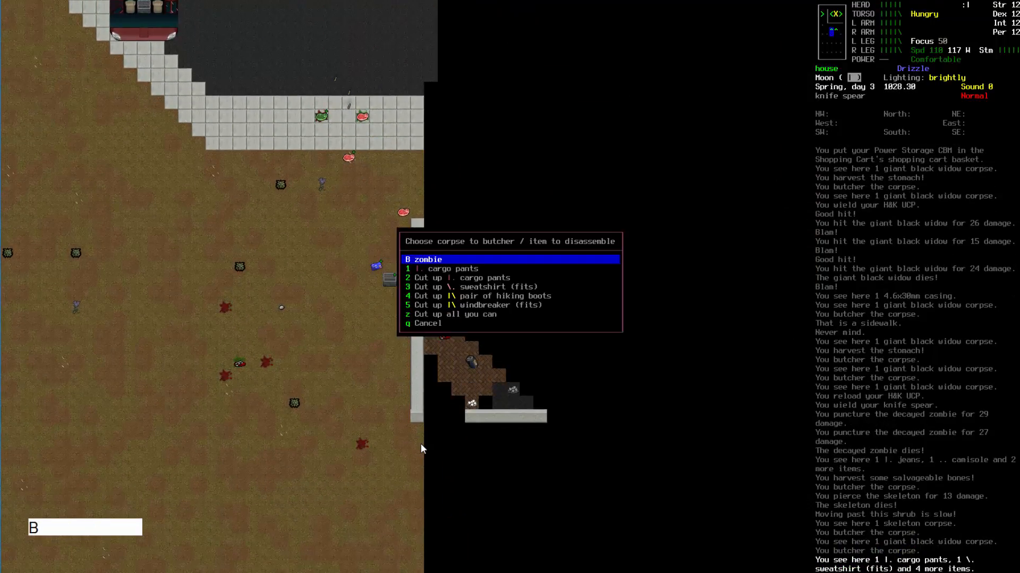
pyautogui.press('B')
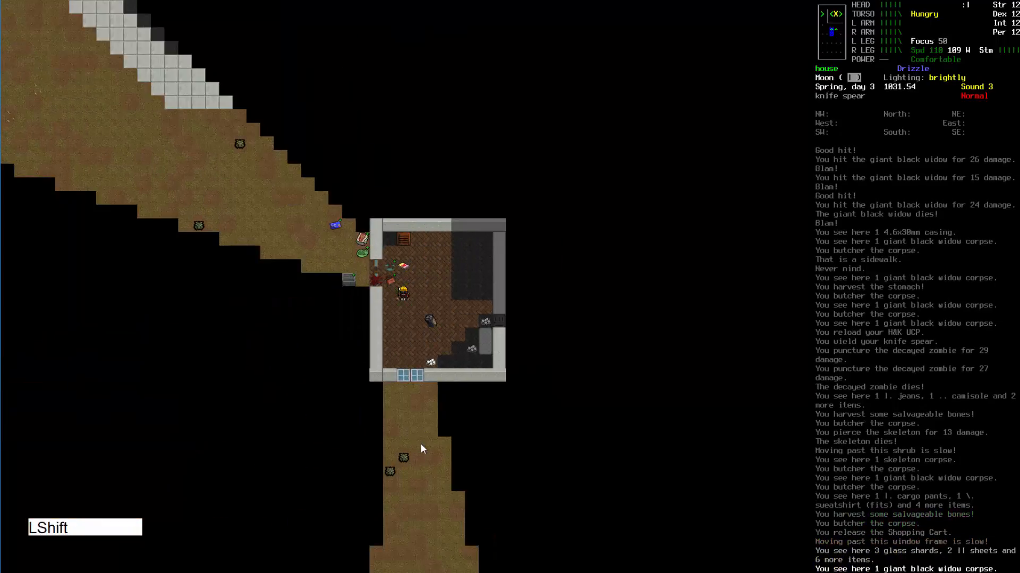
pyautogui.press('v')
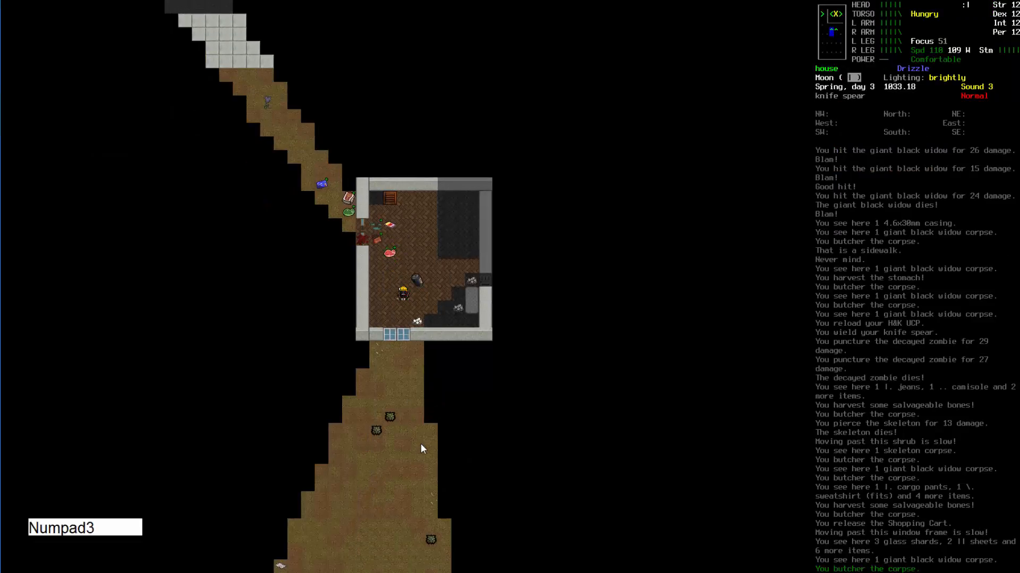
# Climb through the window frame into the small house
pyautogui.press('Numpad4')
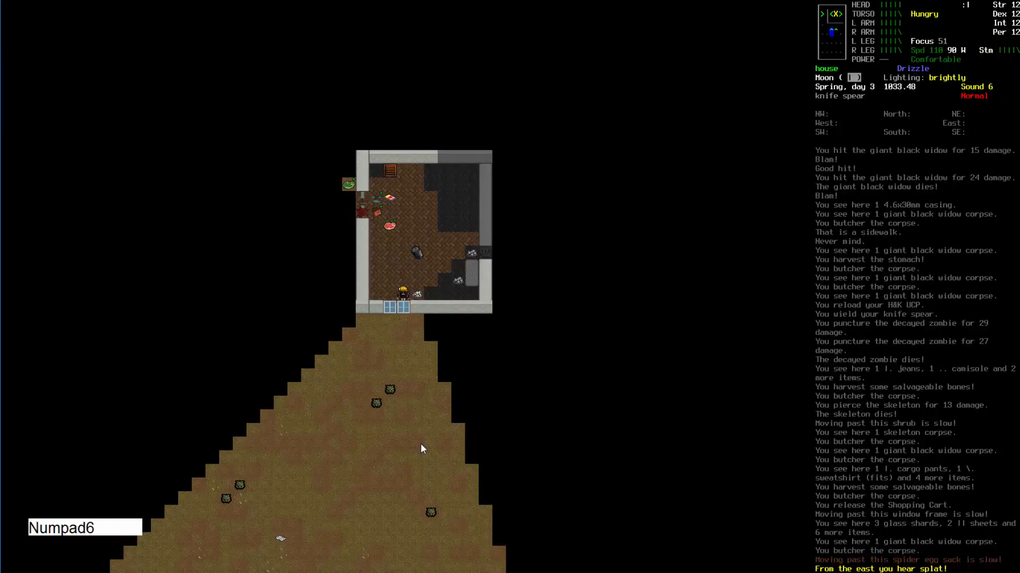
pyautogui.press('s')
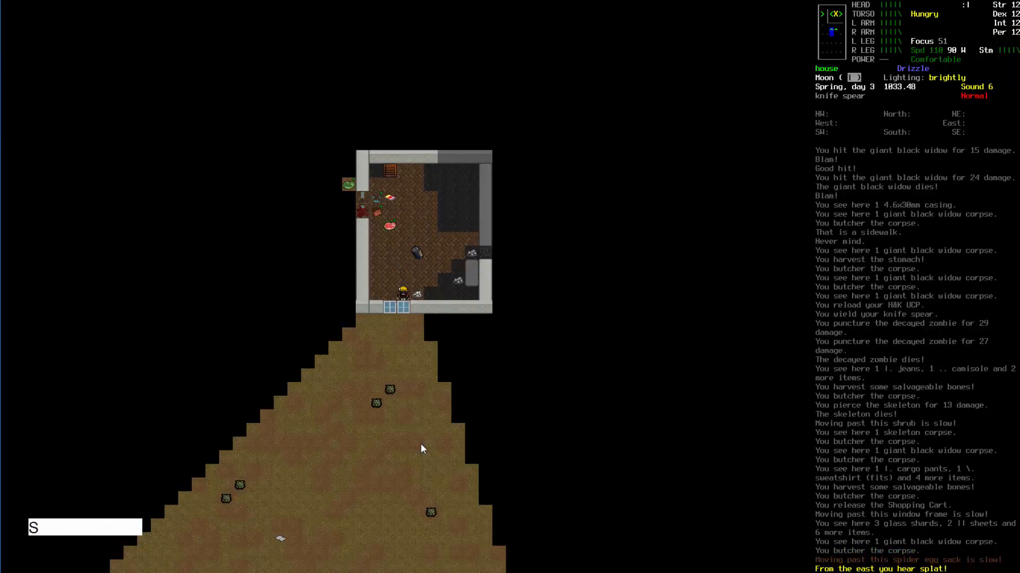
pyautogui.press('Numpad6')
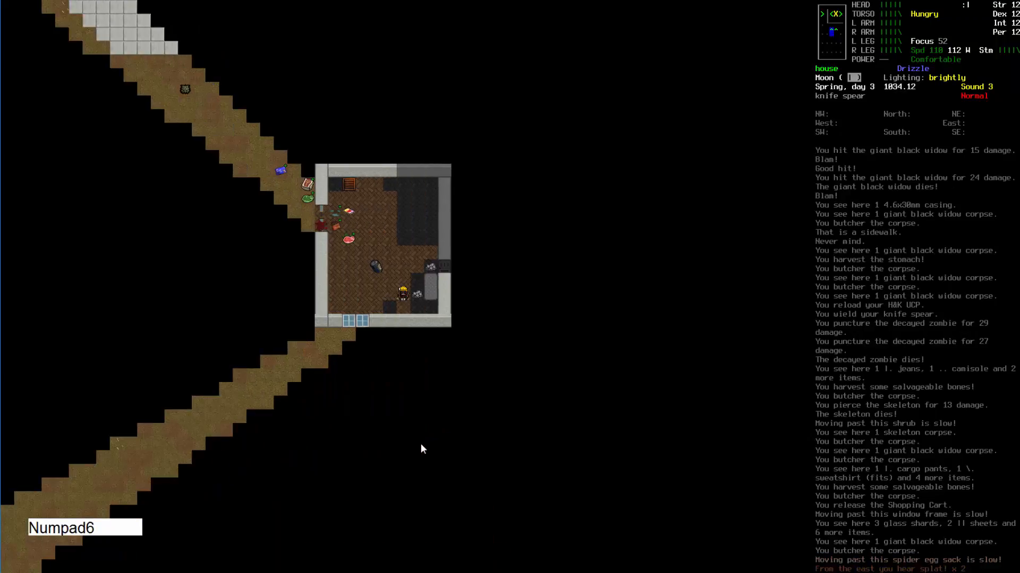
# Shoot the indoor giant black widow with the H&K UCP, reload, and butcher its corpse
pyautogui.press('s')
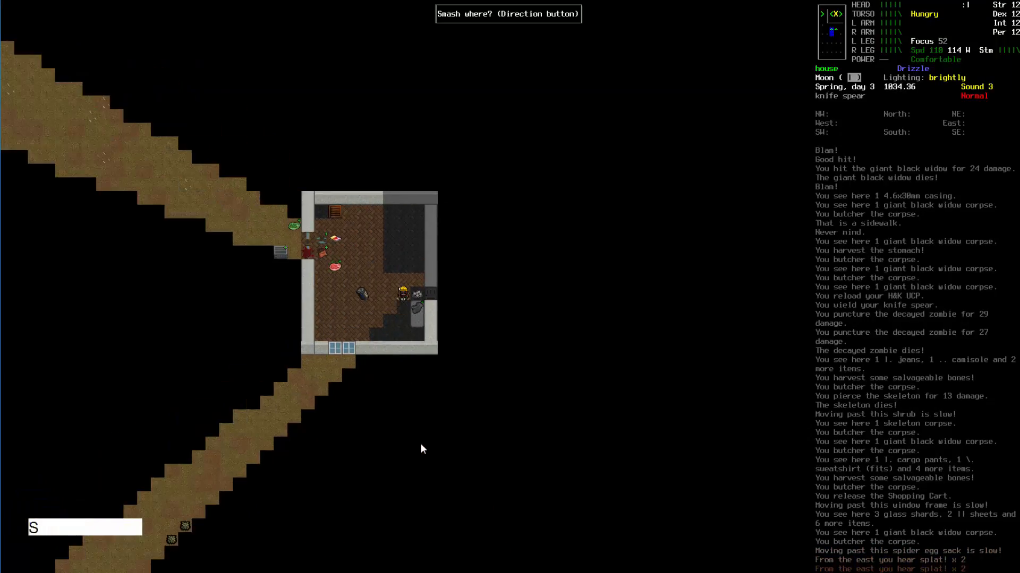
pyautogui.press('Numpad6')
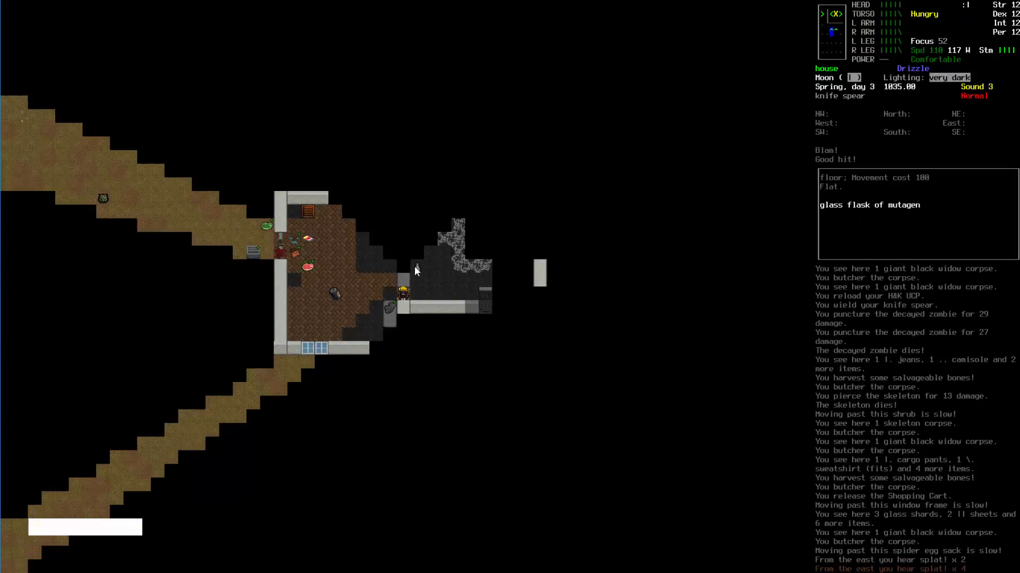
pyautogui.moveTo(428, 273)
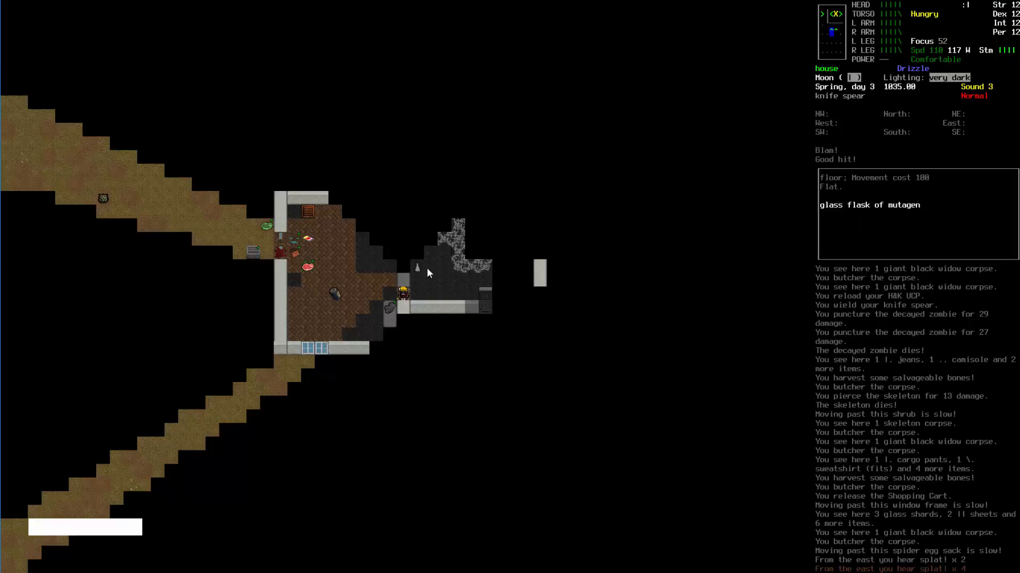
pyautogui.moveTo(417, 271)
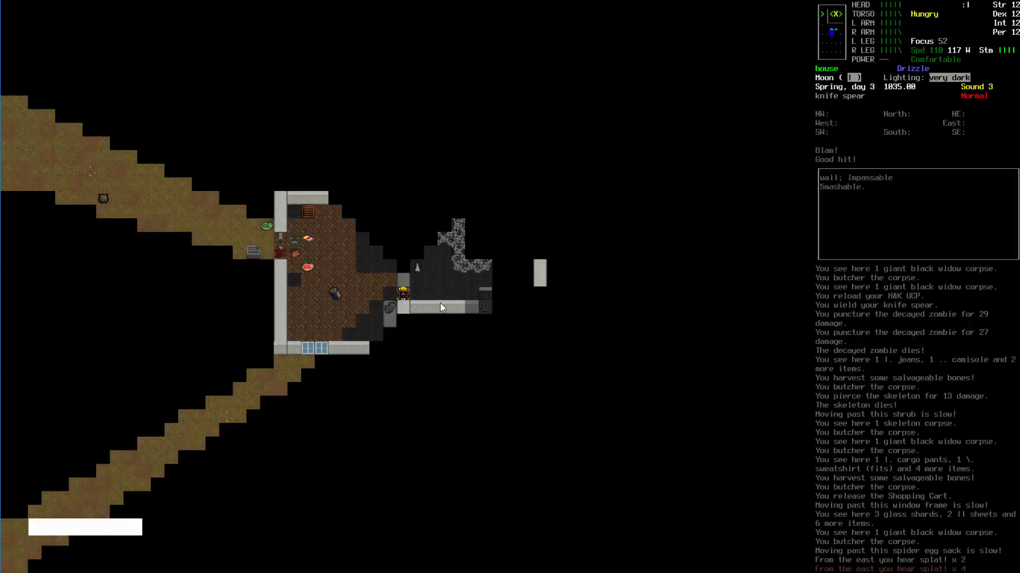
pyautogui.moveTo(752, 490)
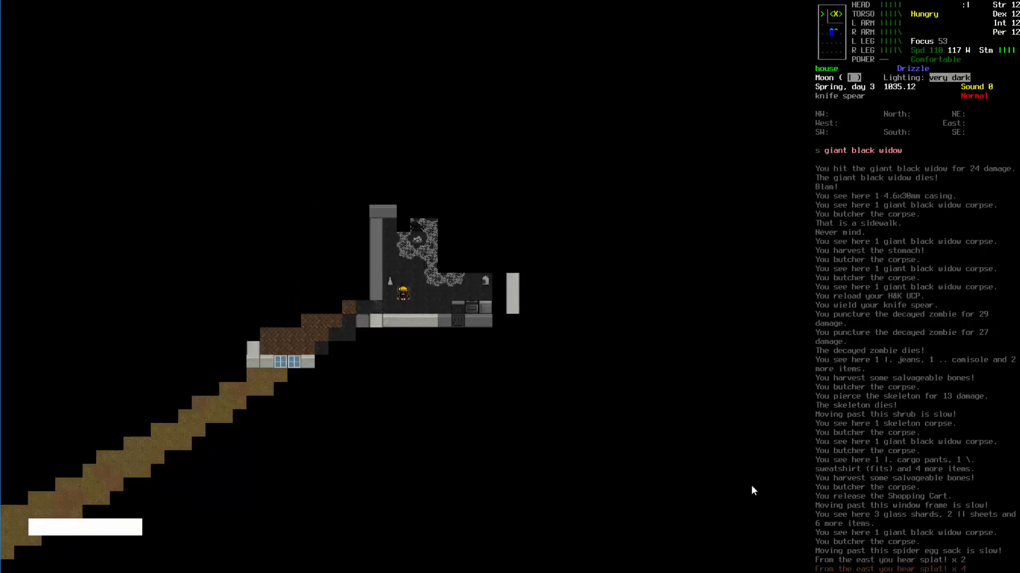
pyautogui.moveTo(419, 228)
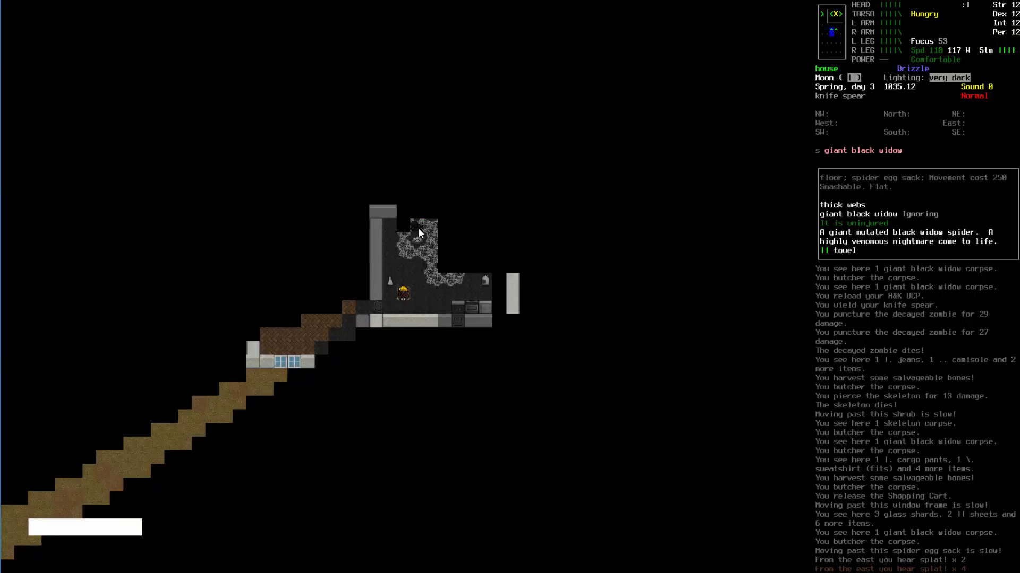
pyautogui.moveTo(415, 231)
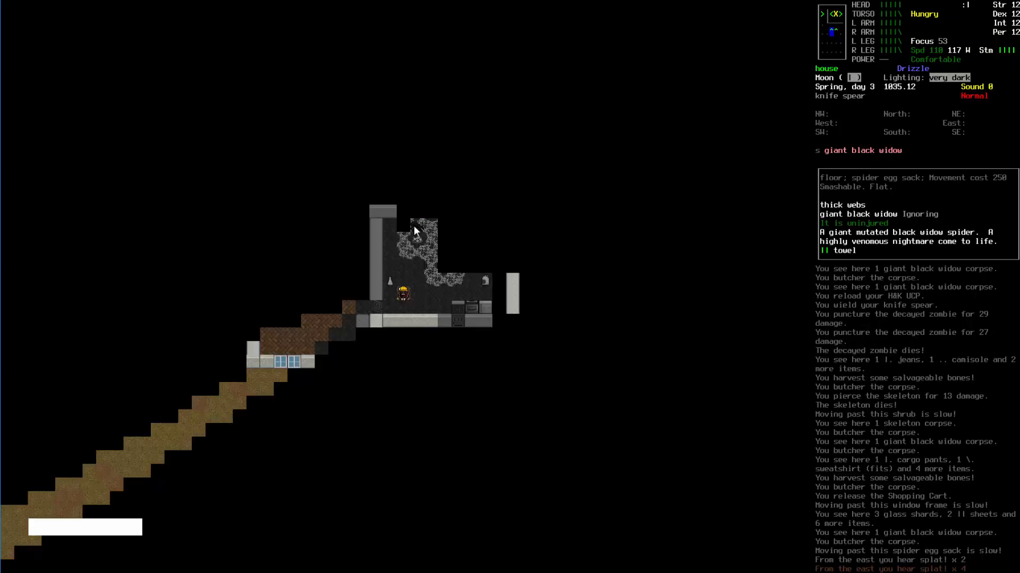
pyautogui.moveTo(417, 235)
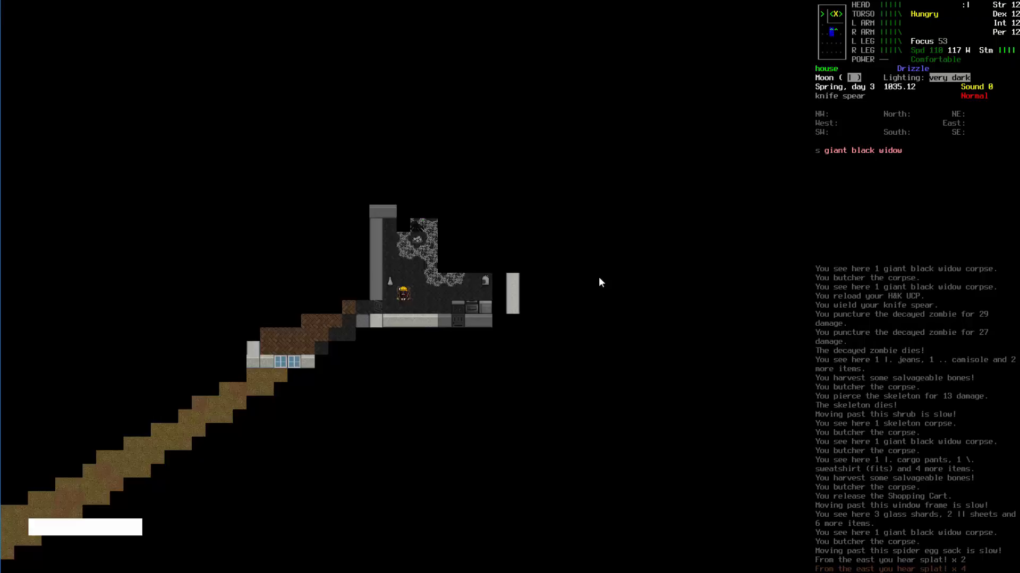
pyautogui.press('Numpad4')
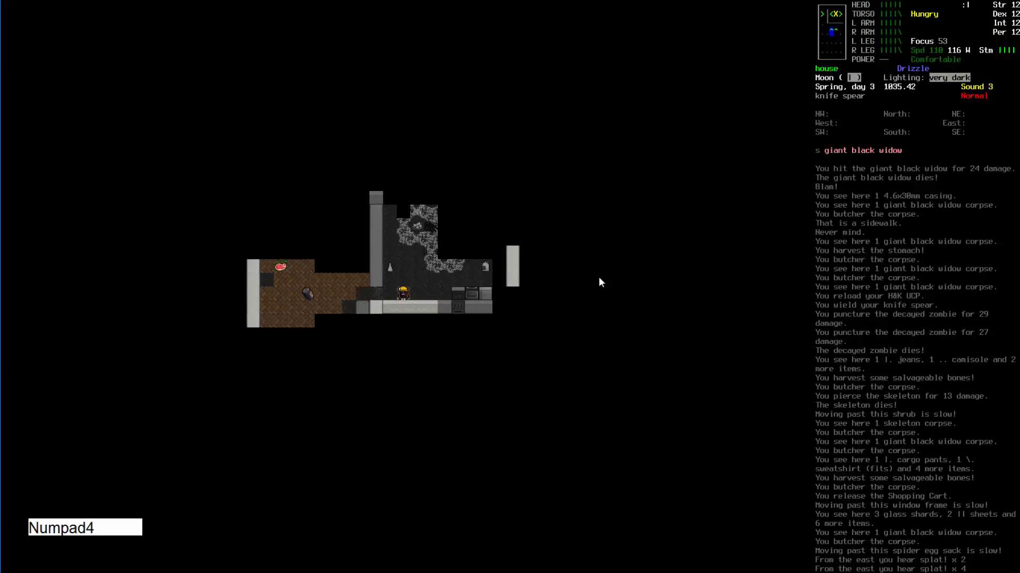
pyautogui.press('i')
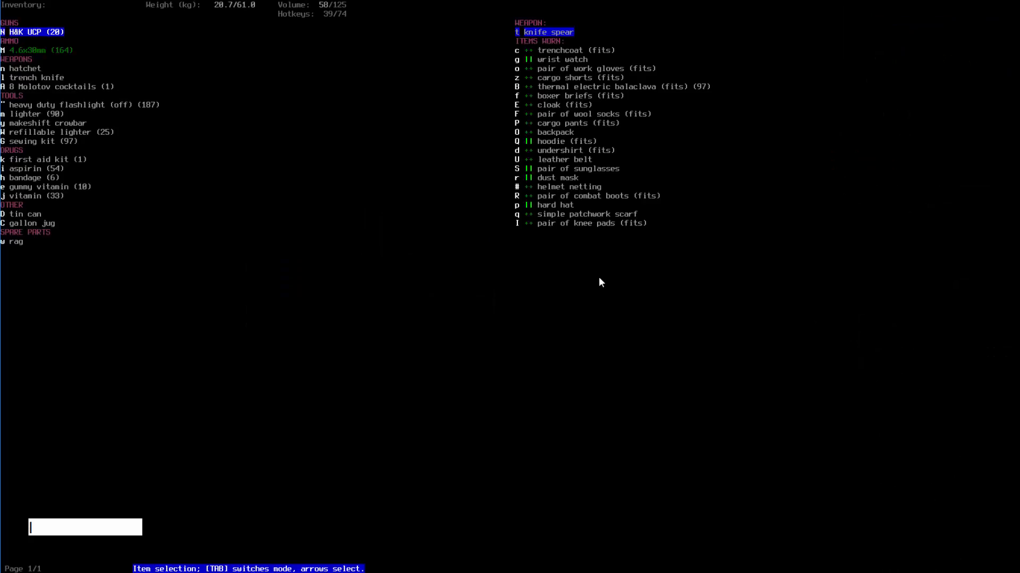
pyautogui.write('Up')
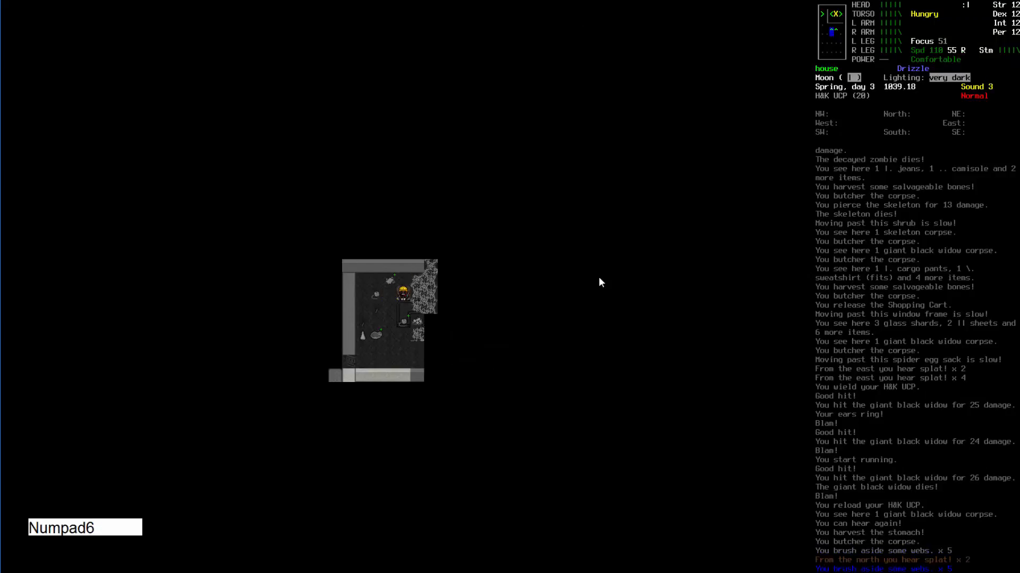
# Walk south through the house and list the items lying nearby
pyautogui.press('s')
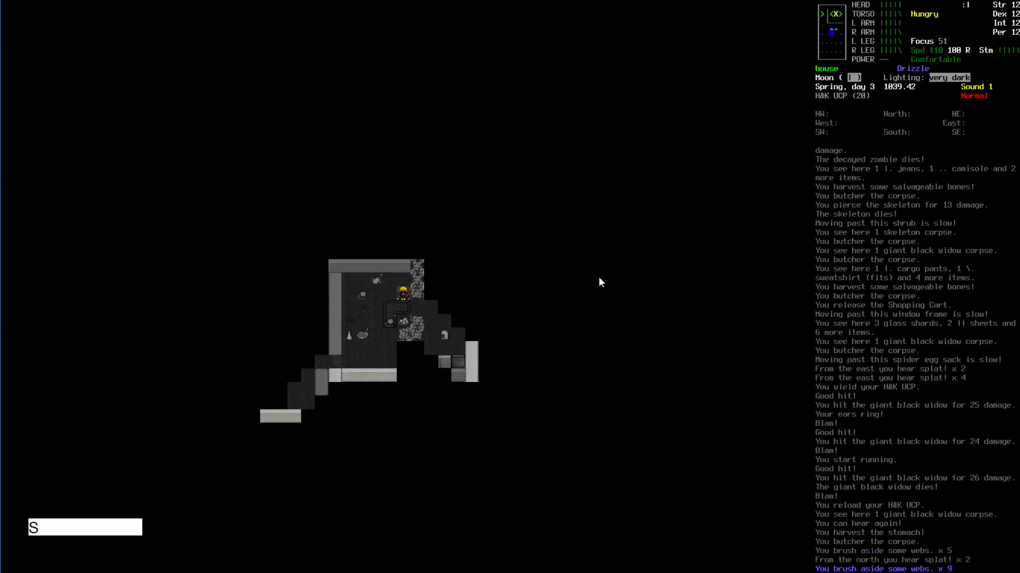
pyautogui.press('Numpad8')
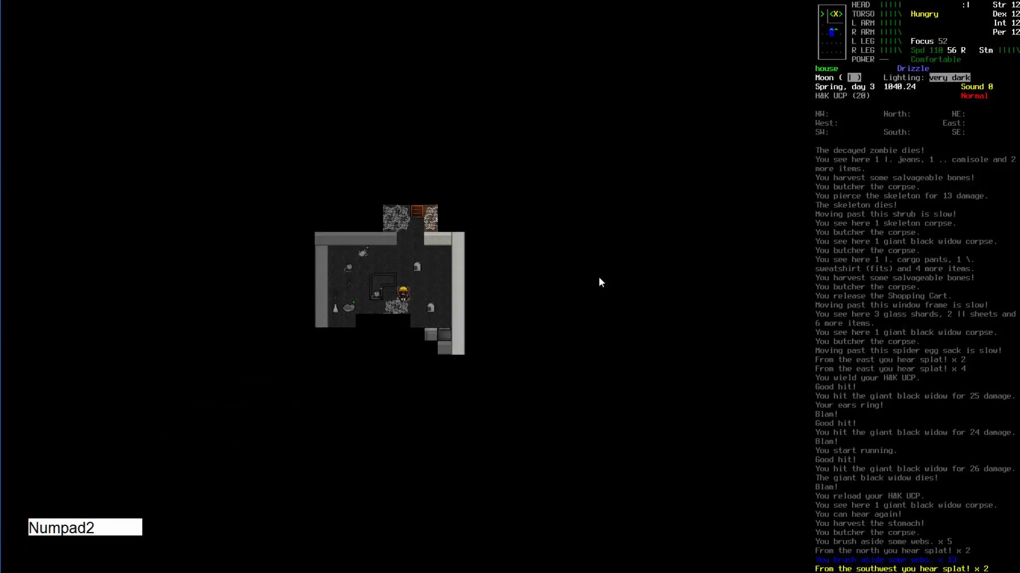
pyautogui.press('Numpad2')
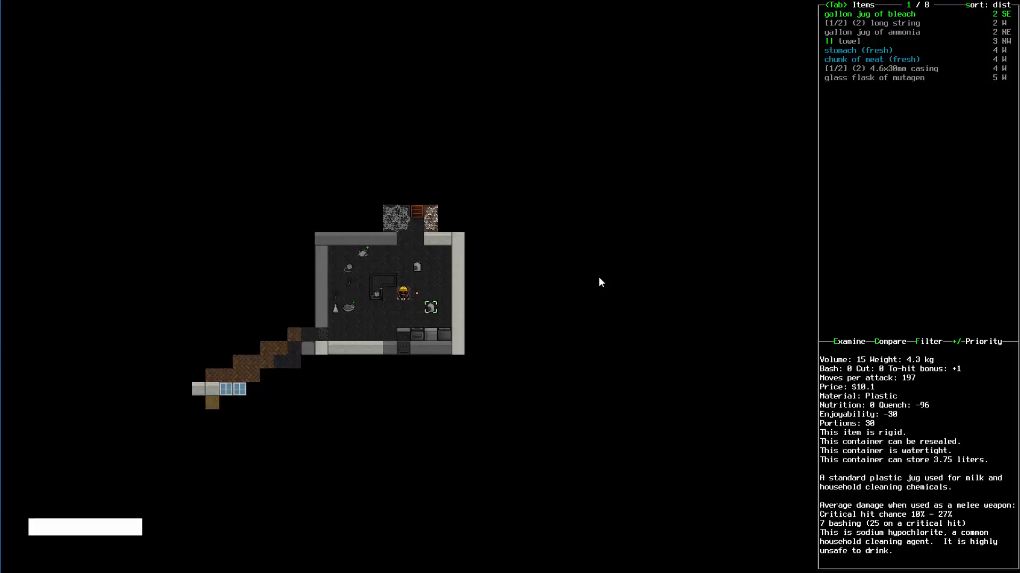
pyautogui.press('Escape')
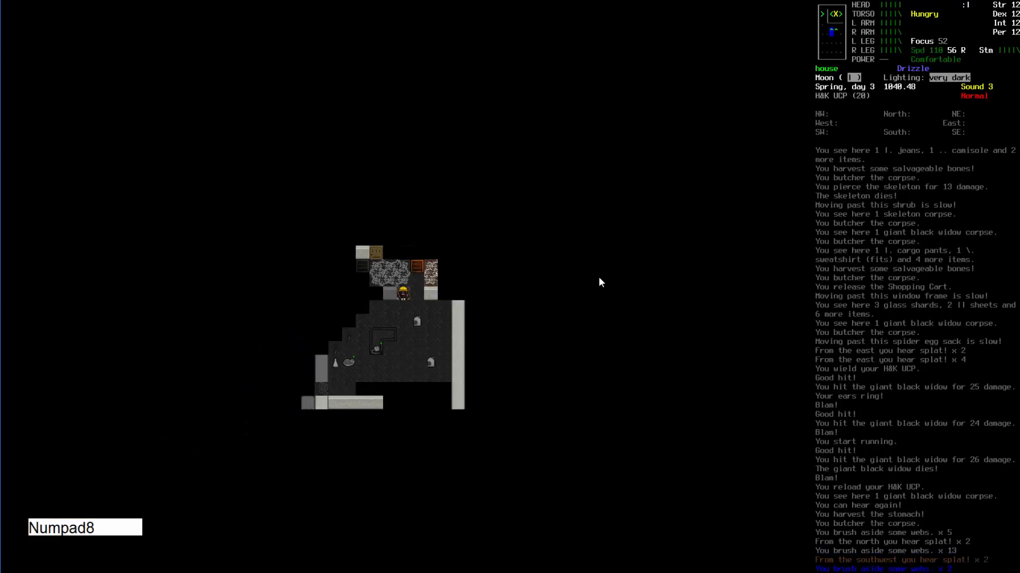
# Step through the doorway, look toward the street, and butcher two black widow corpses
pyautogui.press('Numpad7')
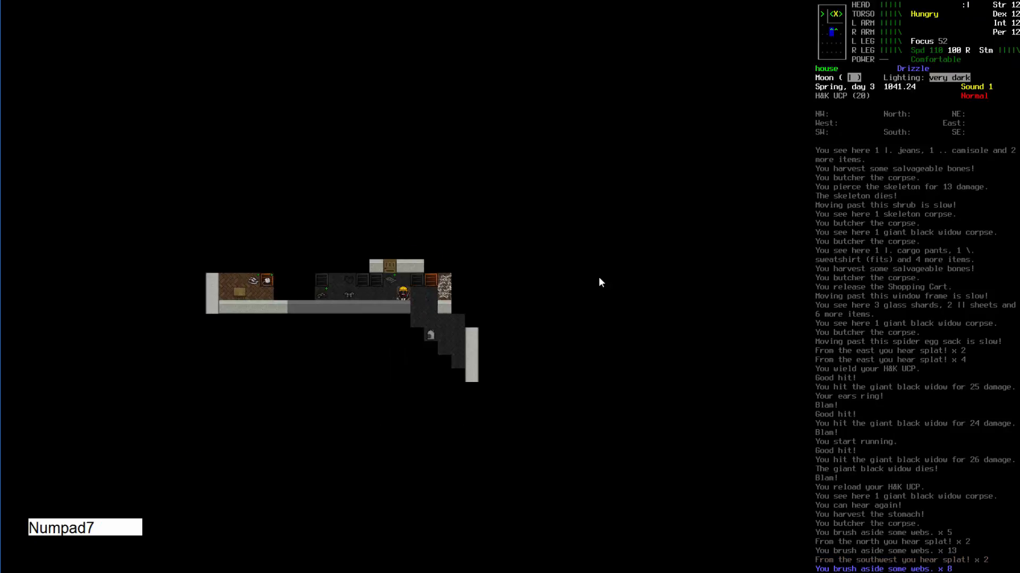
pyautogui.press('Numpad6')
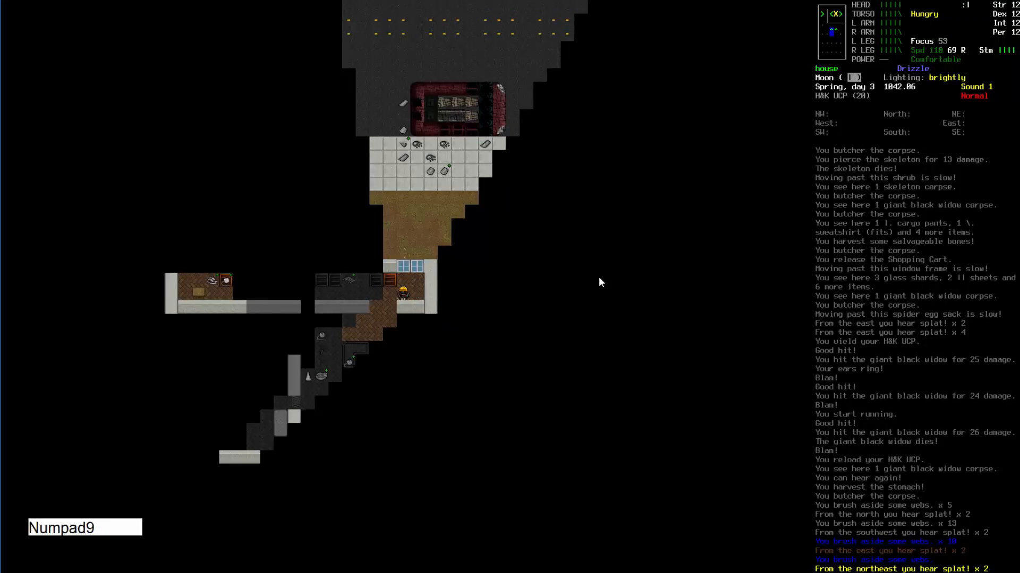
pyautogui.press('Escape')
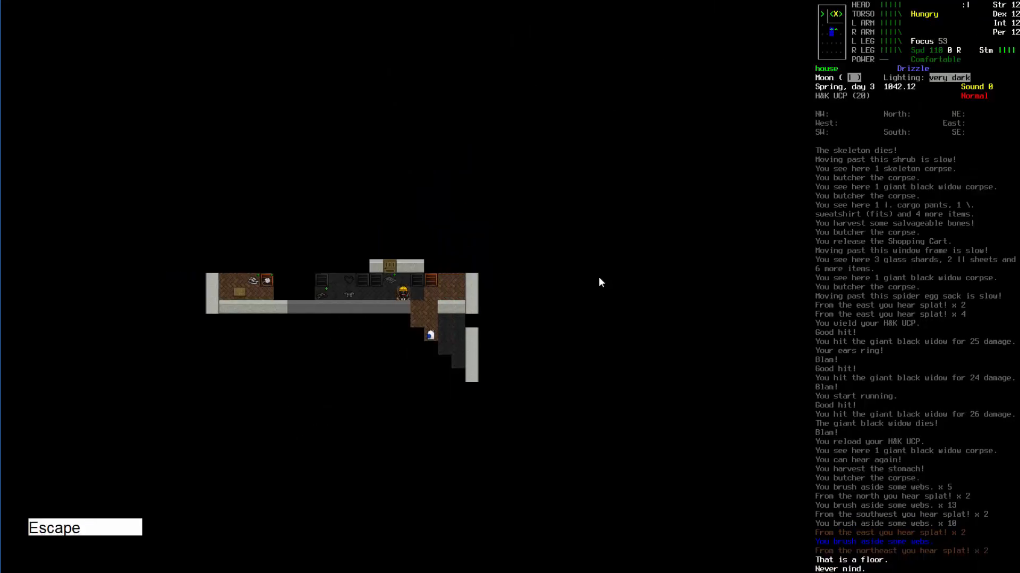
pyautogui.press('Numpad4')
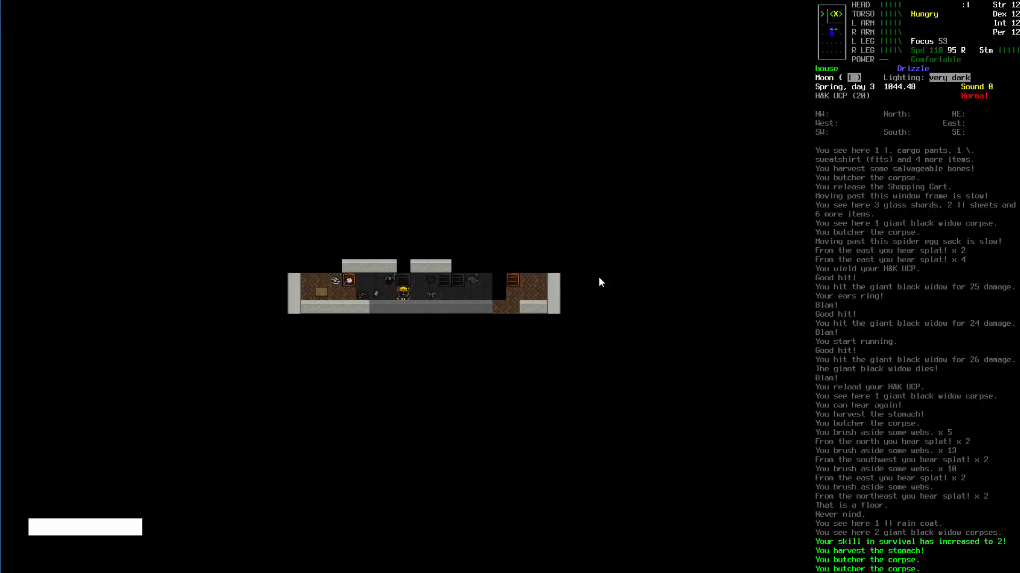
# Walk west out of the building, grab the shopping cart and wield the knife spear
pyautogui.press('B')
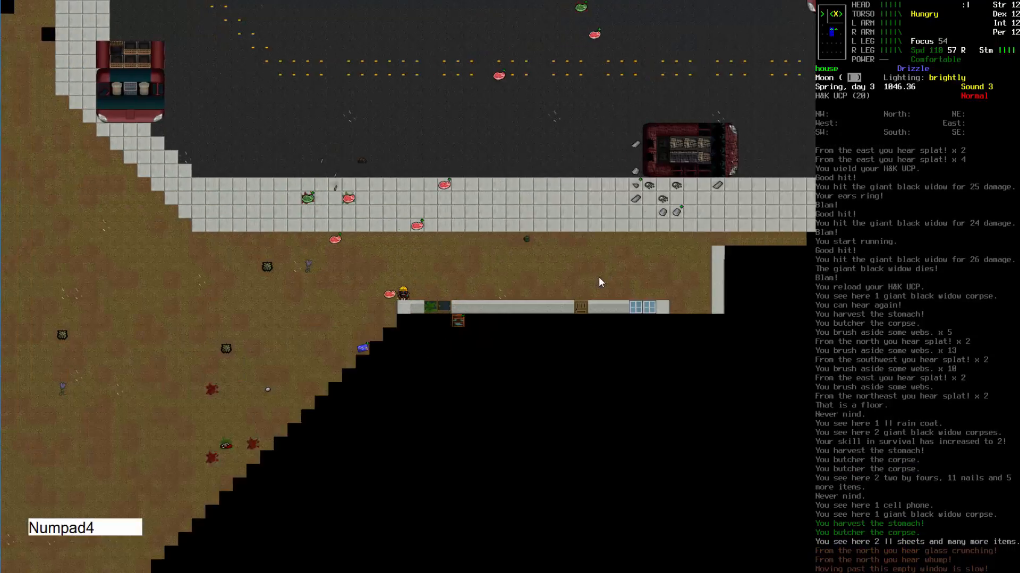
pyautogui.press('Numpad2')
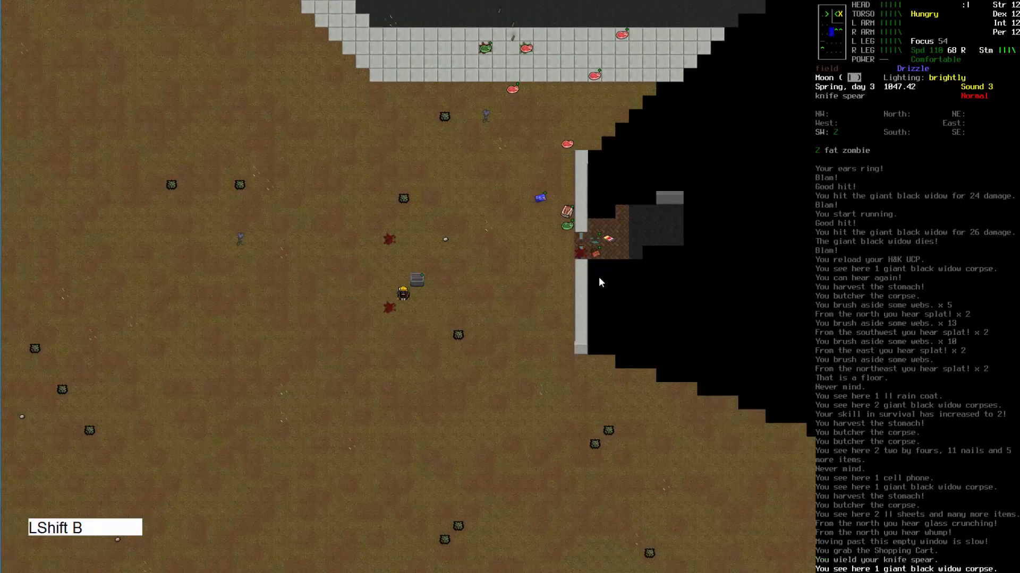
pyautogui.press('m')
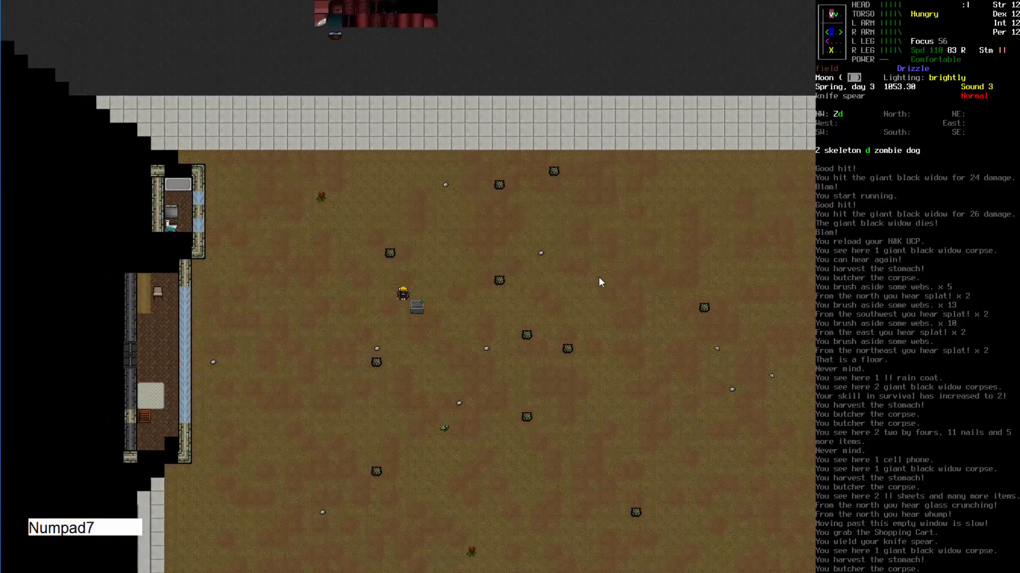
# Push the cart north across the field along the building wall toward the road
pyautogui.press('Numpad7')
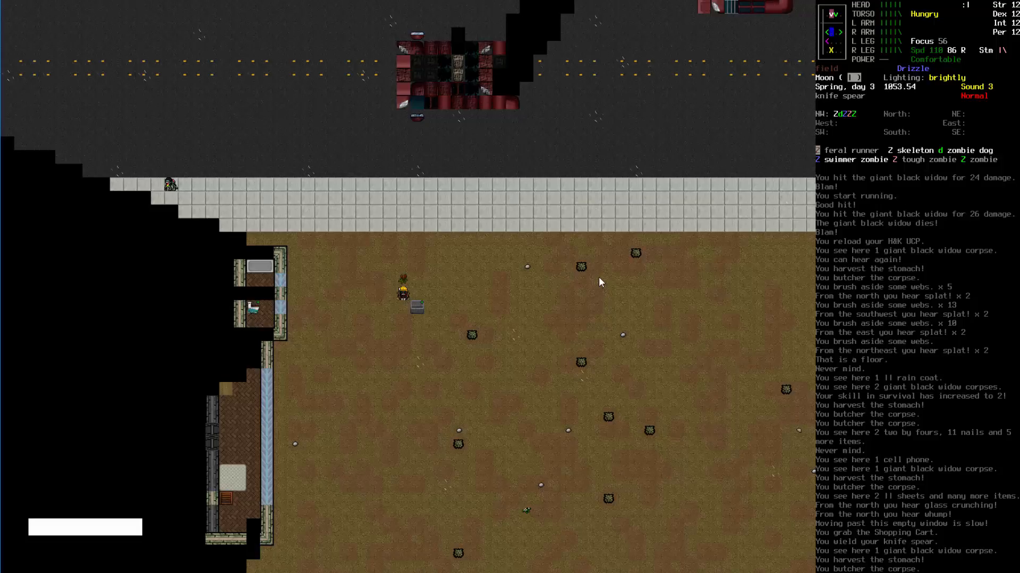
pyautogui.press('Numpad4')
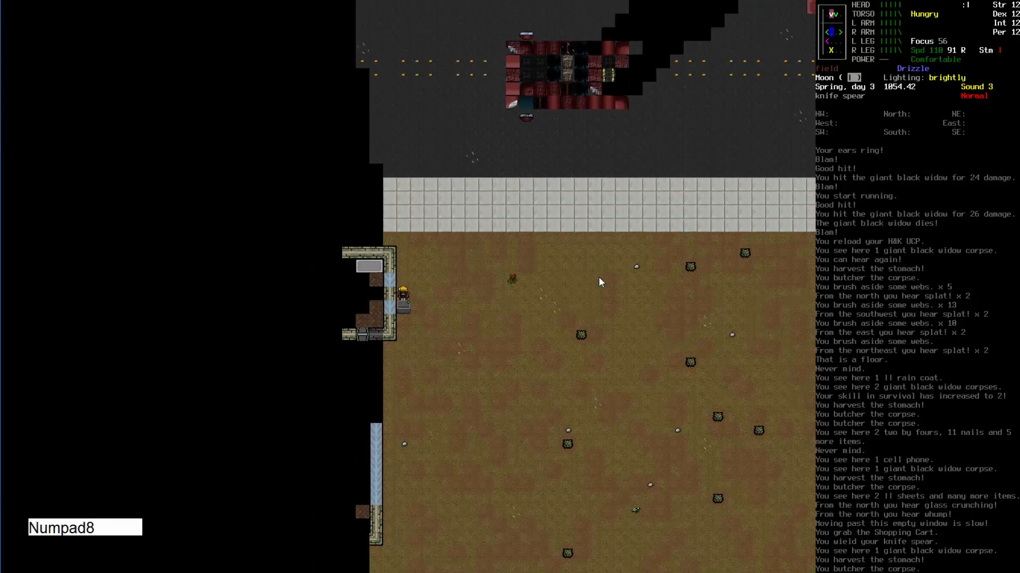
pyautogui.press('Numpad8')
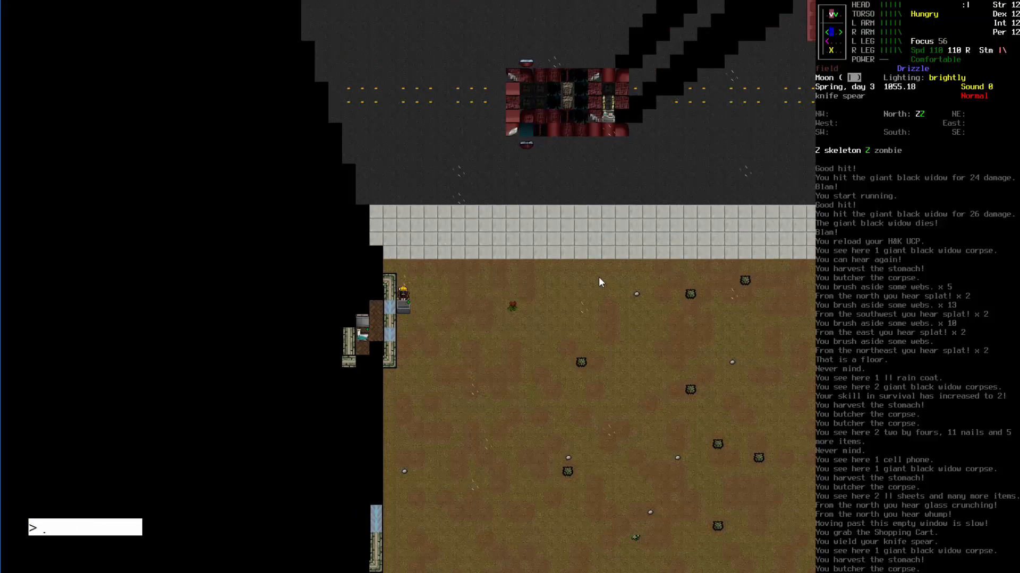
# Release the shopping cart at the field's edge beside the road
pyautogui.press('Numpad8')
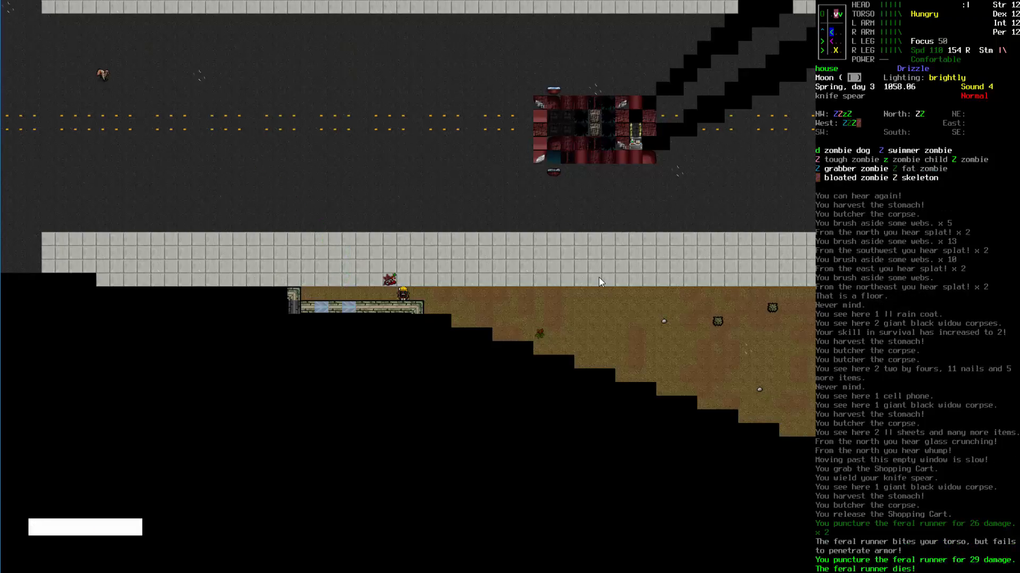
pyautogui.moveTo(628, 273)
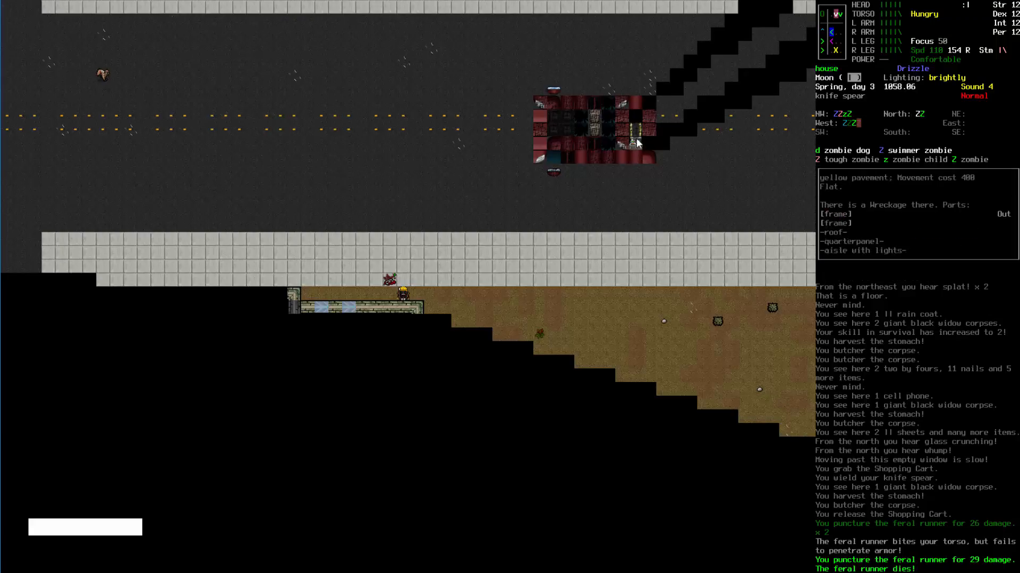
pyautogui.moveTo(641, 149)
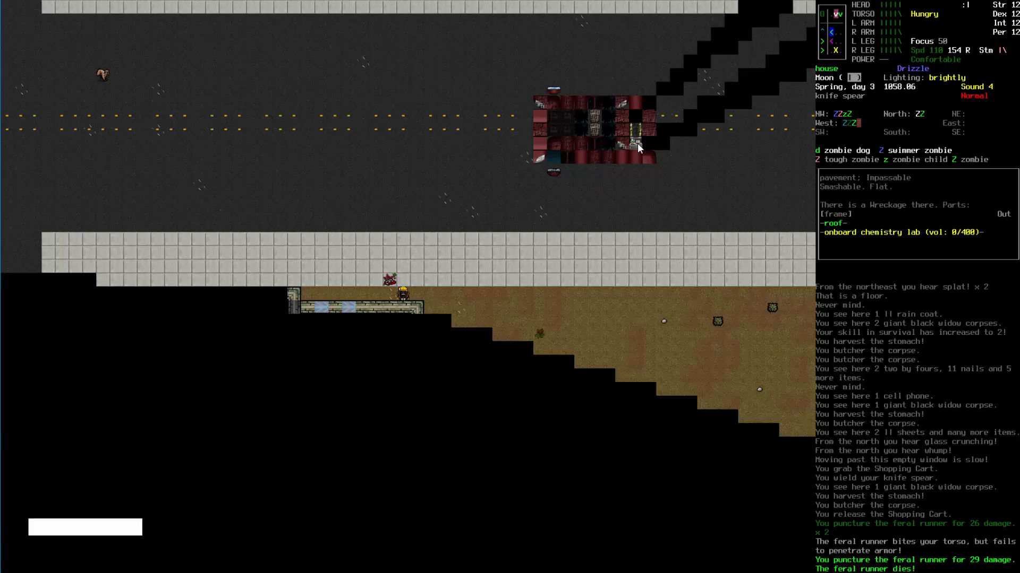
pyautogui.moveTo(626, 159)
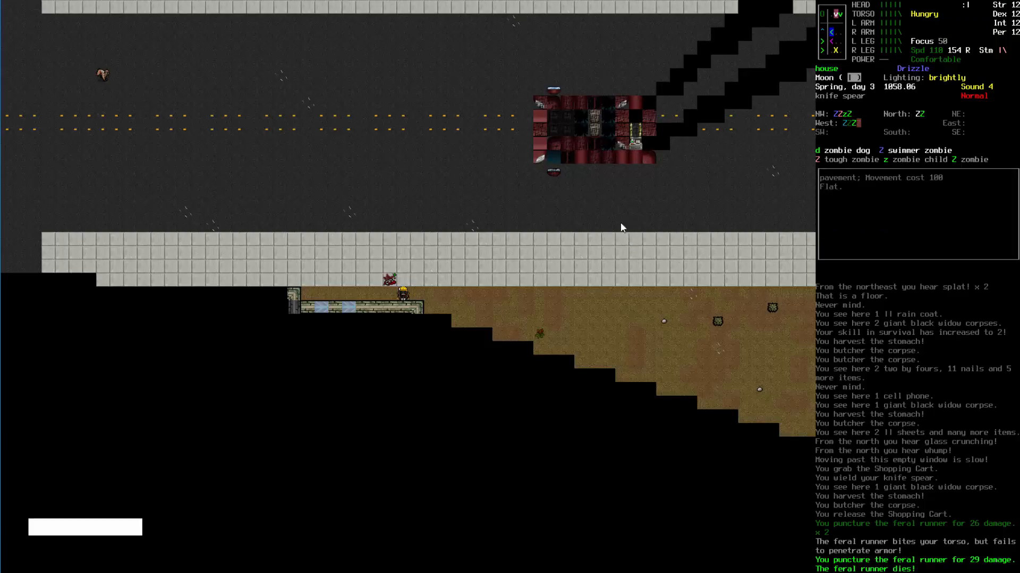
pyautogui.moveTo(582, 250)
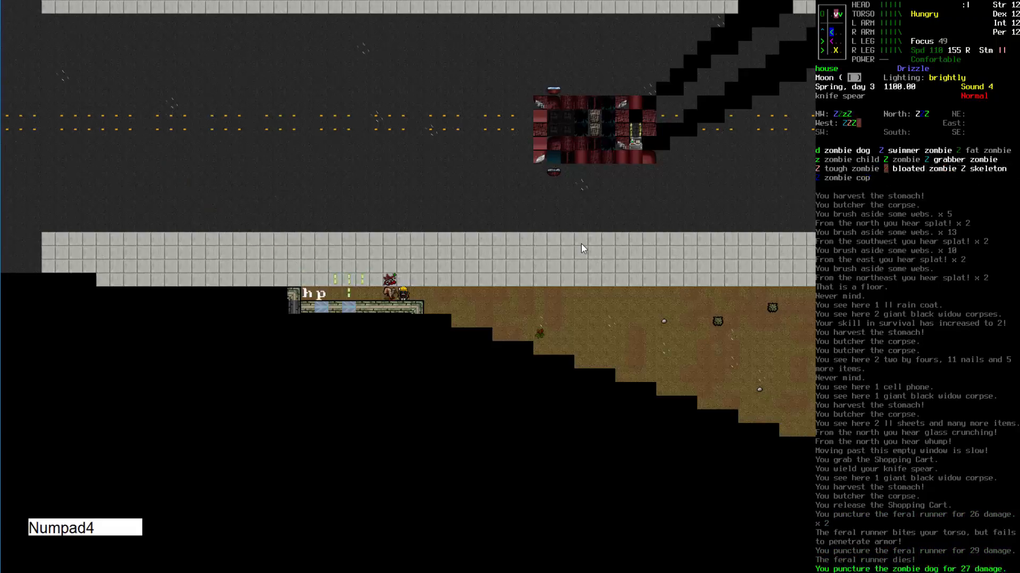
# Finish off and butcher the zombie dog, then grab the cart to haul it south
pyautogui.press('LShift+B')
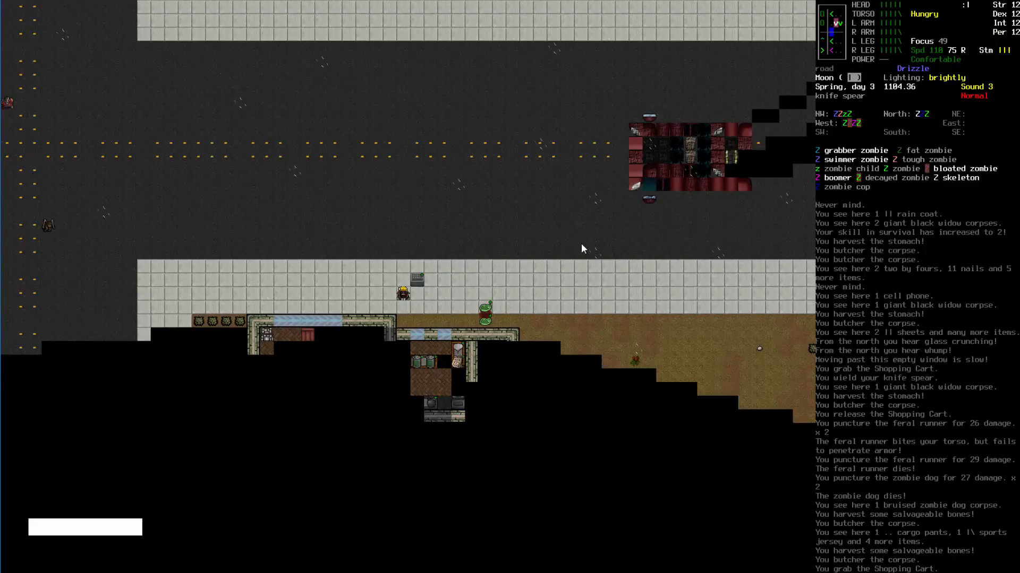
pyautogui.press('RShift+g')
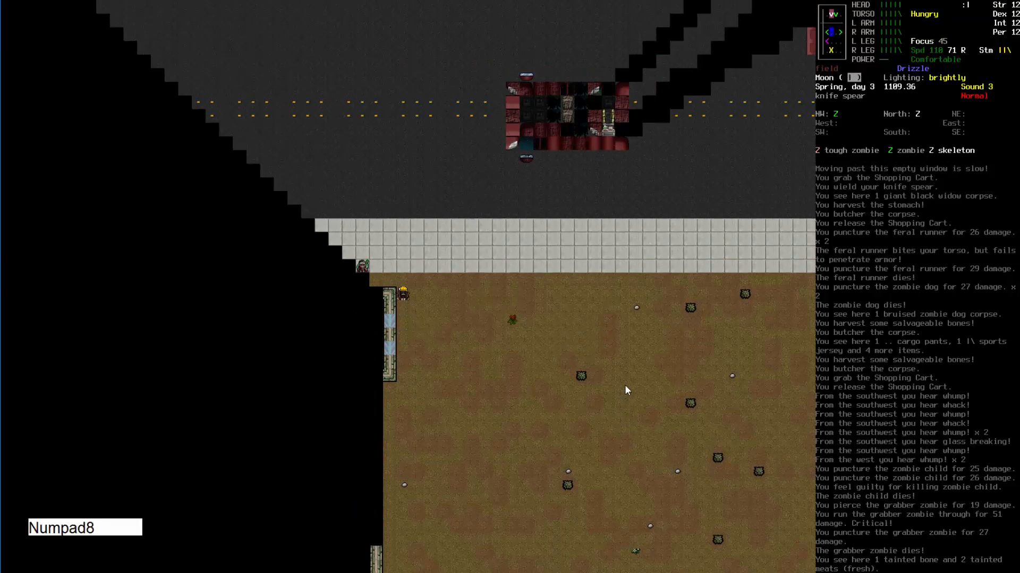
# Stab the tough zombie and fat zombie with the knife spear as they approach
pyautogui.press('Numpad8')
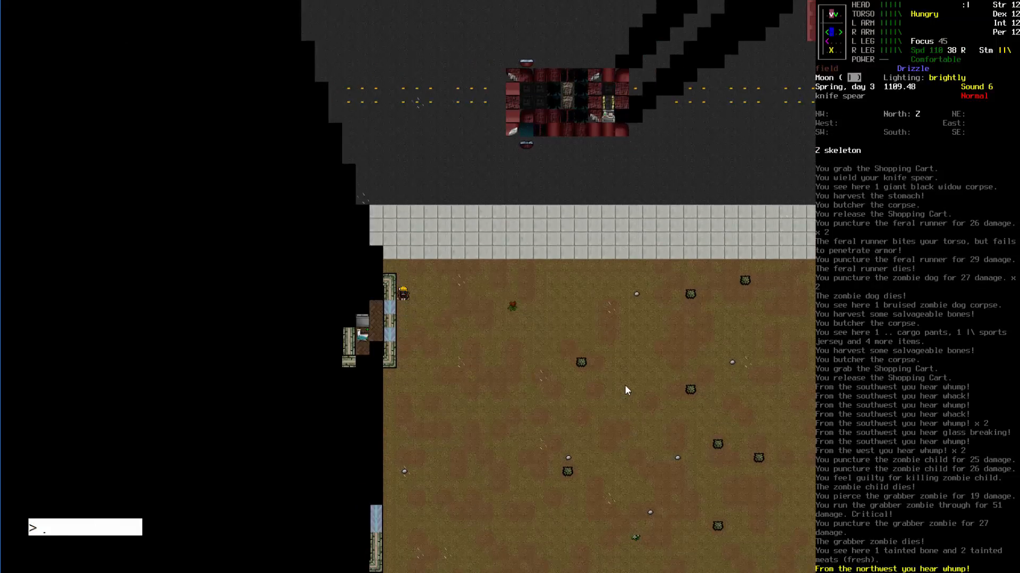
pyautogui.press('Numpad8')
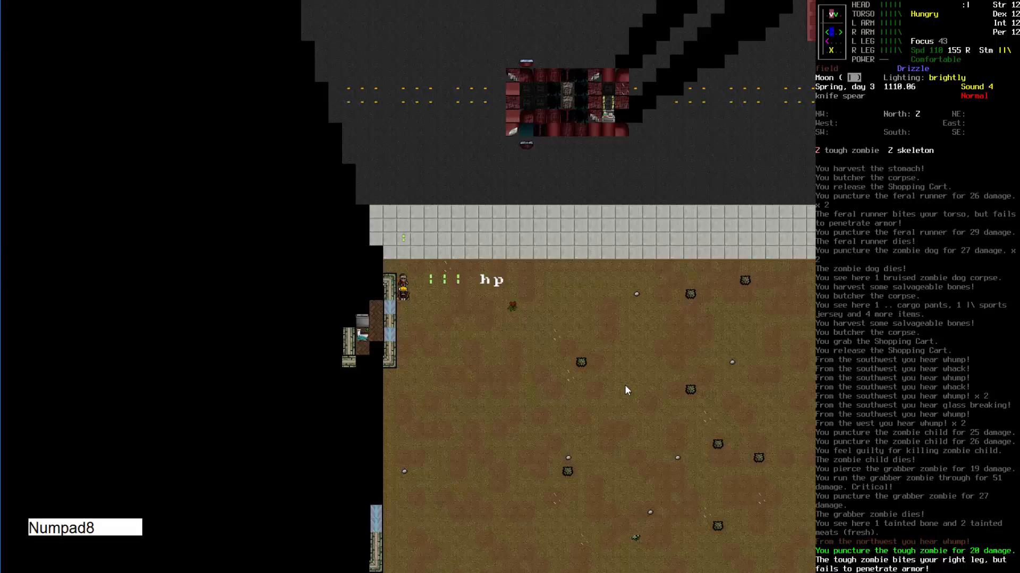
pyautogui.press('Numpad8')
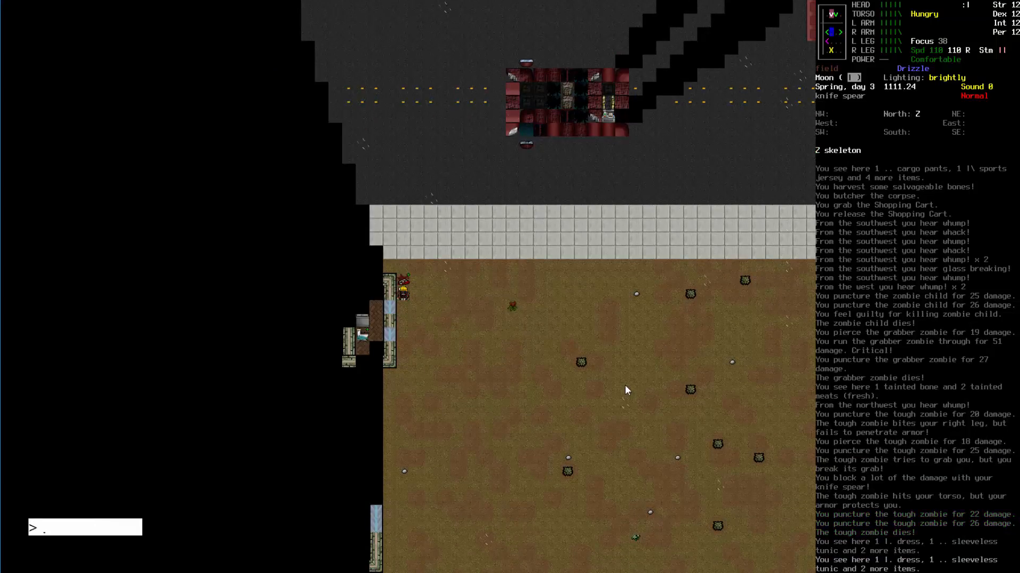
pyautogui.press('Numpad8')
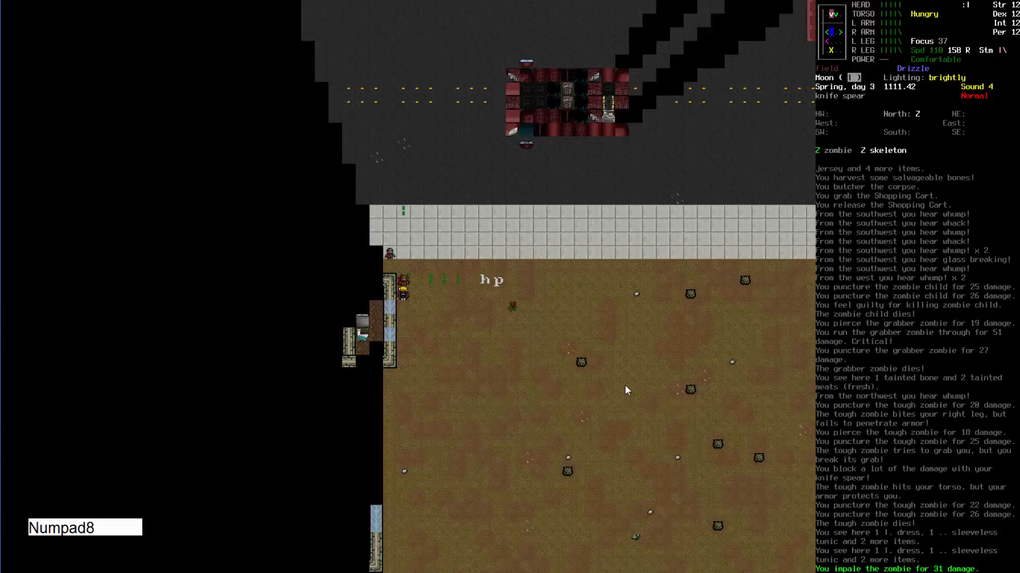
pyautogui.press('Numpad8')
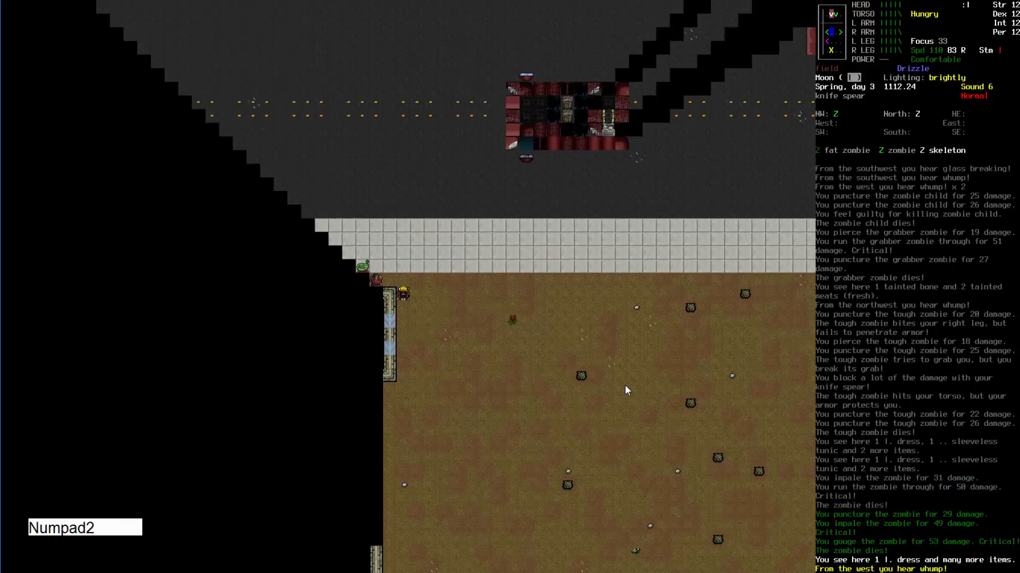
pyautogui.press('Numpad2')
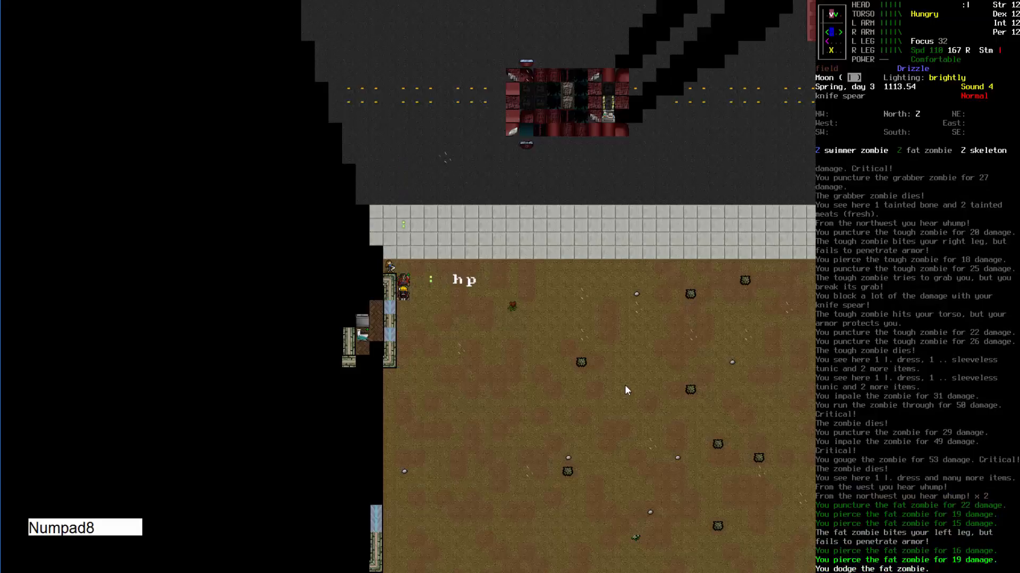
pyautogui.press('Numpad8')
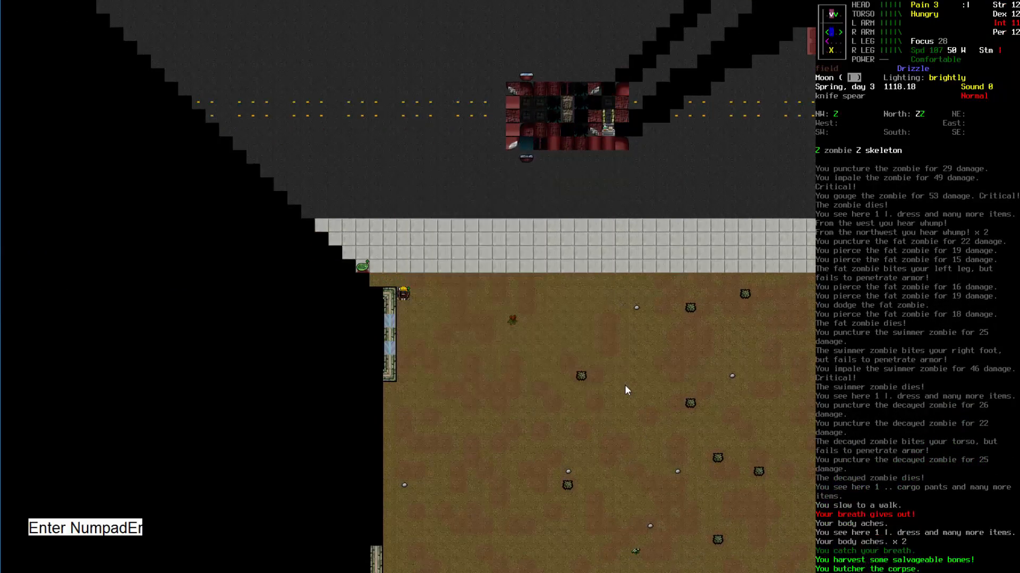
# Butcher a corpse, then move west along the sidewalk to the next one
pyautogui.press('B')
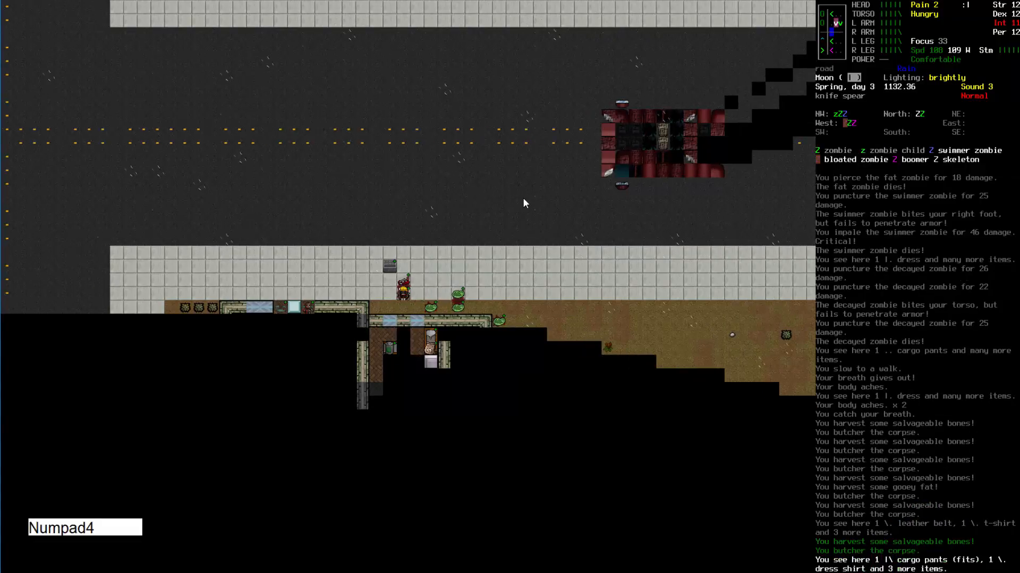
pyautogui.press('b')
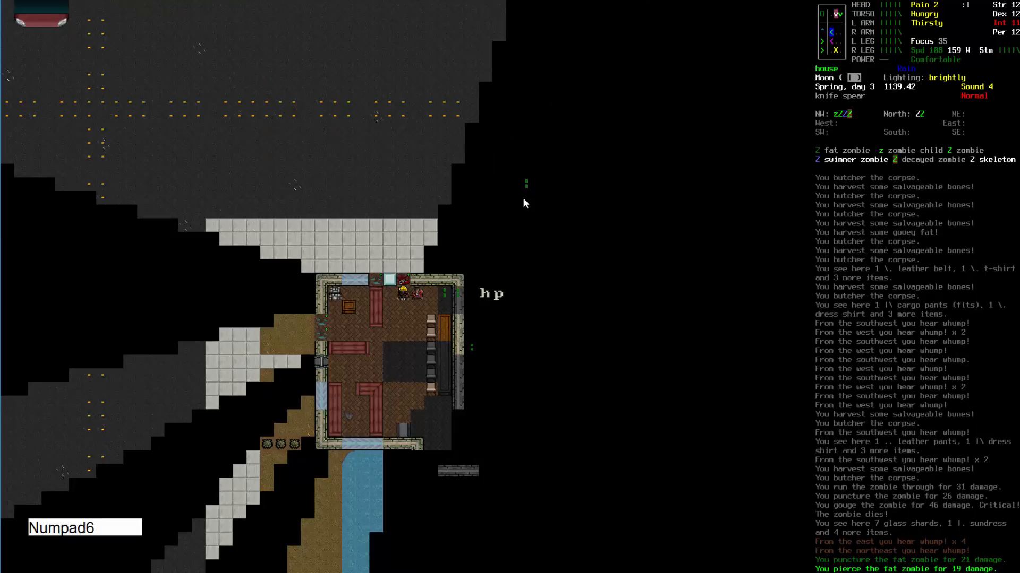
# Kill the fat zombie, butcher it until the stop prompt, then check the inventory
pyautogui.press('Numpad6')
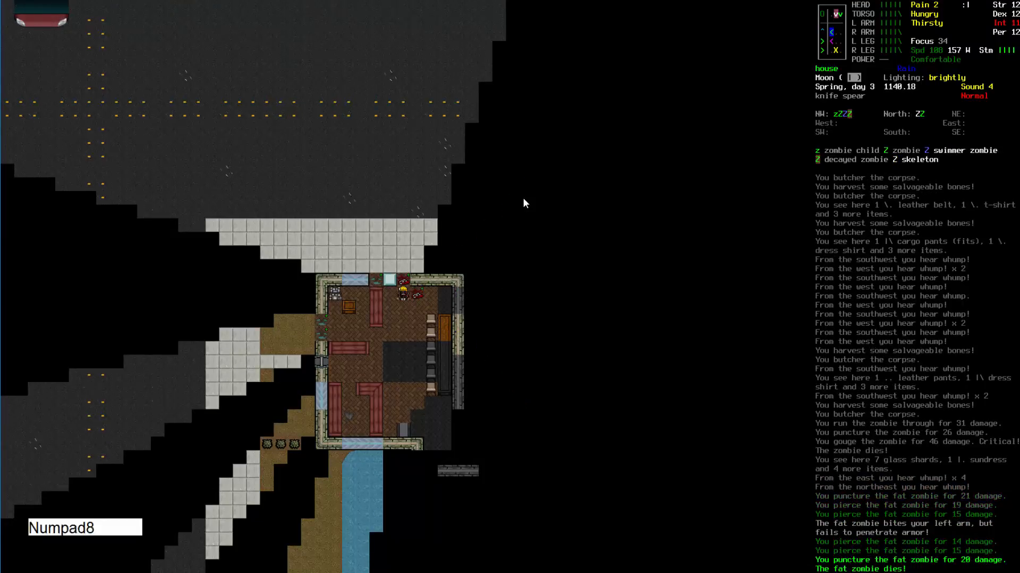
pyautogui.press('Numpad8')
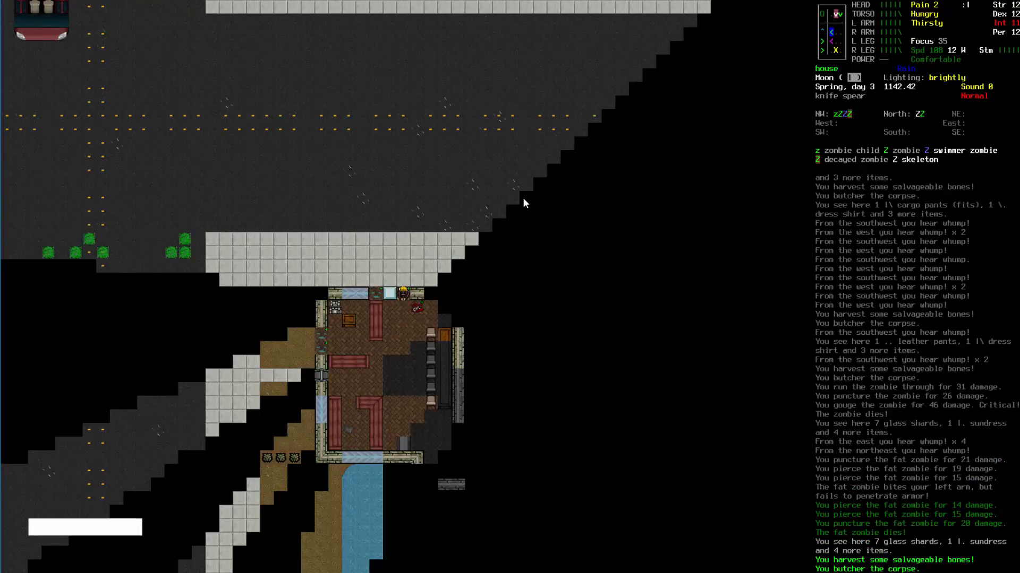
pyautogui.press('B')
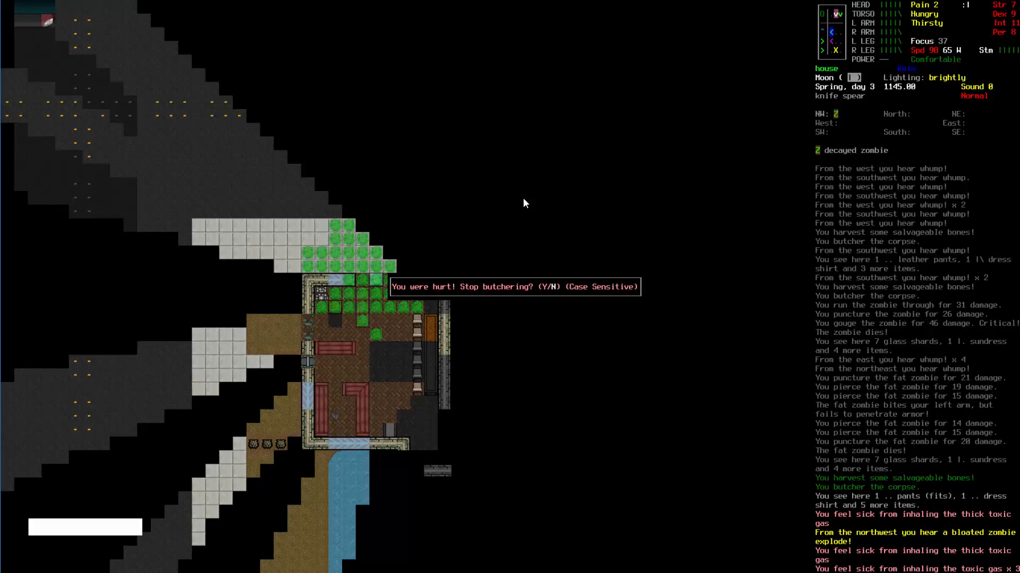
pyautogui.press('n')
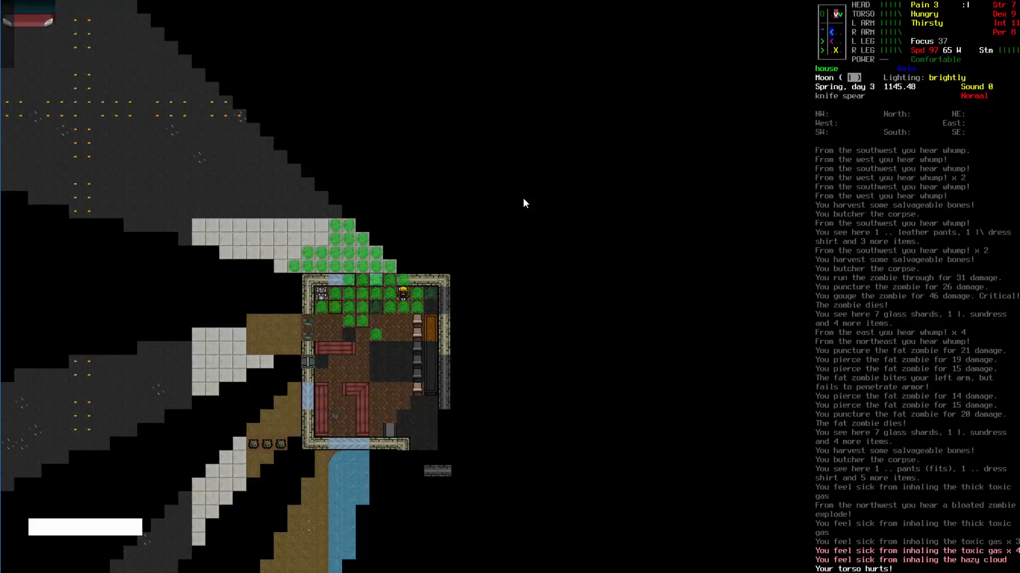
pyautogui.press('i')
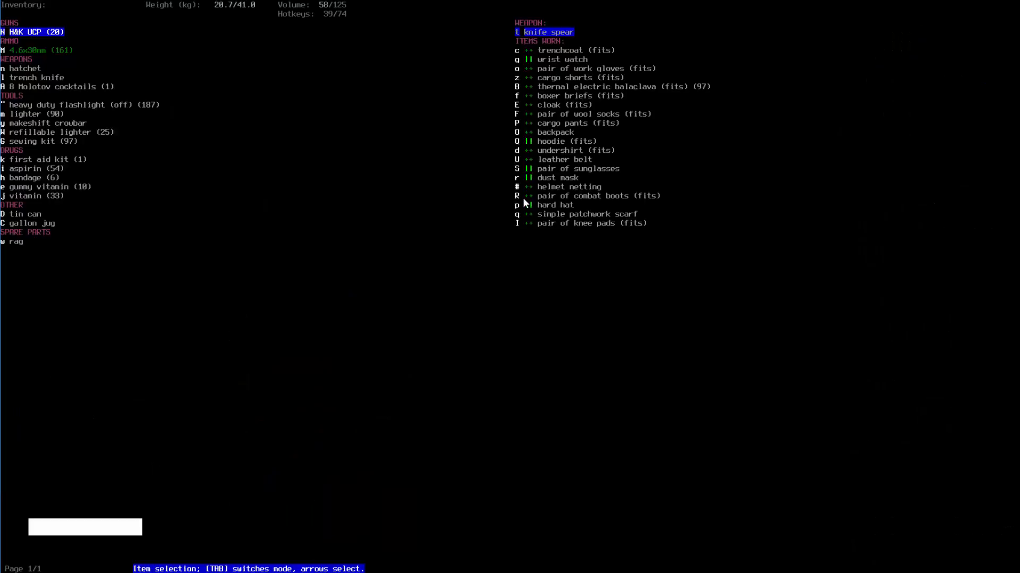
pyautogui.press('Escape')
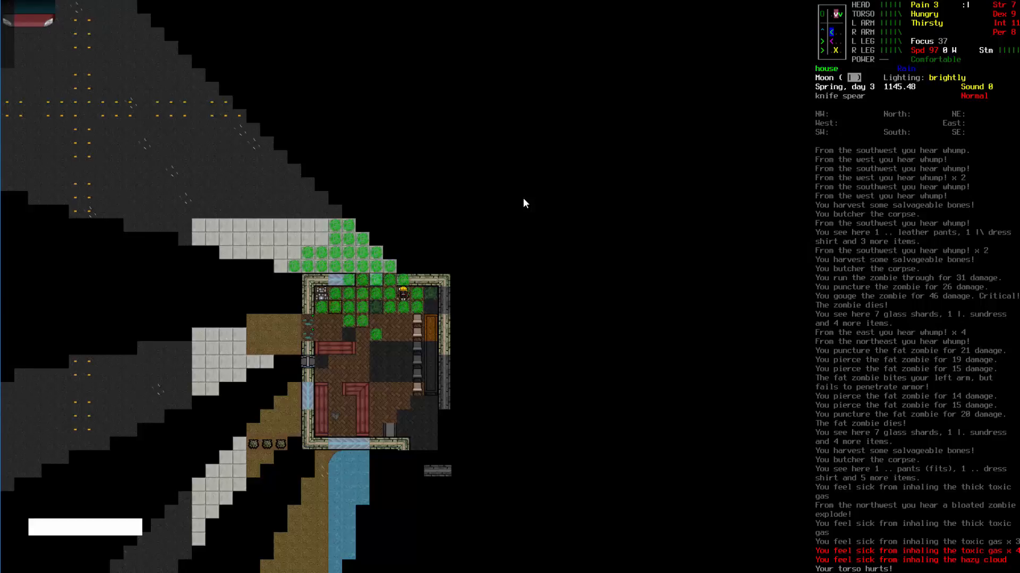
# Retreat three tiles south out of the toxic gas and open the inventory
pyautogui.press('Numpad2')
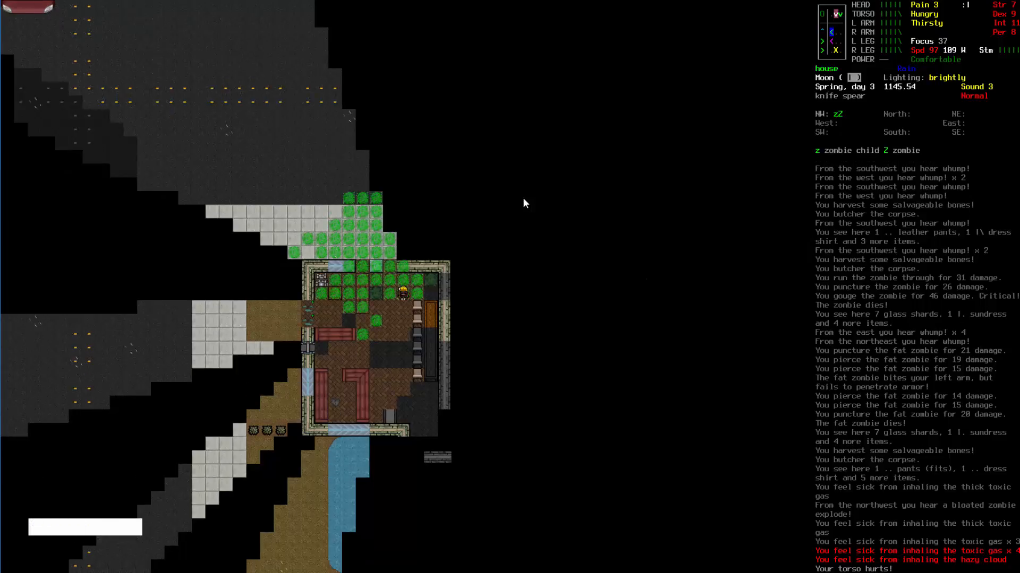
pyautogui.press('Numpad2')
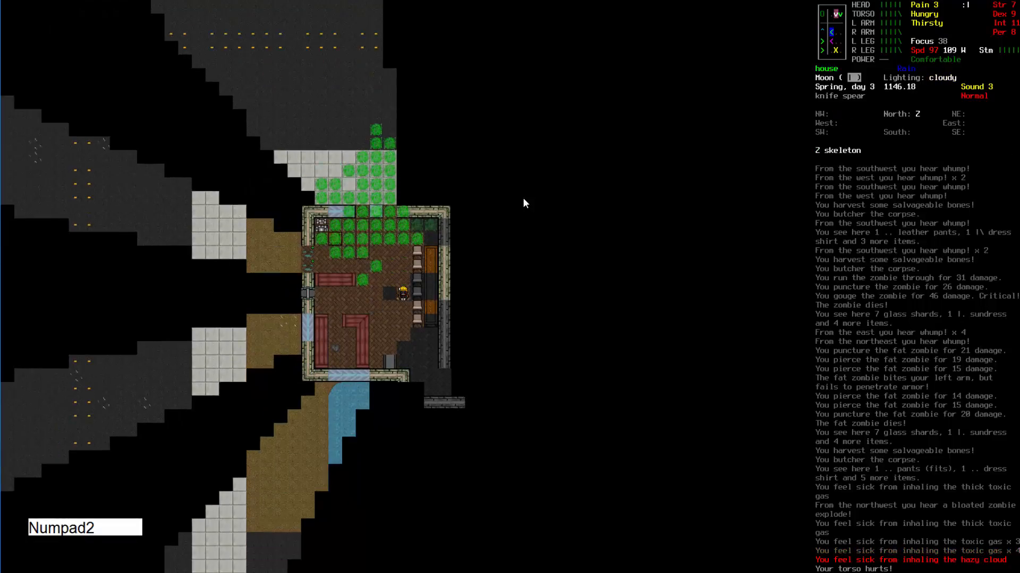
pyautogui.press('numpad2')
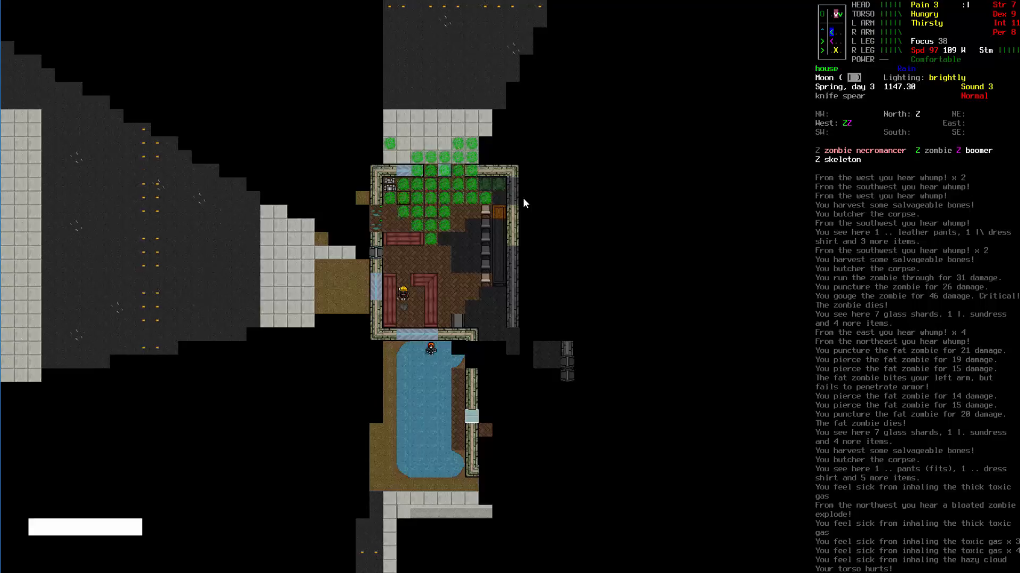
pyautogui.moveTo(501, 214)
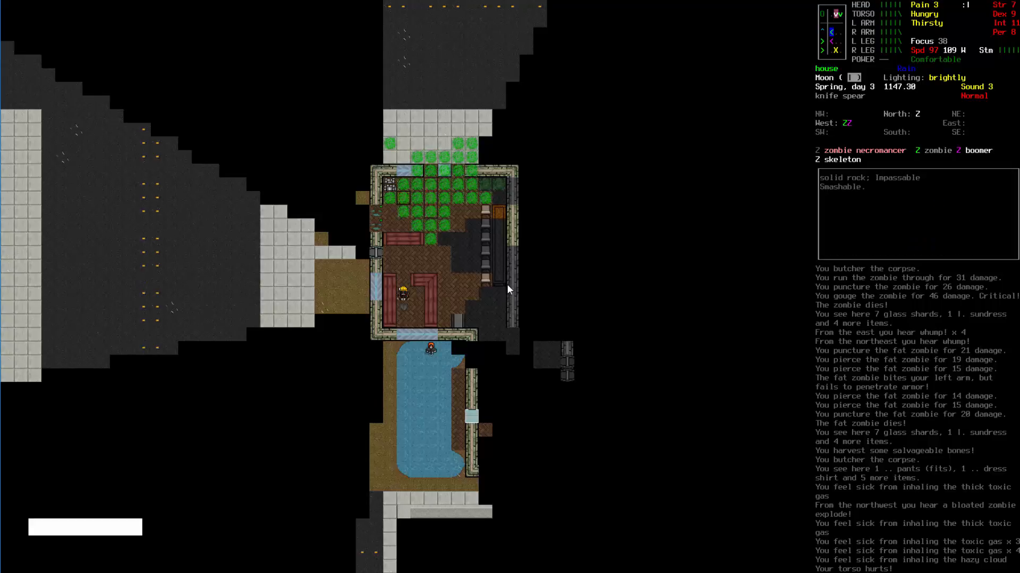
pyautogui.moveTo(502, 271)
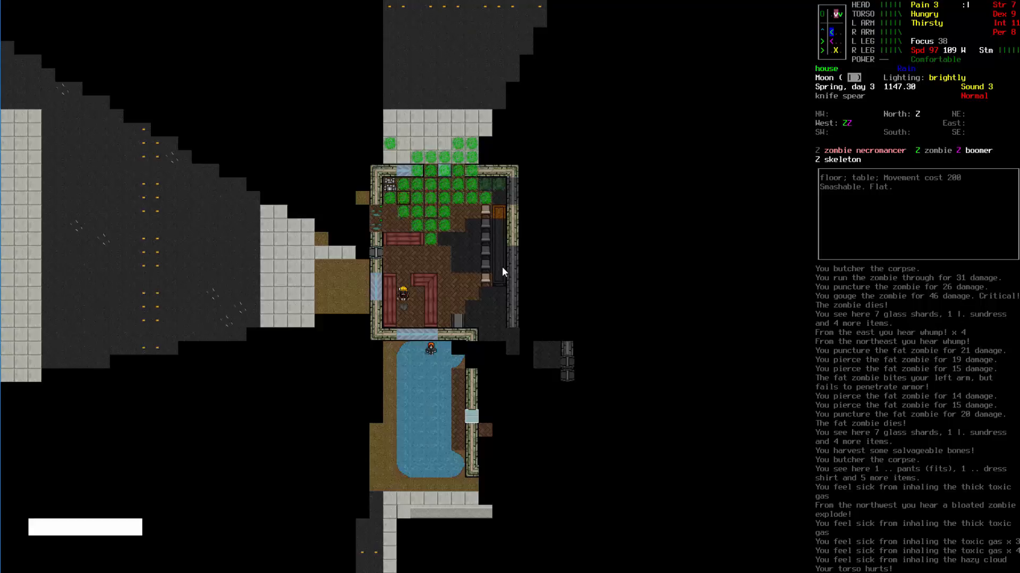
pyautogui.press('i')
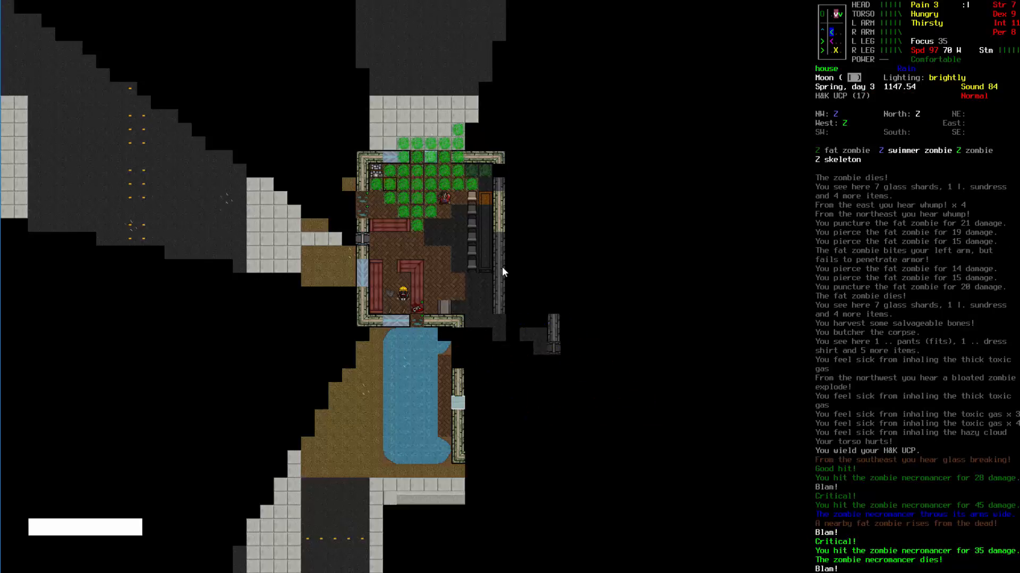
# Reload the H&K UCP, then advance northwest toward the risen fat zombie and skeleton
pyautogui.press('i')
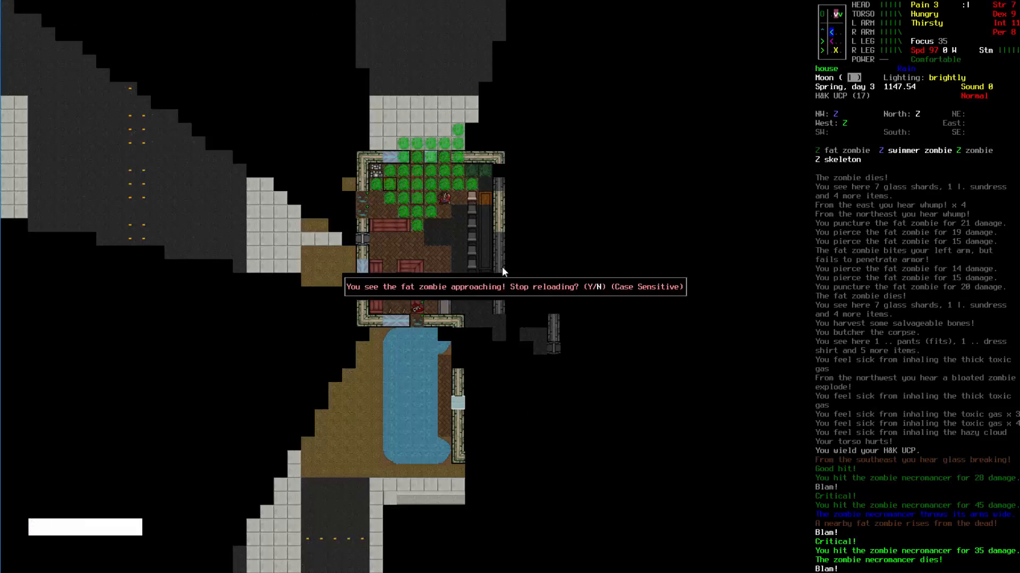
pyautogui.press('n')
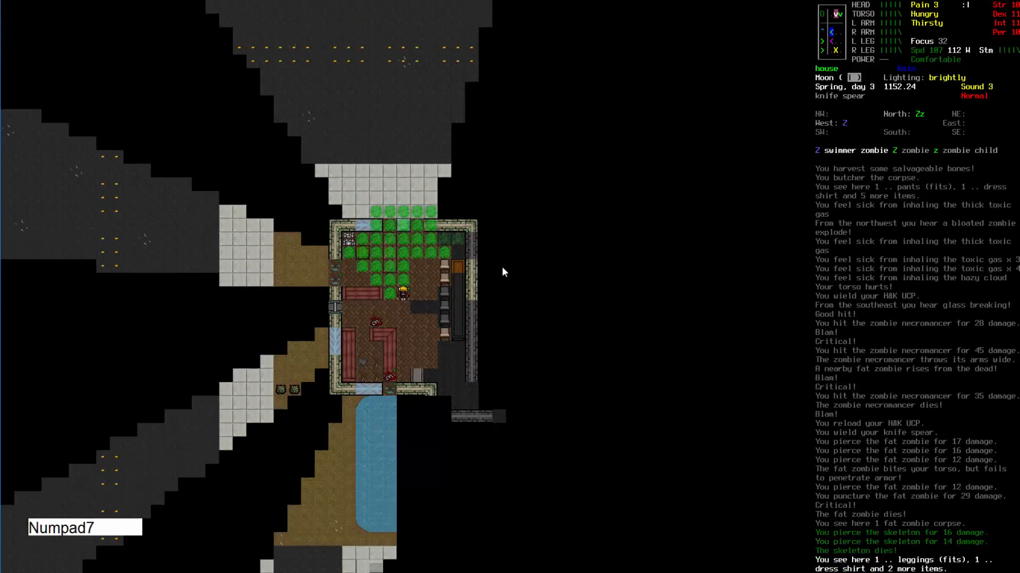
pyautogui.press('Left')
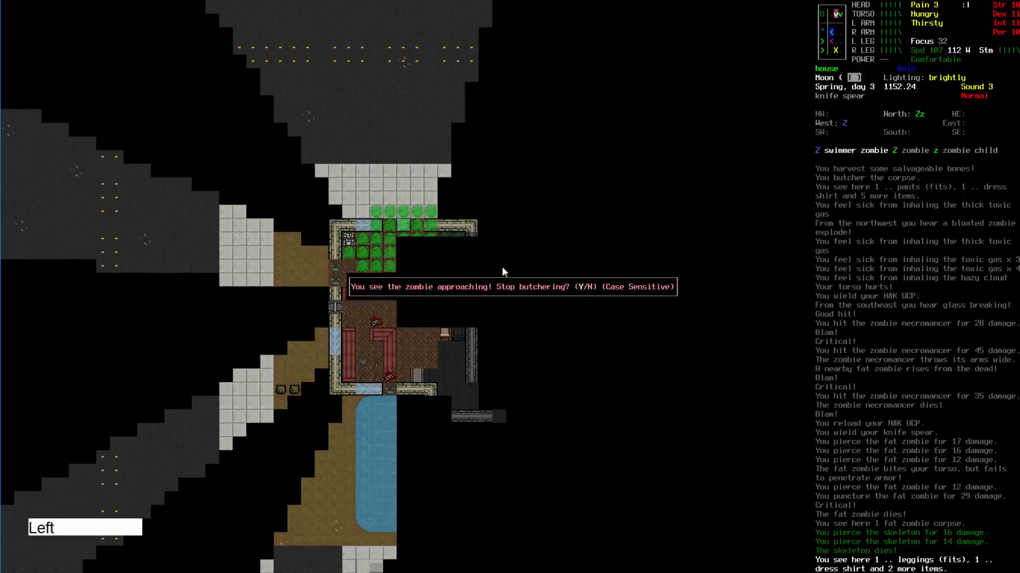
pyautogui.press('n')
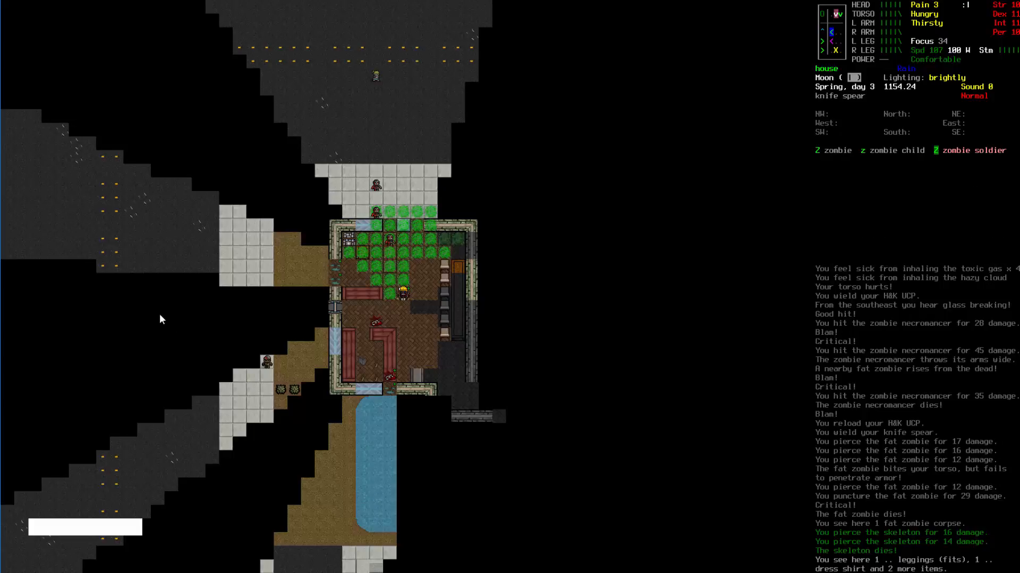
pyautogui.moveTo(576, 331)
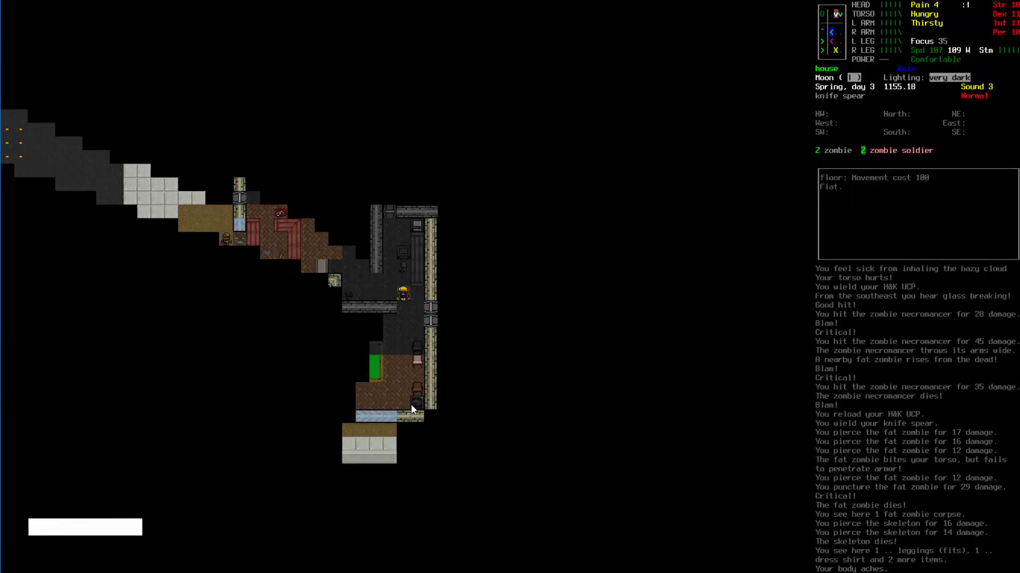
pyautogui.moveTo(600, 269)
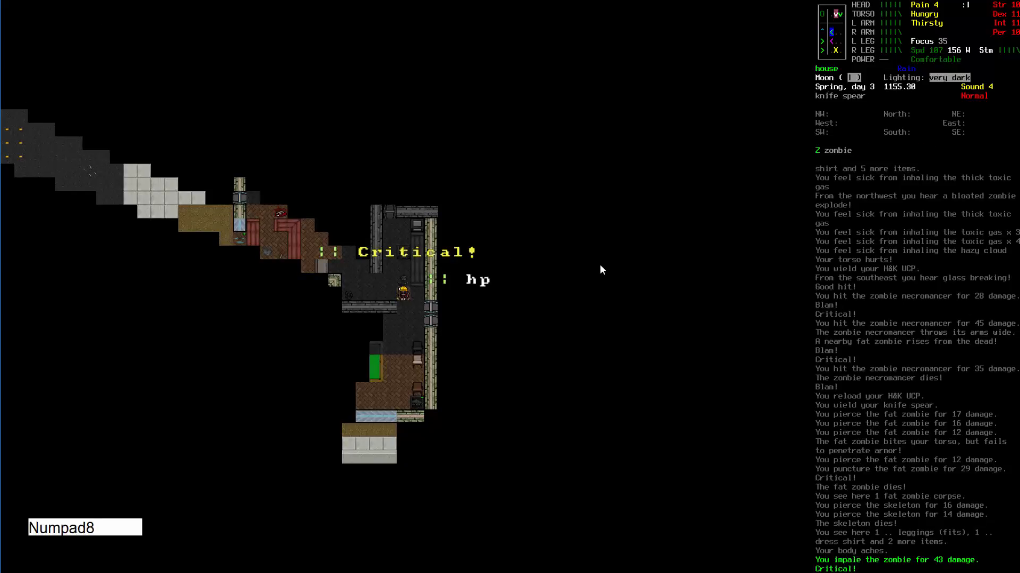
# Kill the zombie to the north, cross the dark room east, and spear another zombie
pyautogui.press('Numpad8')
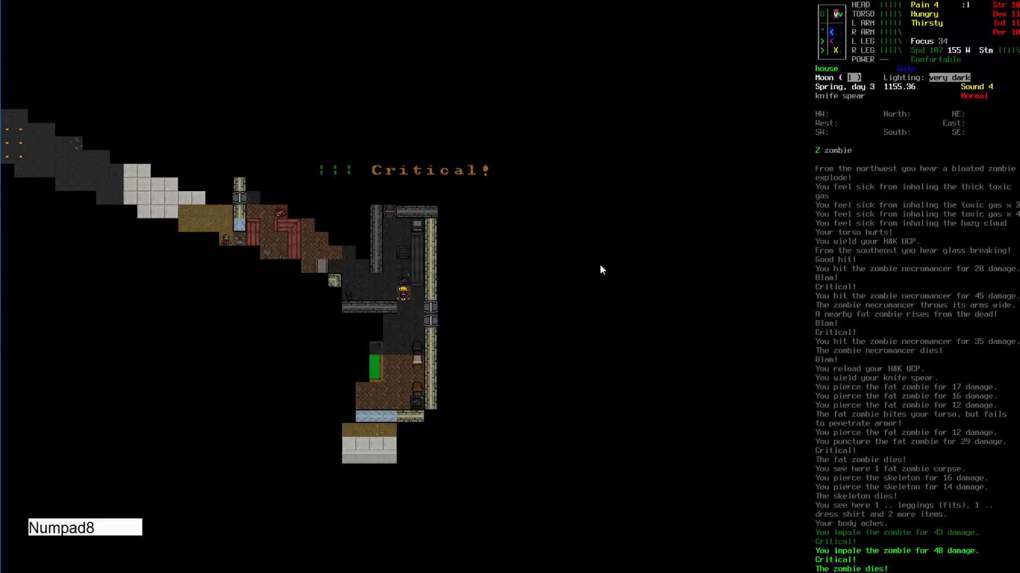
pyautogui.press('Numpad8')
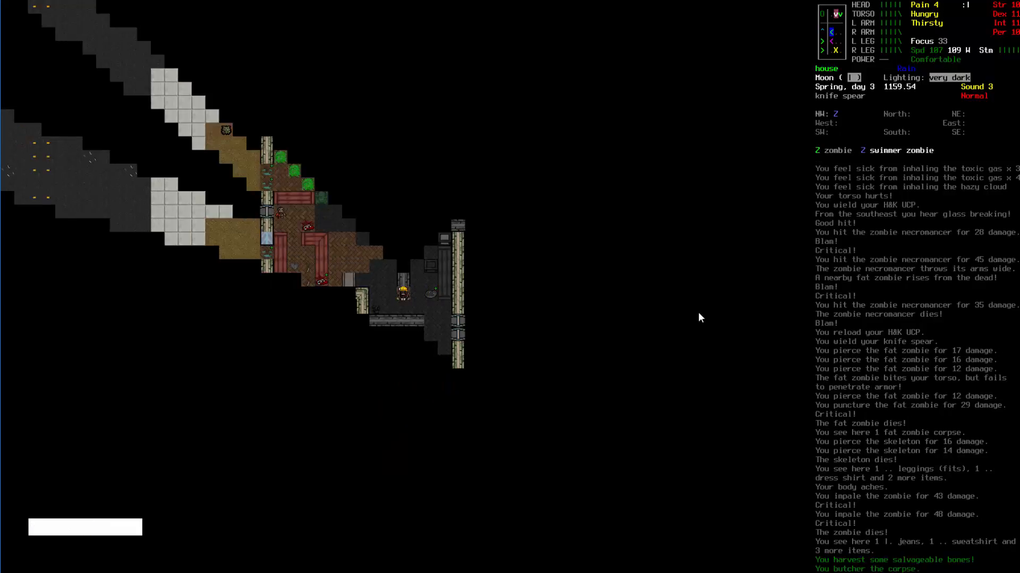
pyautogui.press('Numpad6')
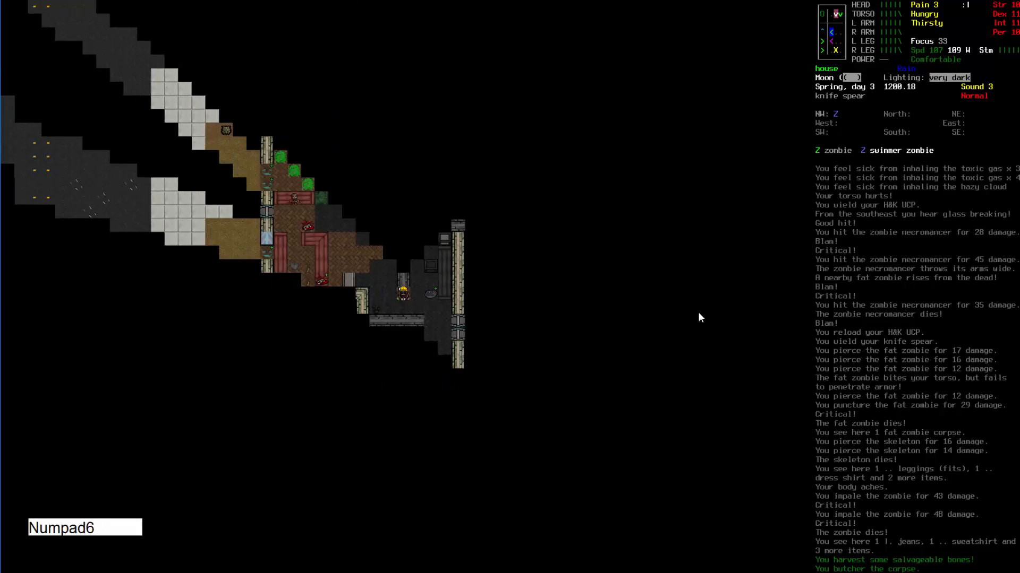
pyautogui.press('Numpad6')
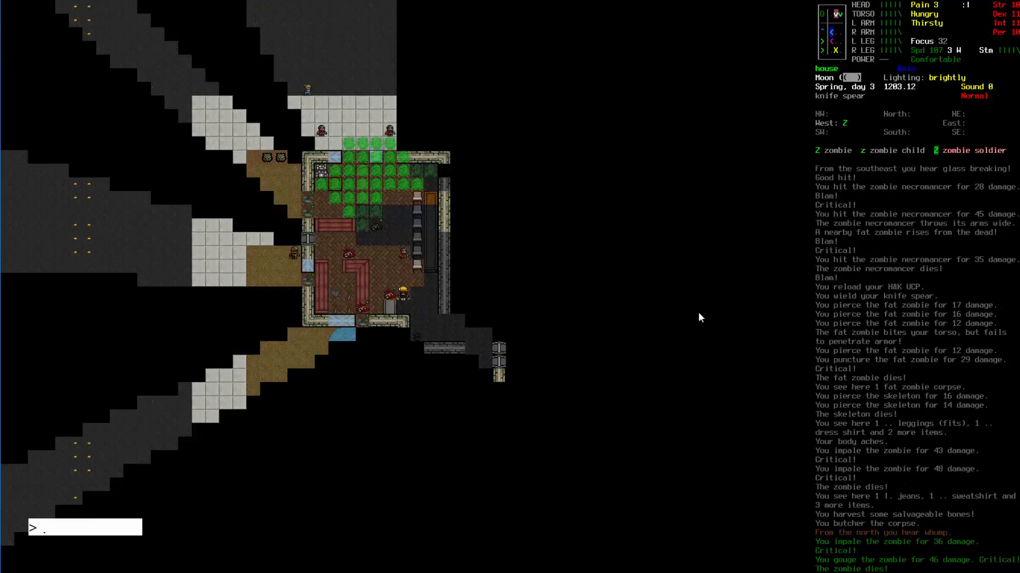
pyautogui.press('Numpad8')
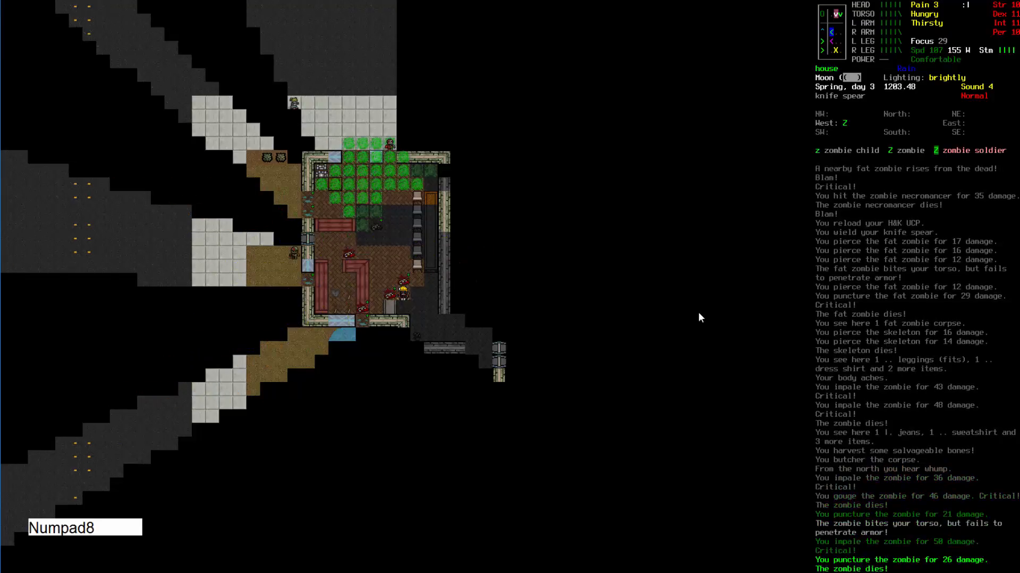
pyautogui.press('Numpad8')
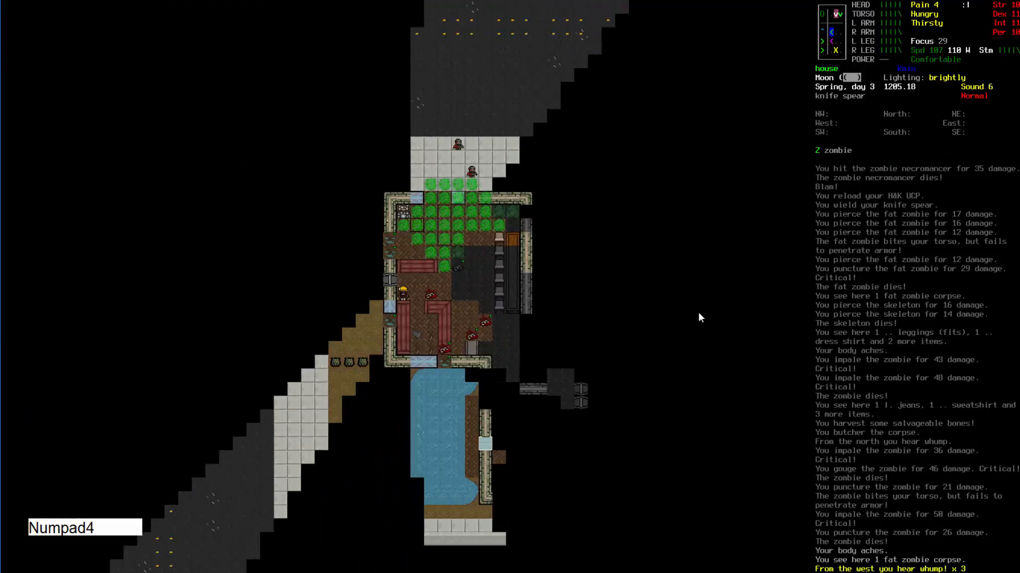
# Spear the zombie soldier to the southwest and the zombie to the north
pyautogui.press('Numpad1')
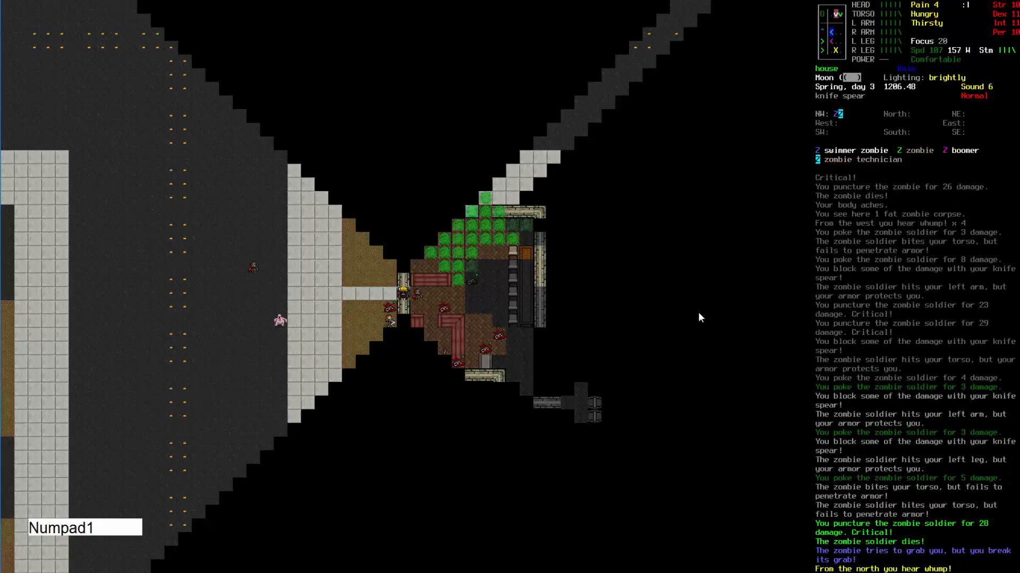
pyautogui.press('Numpad1')
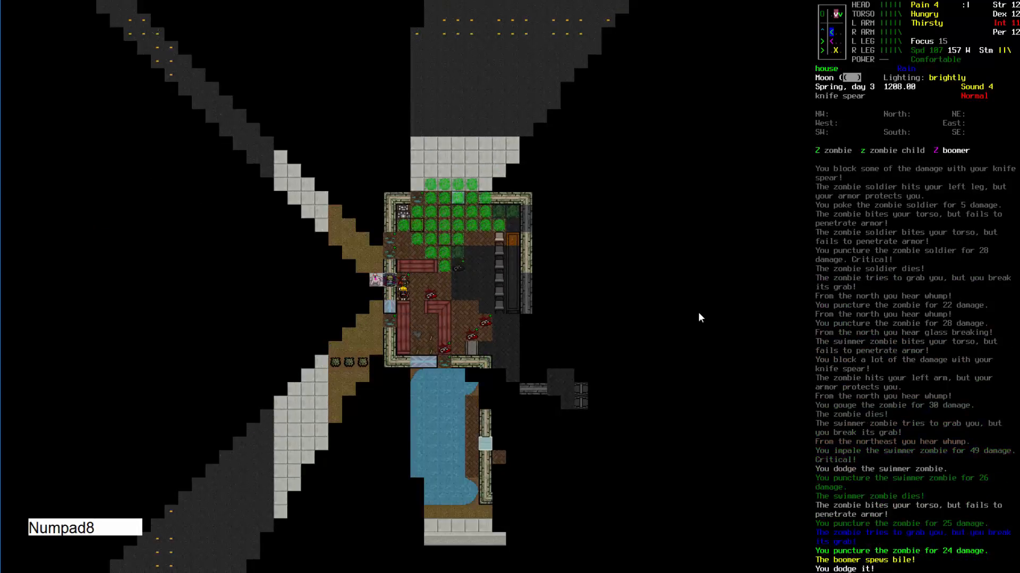
pyautogui.press('Numpad8')
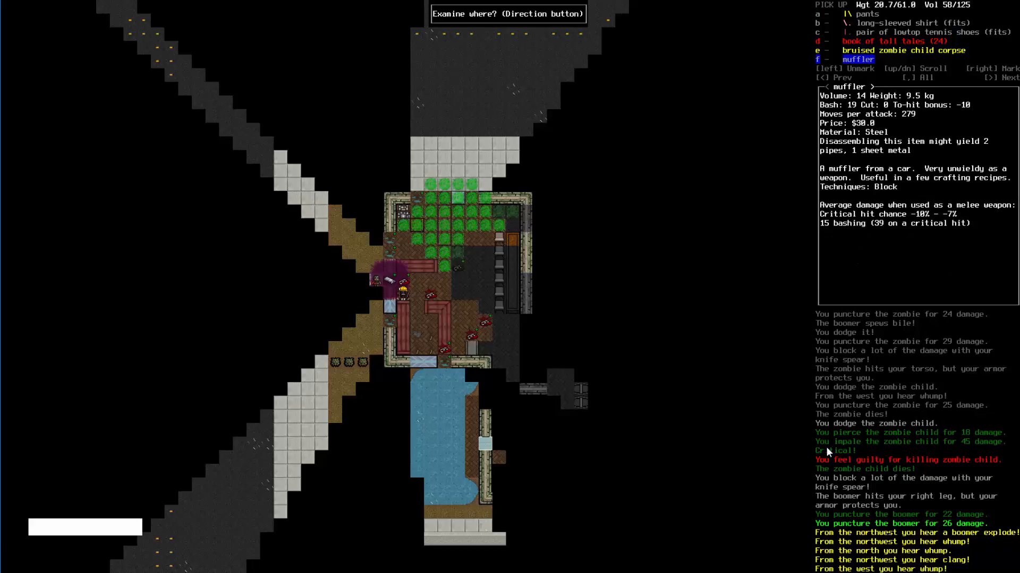
# Dismiss the pick-up list without taking anything
pyautogui.press('escape')
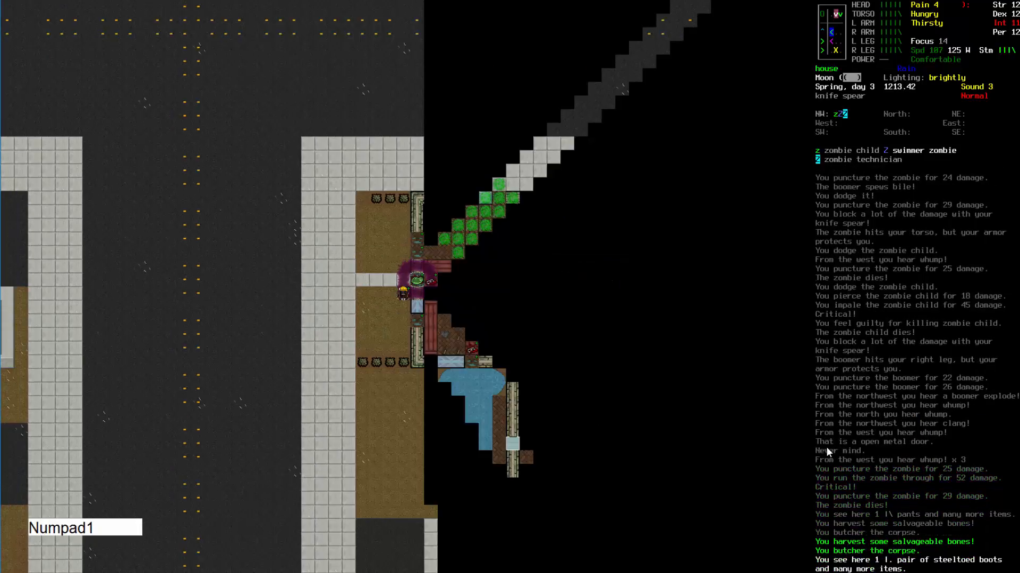
# Mark the 7.62x39mm M43 rounds and the army winter jacket for pick-up
pyautogui.press('B')
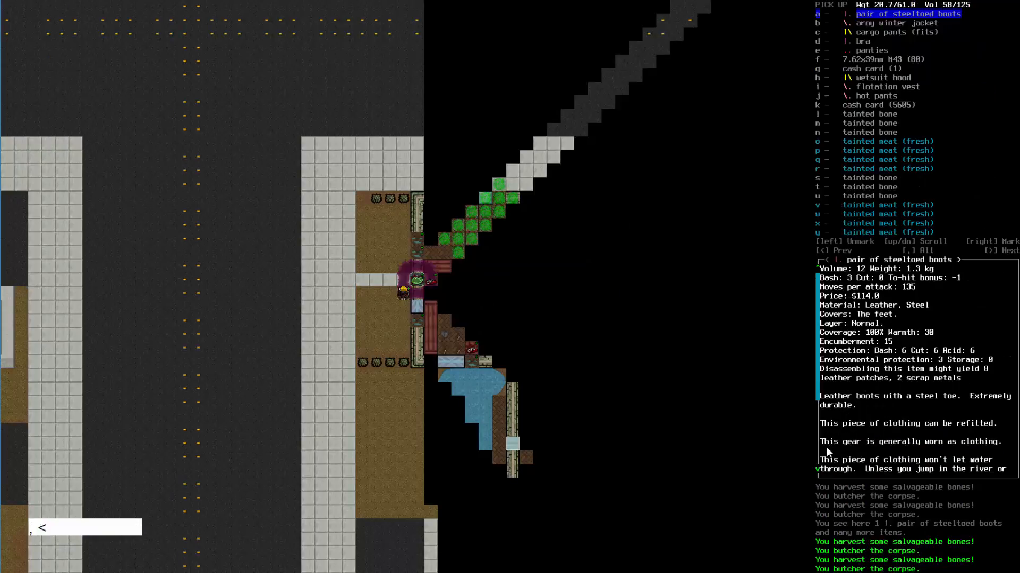
pyautogui.press('down')
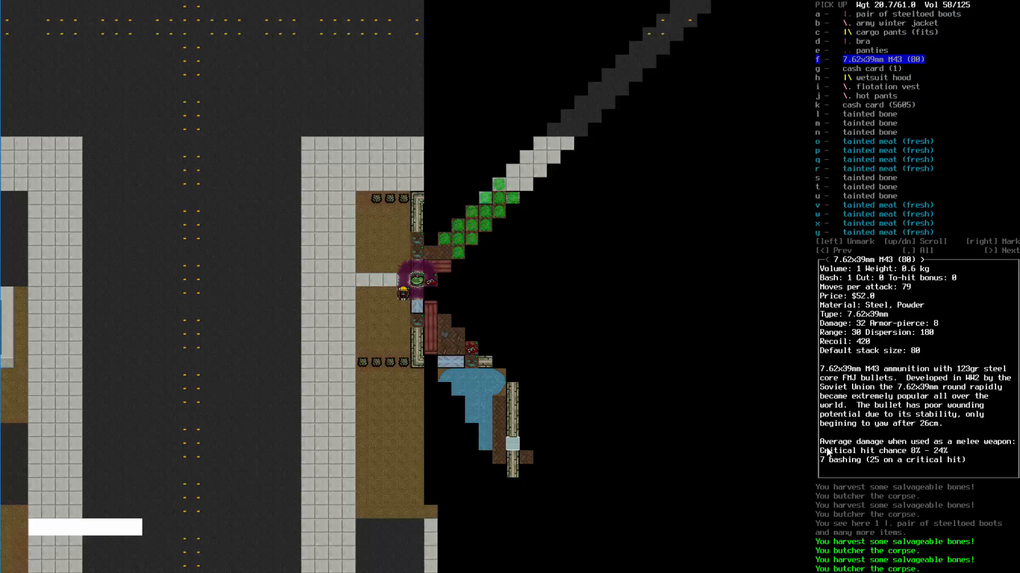
pyautogui.press('down')
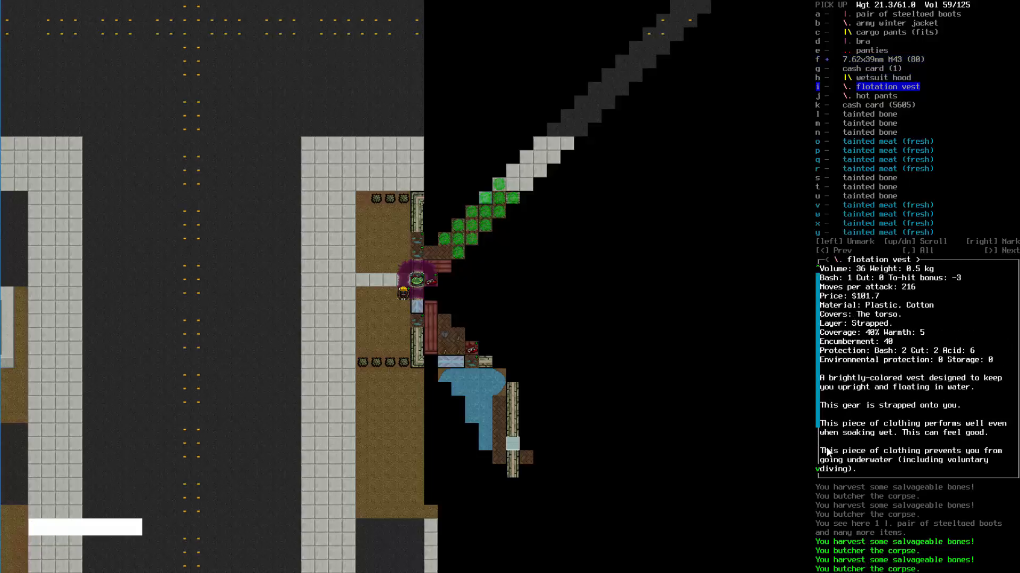
pyautogui.press('up')
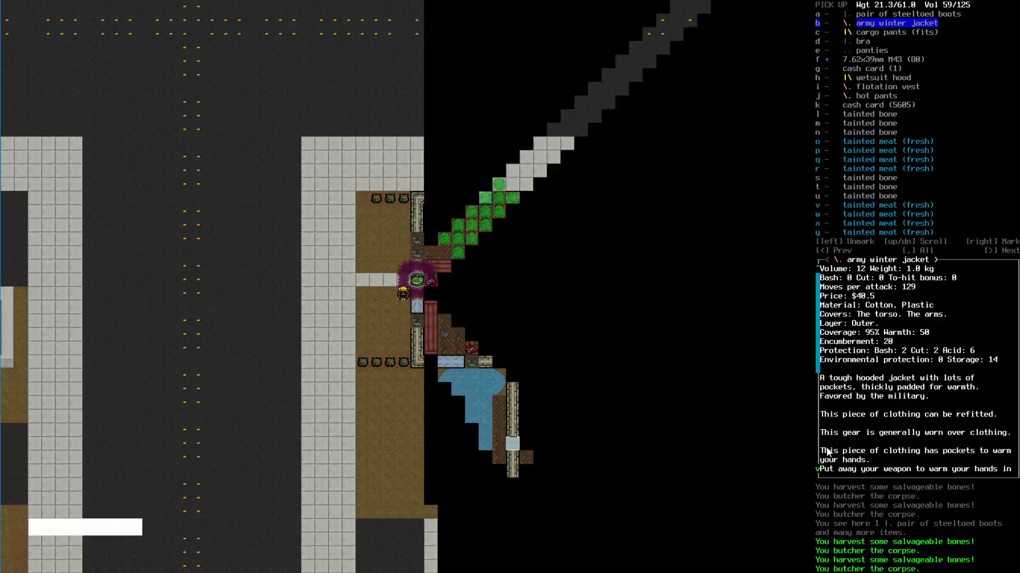
pyautogui.press('b')
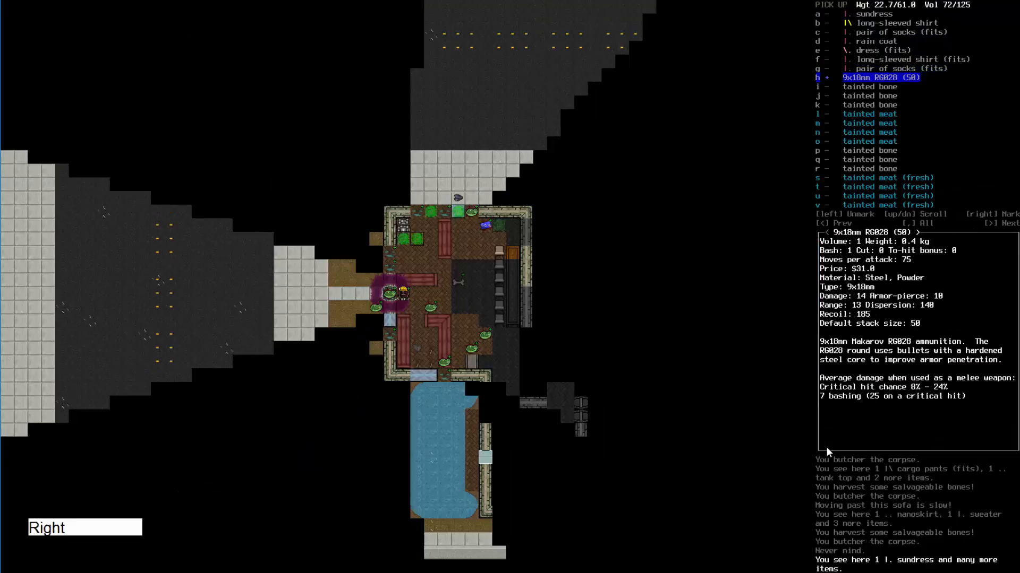
# Pick up the 9x18mm RG028 rounds and look over the nearby items list
pyautogui.press('V')
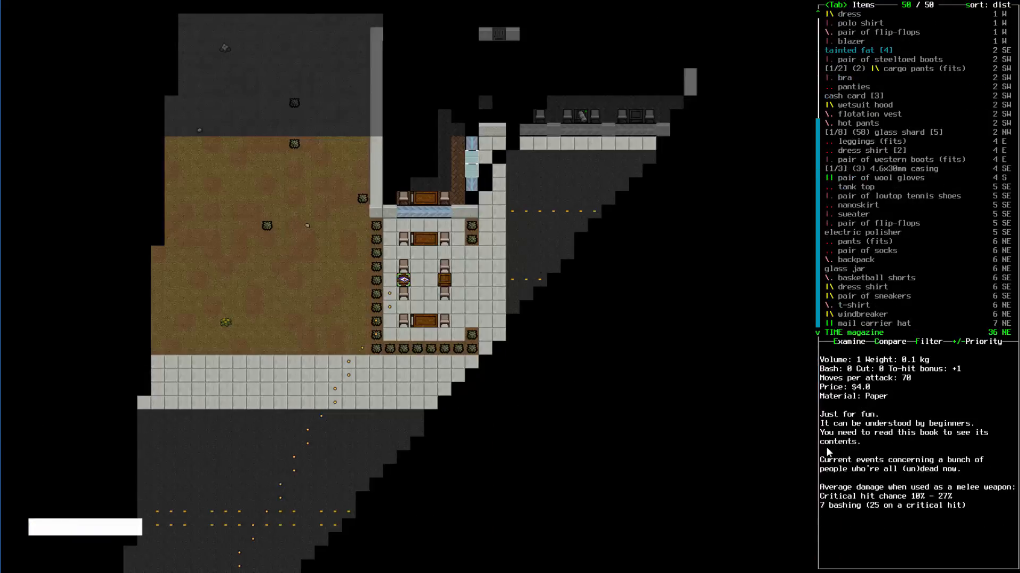
pyautogui.press('up')
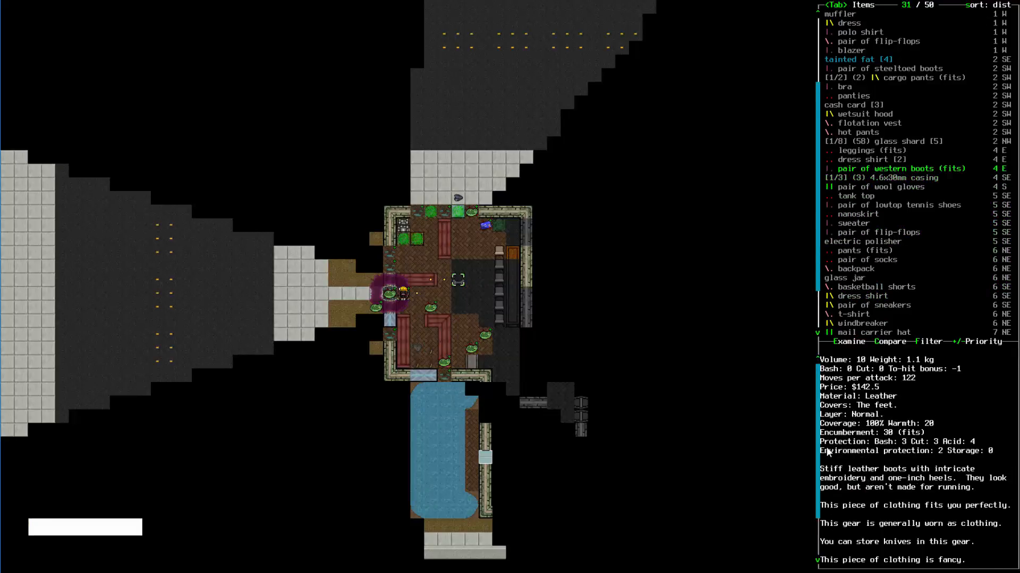
pyautogui.press('Escape')
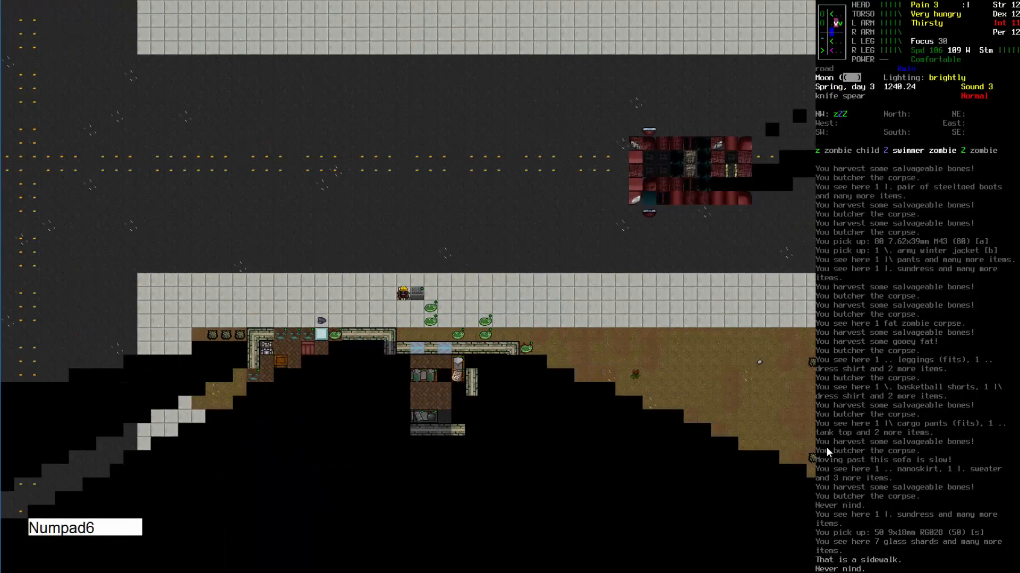
# Drop both ammo types and the army winter jacket into the shopping cart
pyautogui.press('Right')
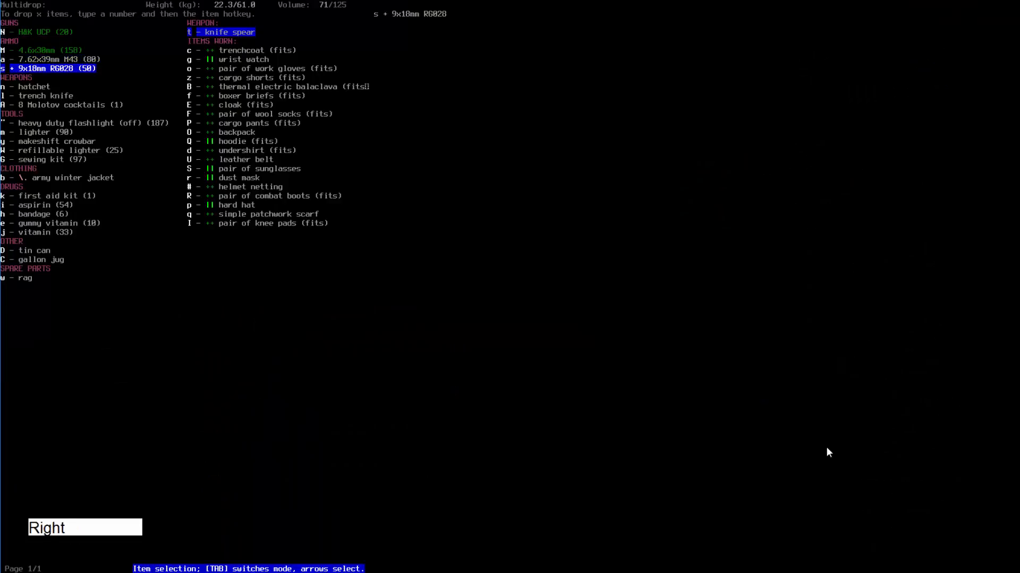
pyautogui.press('Down')
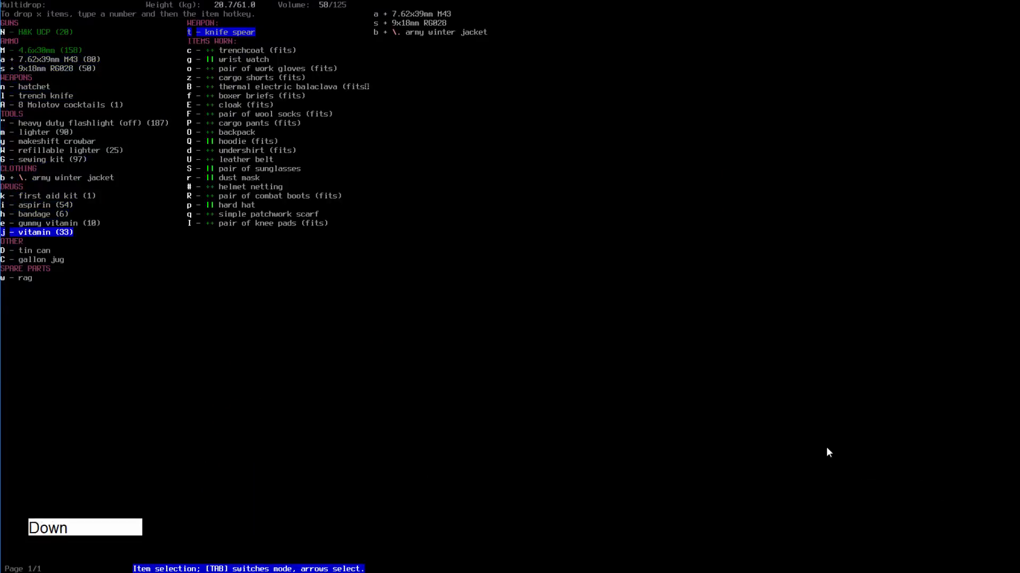
pyautogui.press('up')
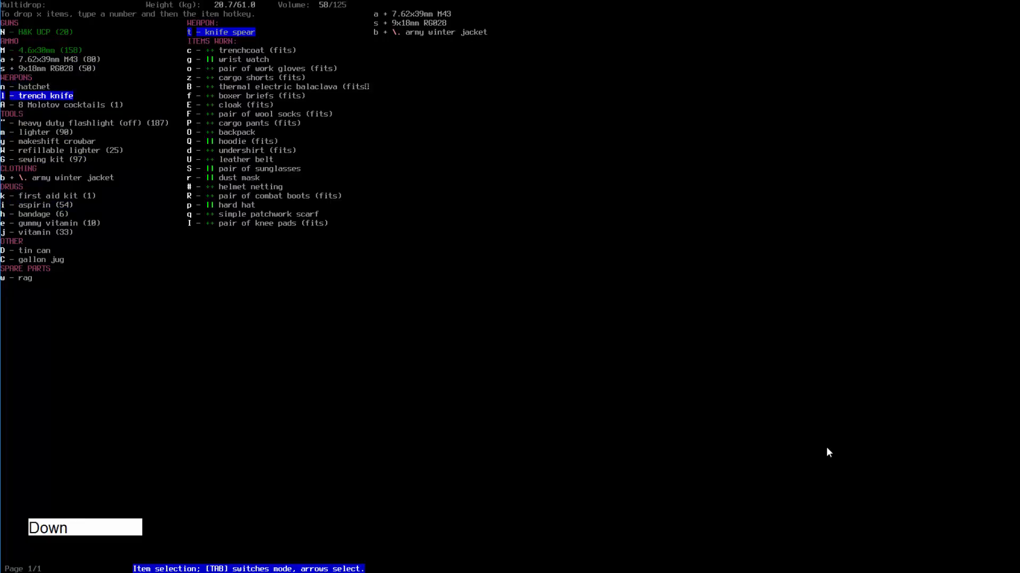
pyautogui.press('Down')
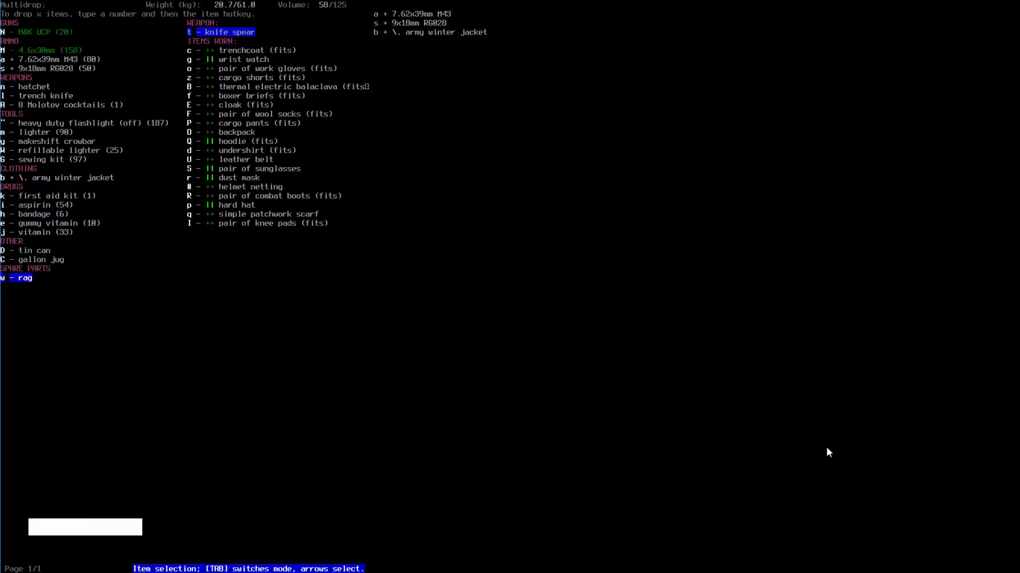
pyautogui.press('Up')
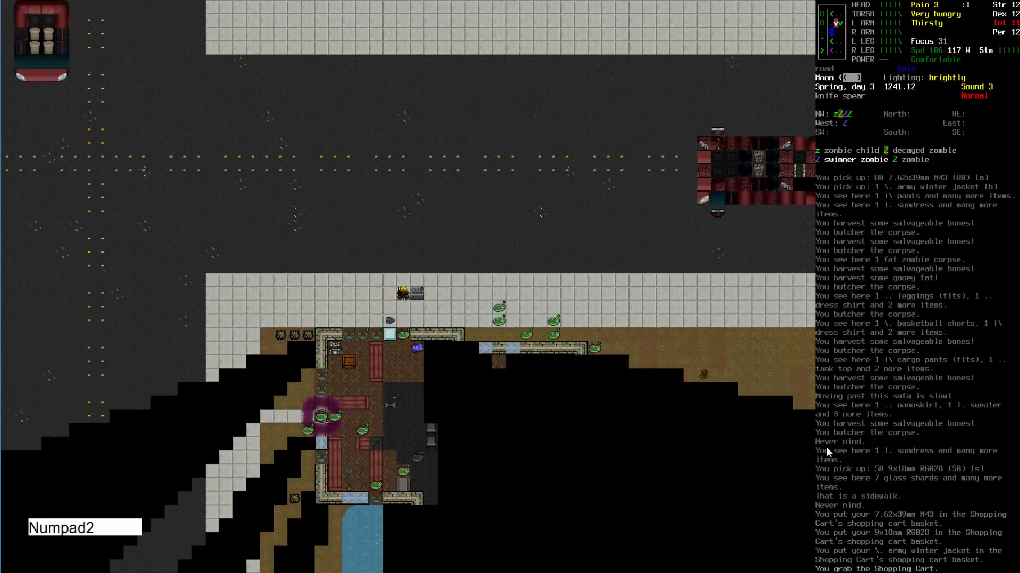
# Walk south and step into the neighbouring shop with display racks
pyautogui.press('Numpad2')
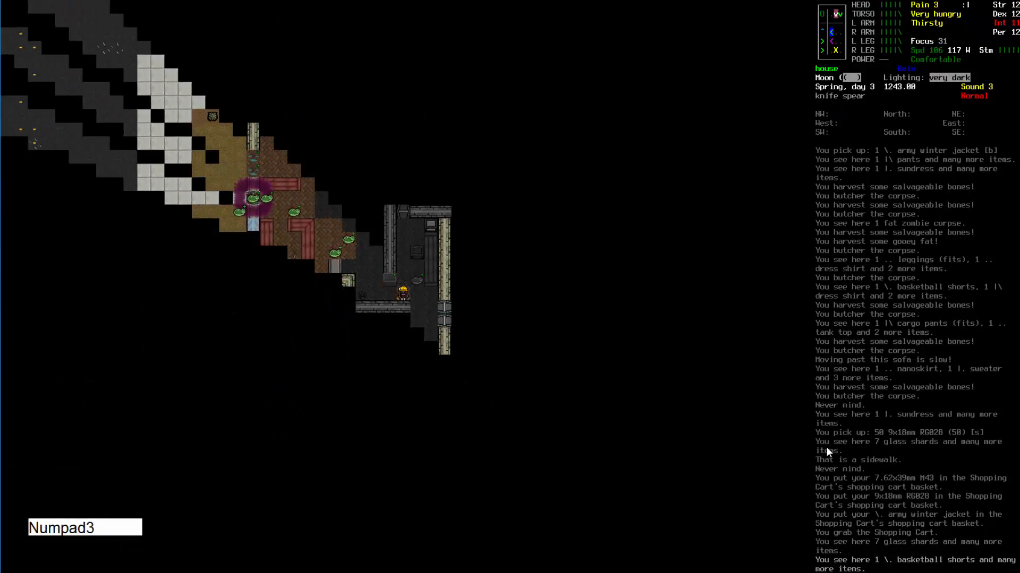
pyautogui.press('Numpad8')
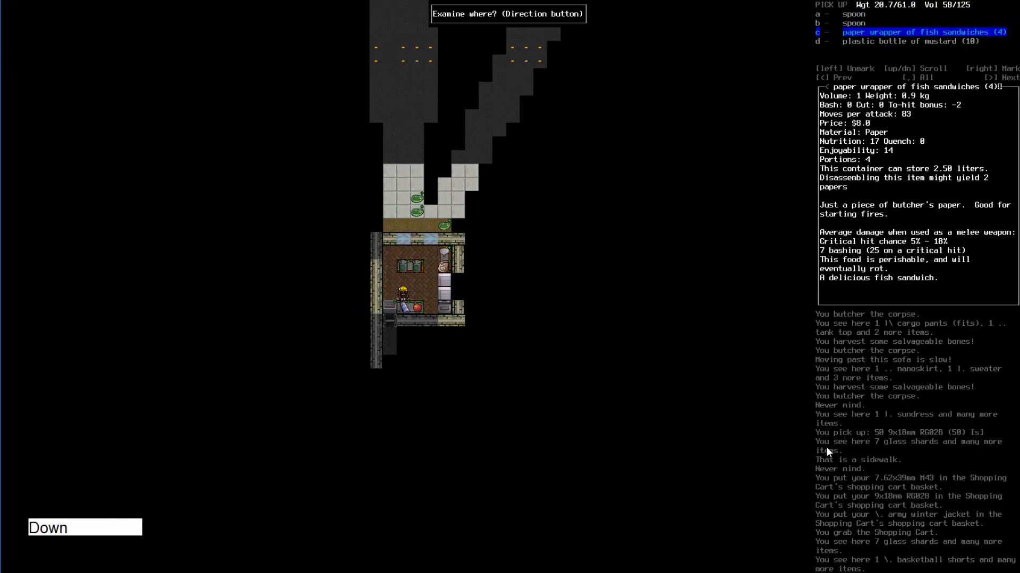
# Pick up the mustard and fish sandwiches, then inspect the mustard bottle
pyautogui.press('down')
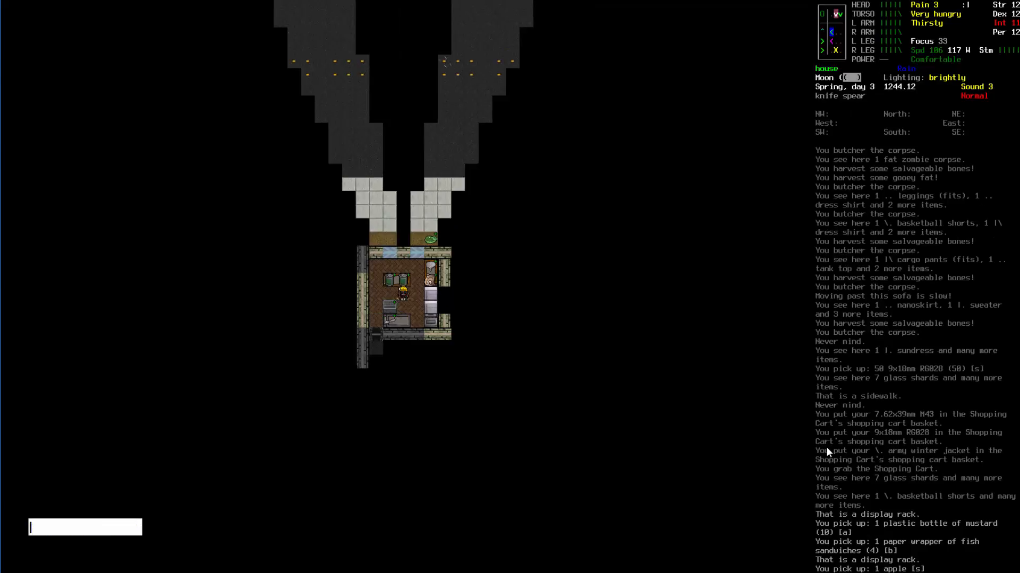
pyautogui.press('i')
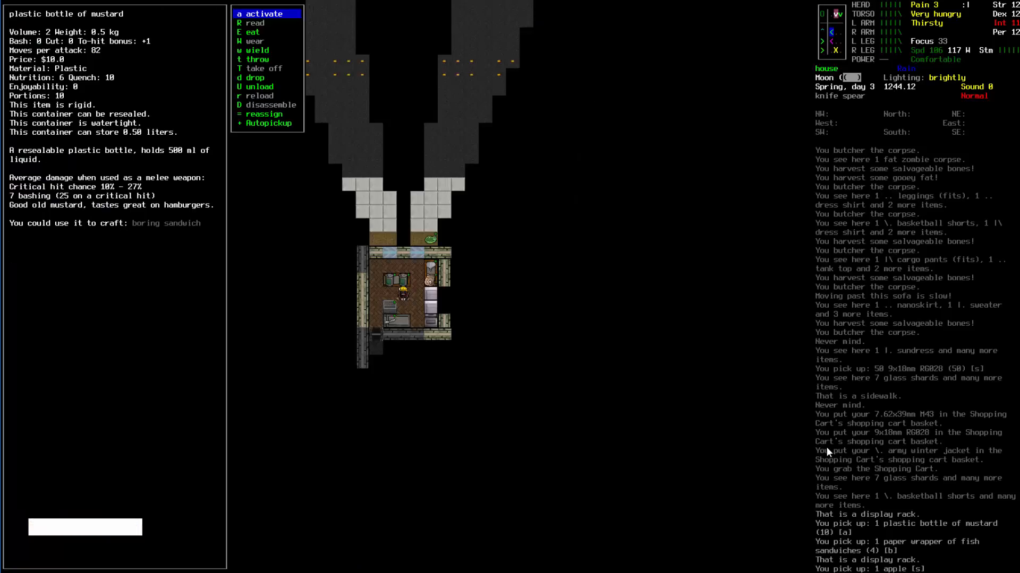
pyautogui.moveTo(794, 426)
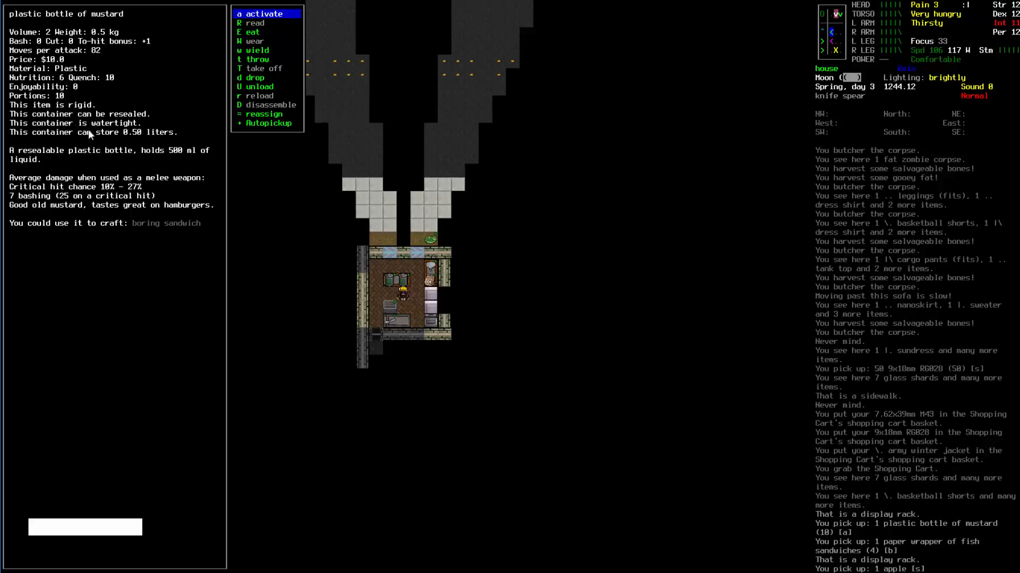
pyautogui.moveTo(481, 188)
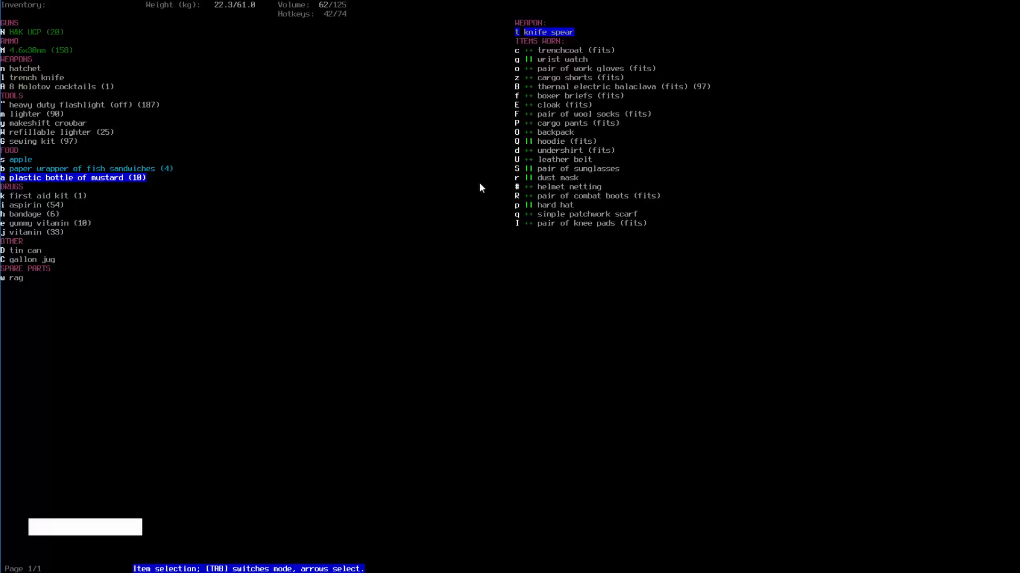
# Return to the map and gather canned food, funnel and nachos from the counters
pyautogui.press('E')
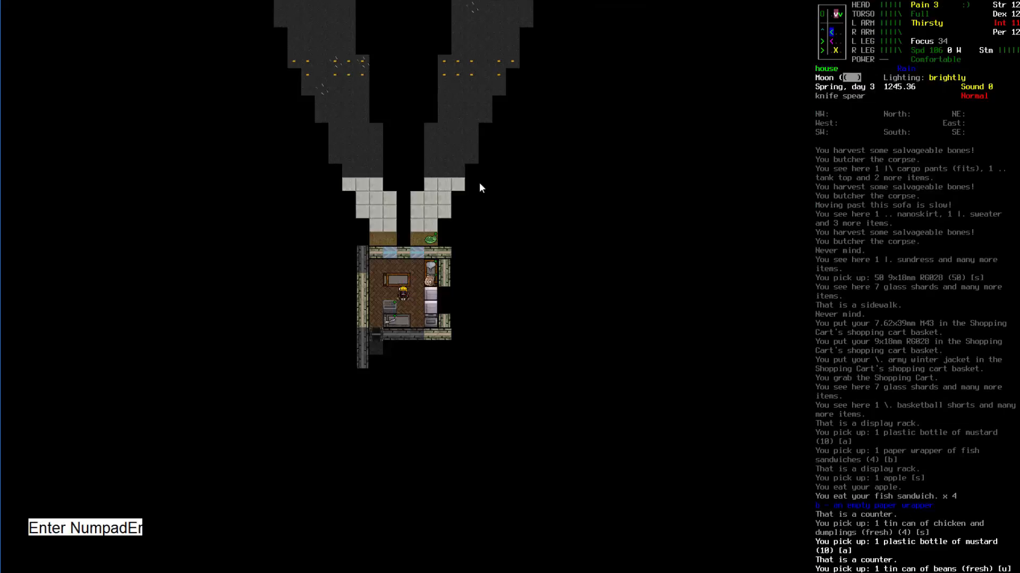
pyautogui.press('Numpad8')
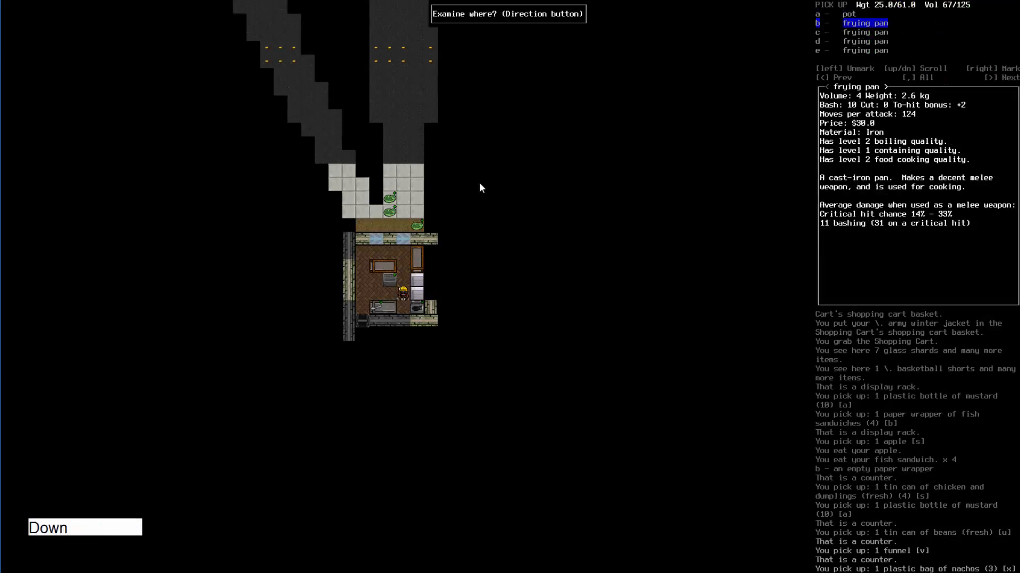
# Skip the pots and pans; drop beans, mustard, nachos and dumplings into the cart
pyautogui.press('Escape')
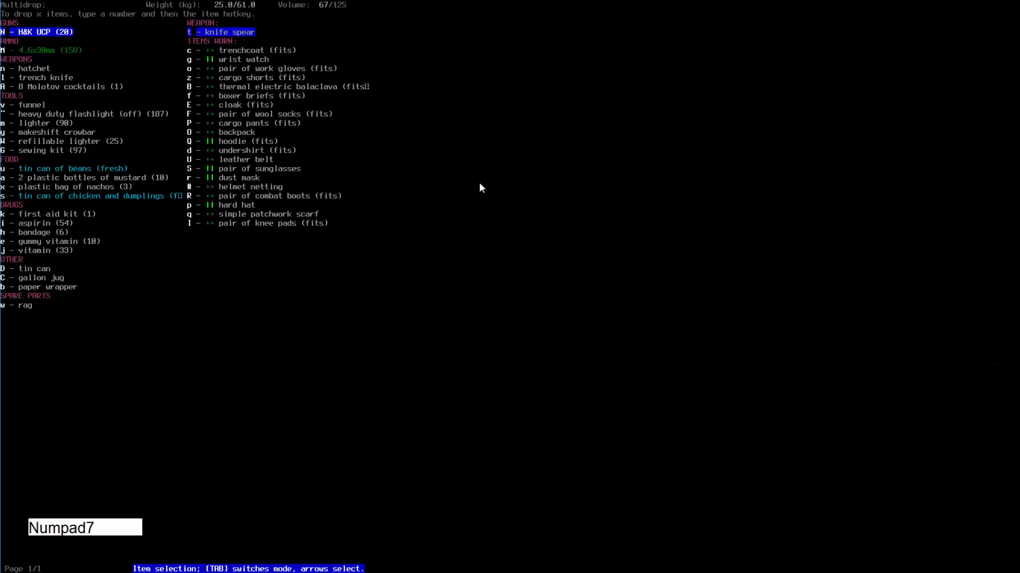
pyautogui.press('Up')
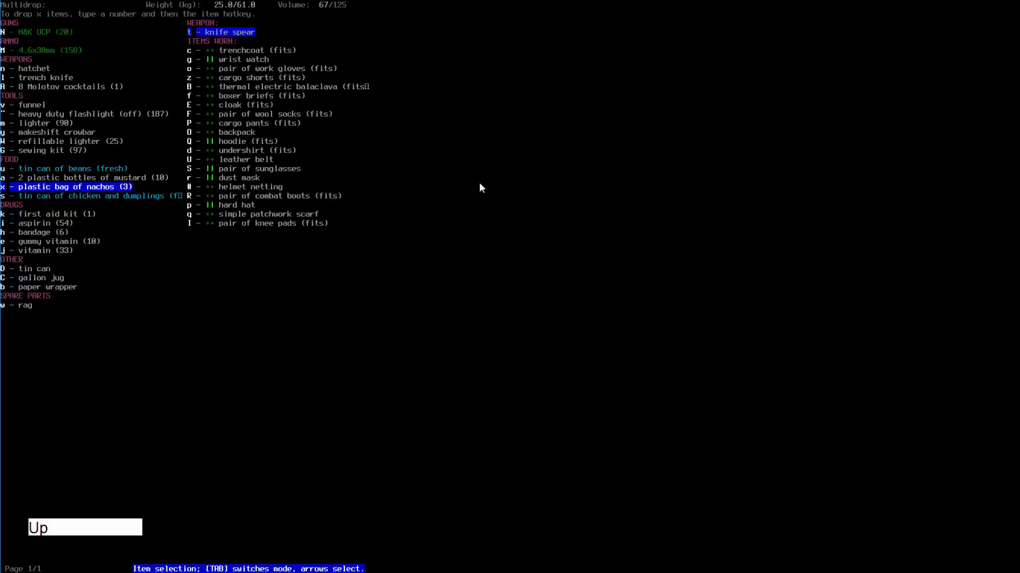
pyautogui.press('Right')
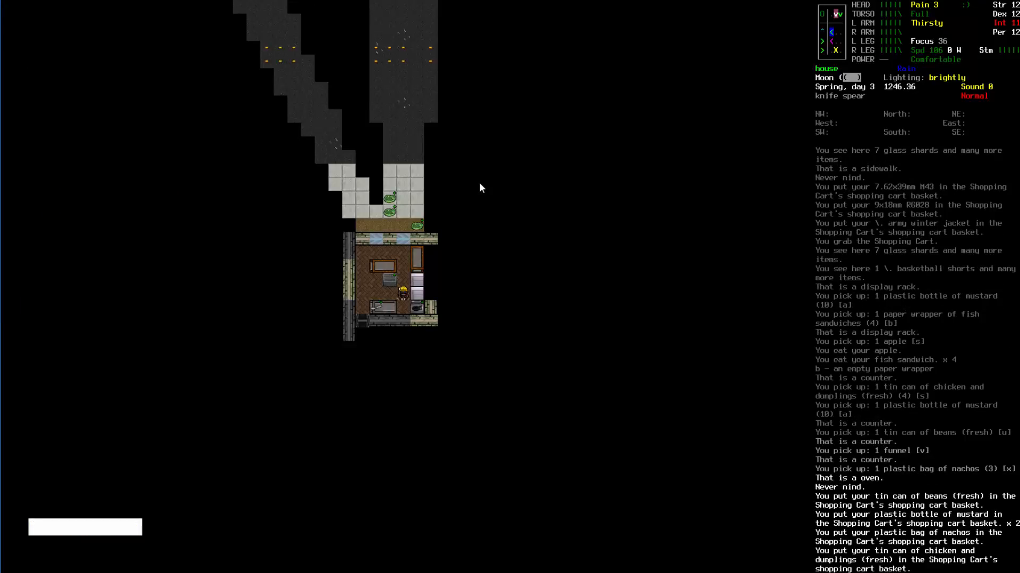
# Scan the overview map further north, then return to the game
pyautogui.press('m')
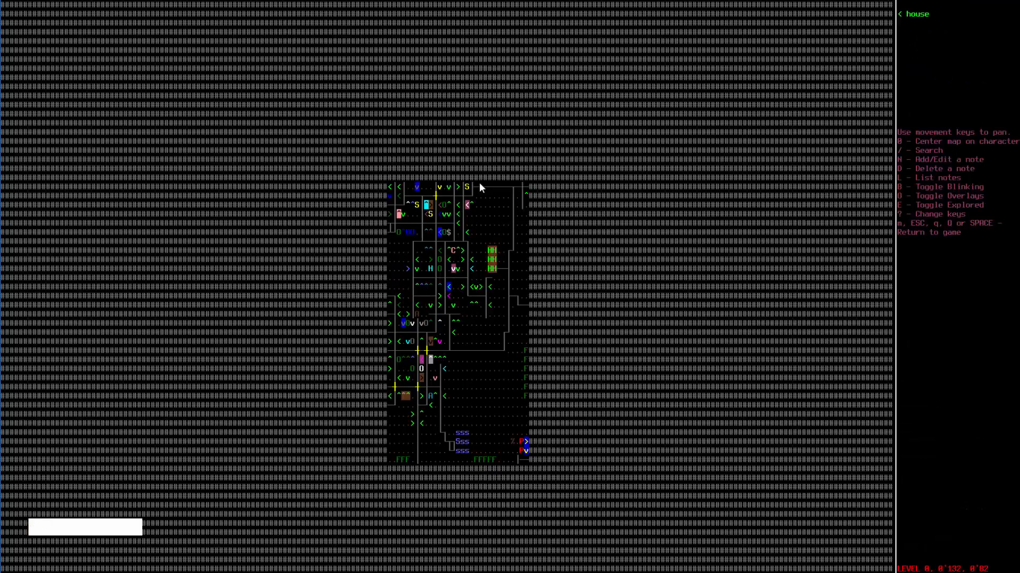
pyautogui.press('Numpad8')
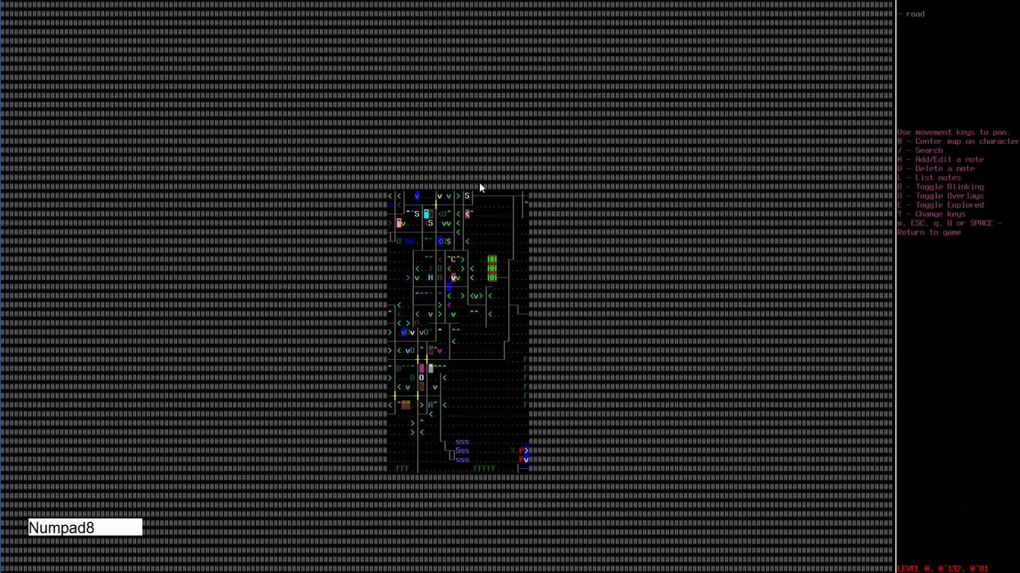
pyautogui.press('Numpad2')
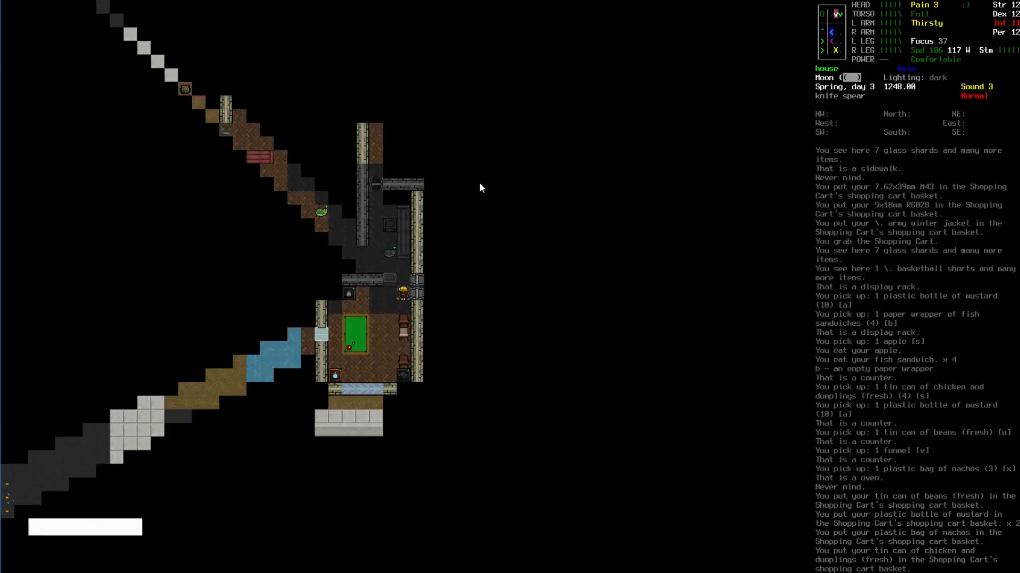
# Walk through the house, examining the bookcases and a bottle of stout
pyautogui.press('Numpad9')
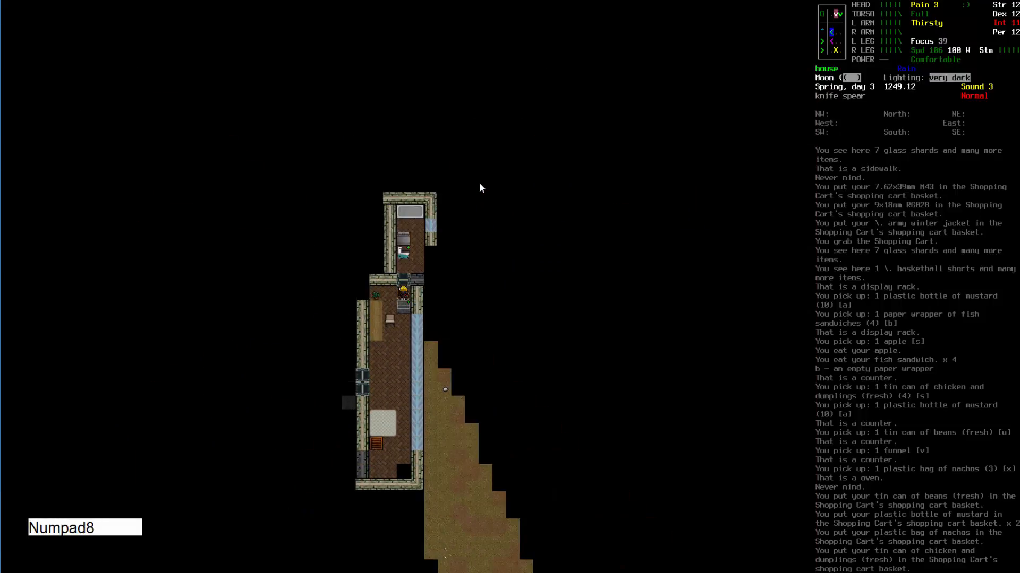
pyautogui.press('Numpad2')
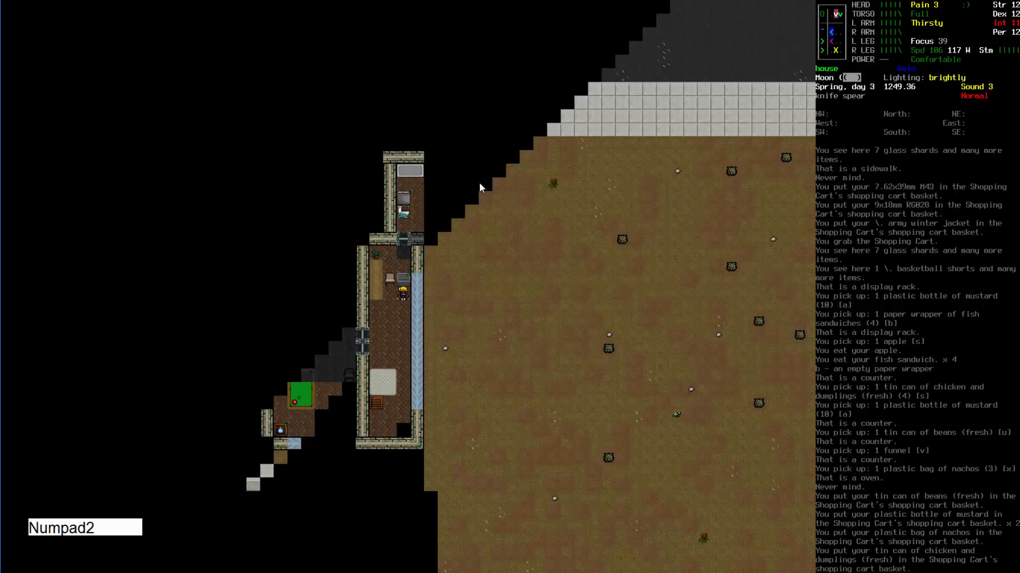
pyautogui.press('Numpad1')
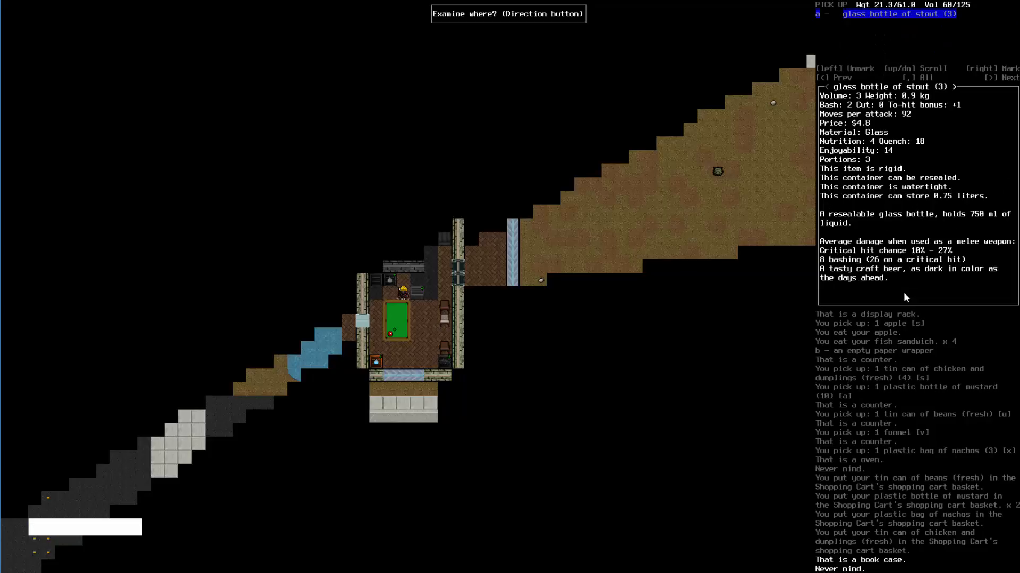
pyautogui.press('Numpad4')
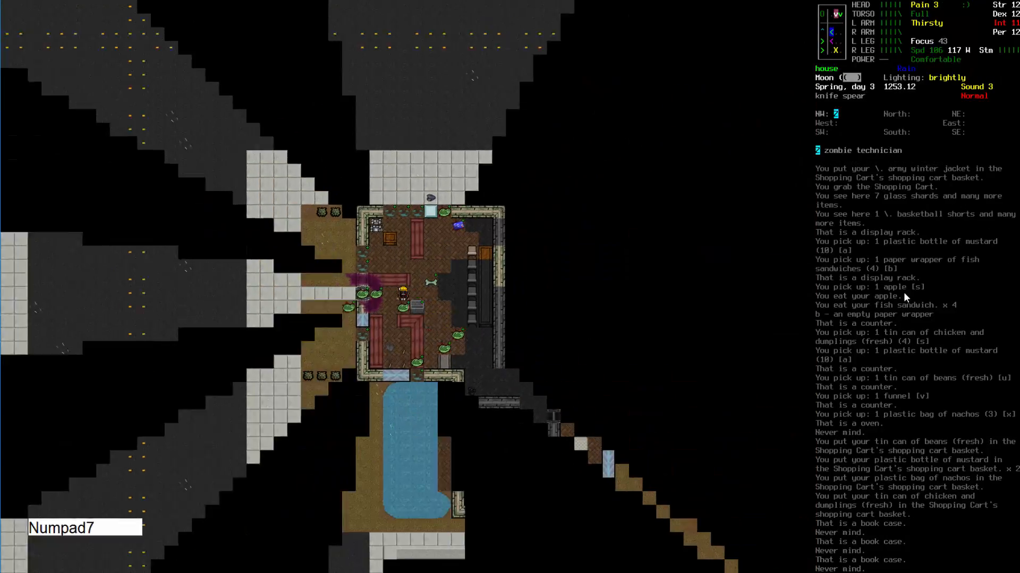
# Head west out of the house and check the overmap for the park's location
pyautogui.press('Numpad4')
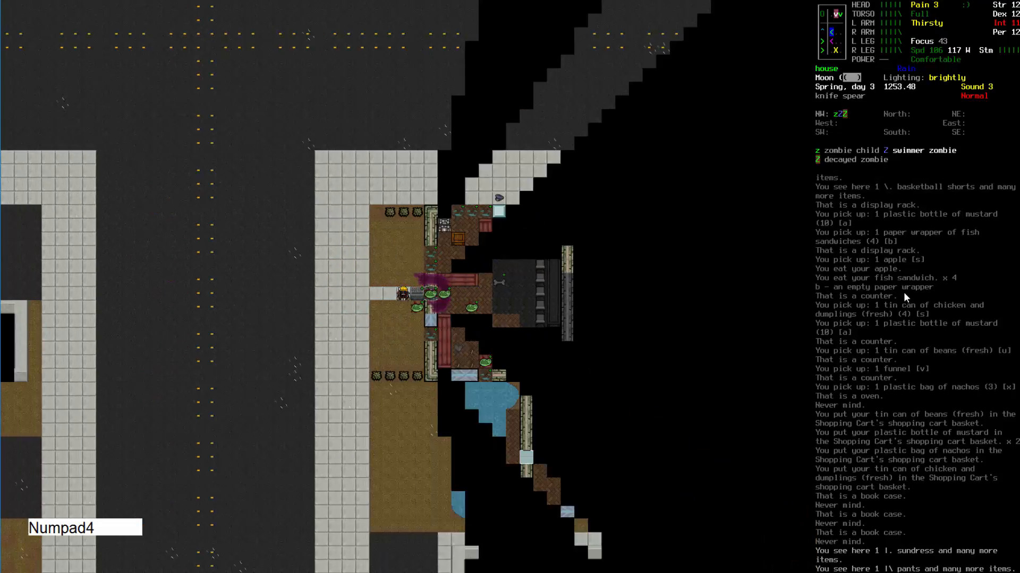
pyautogui.press('m')
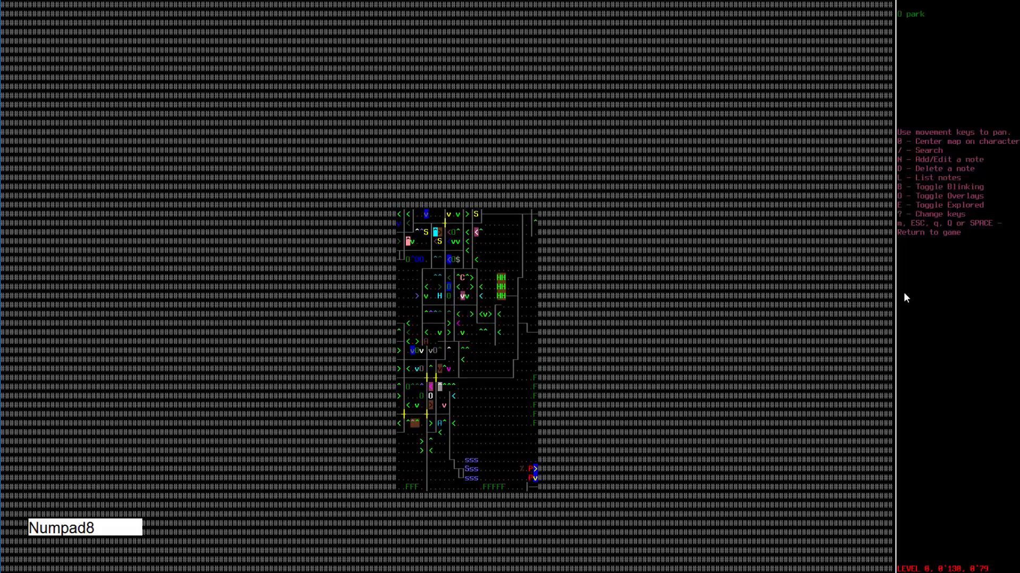
pyautogui.press('Numpad8')
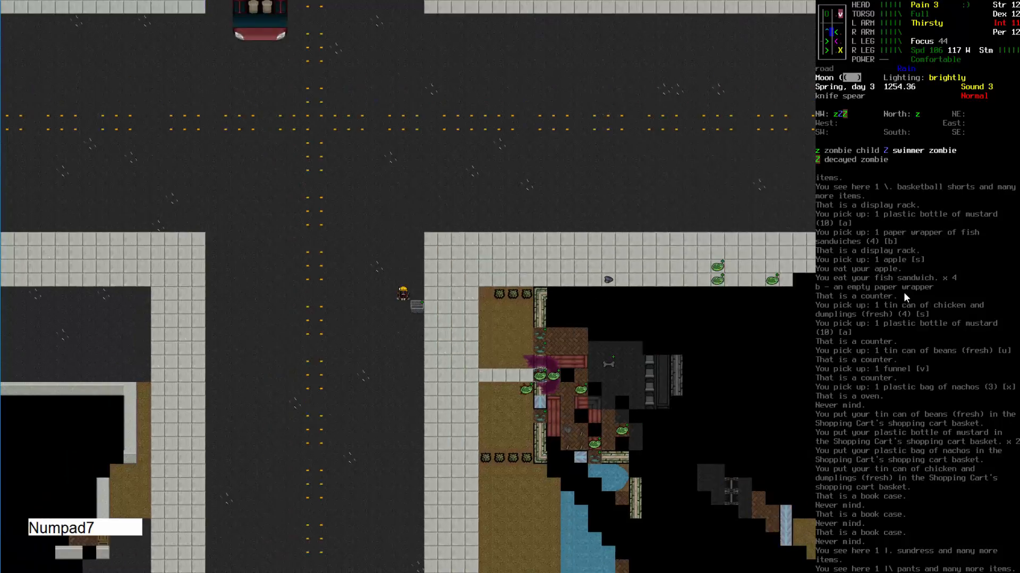
# Haul the cart northwest onto the road, killing and butchering a swimmer zombie
pyautogui.press('Numpad7')
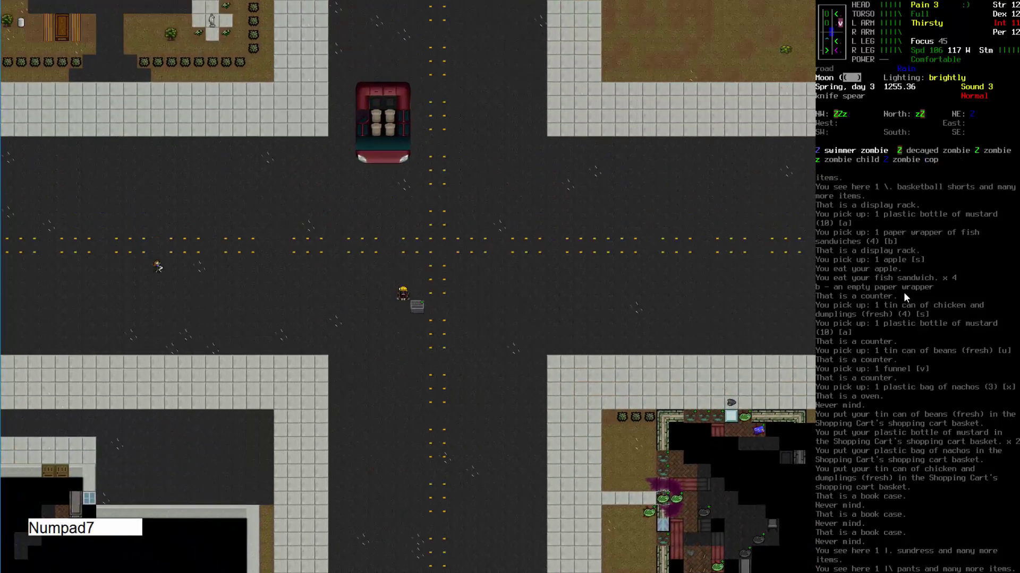
pyautogui.press('Numpad7')
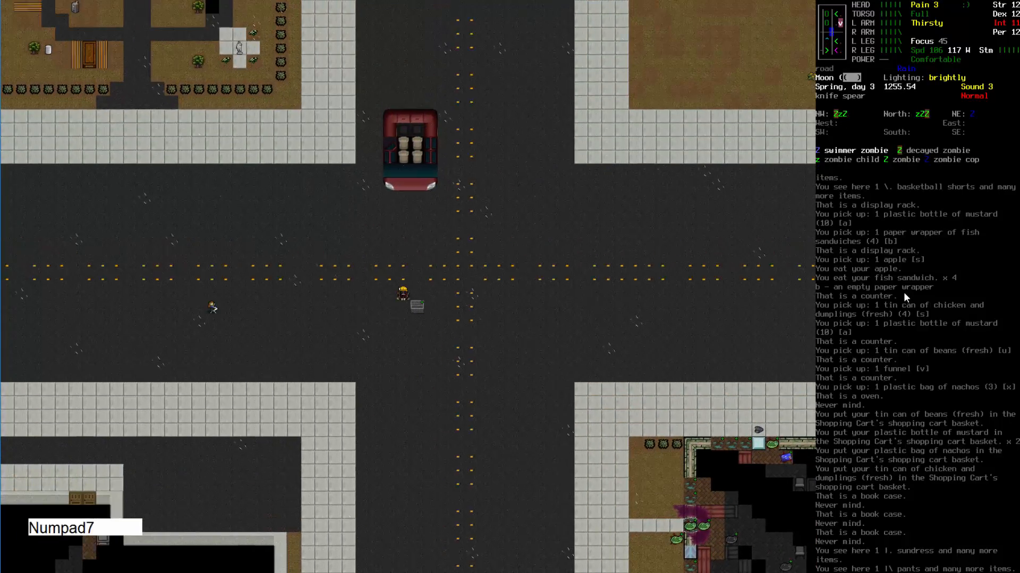
pyautogui.press('Numpad4')
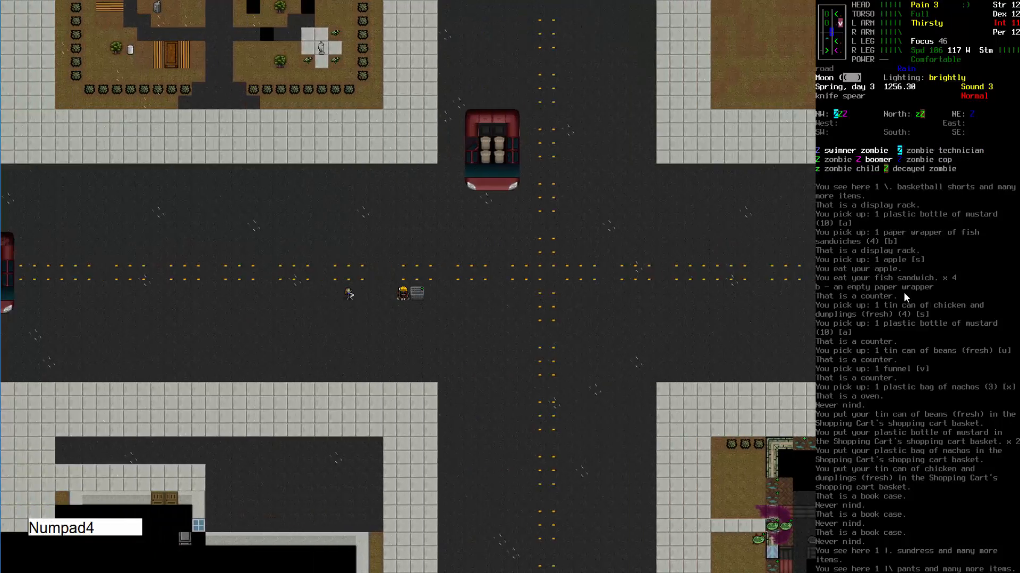
pyautogui.press('Numpad4')
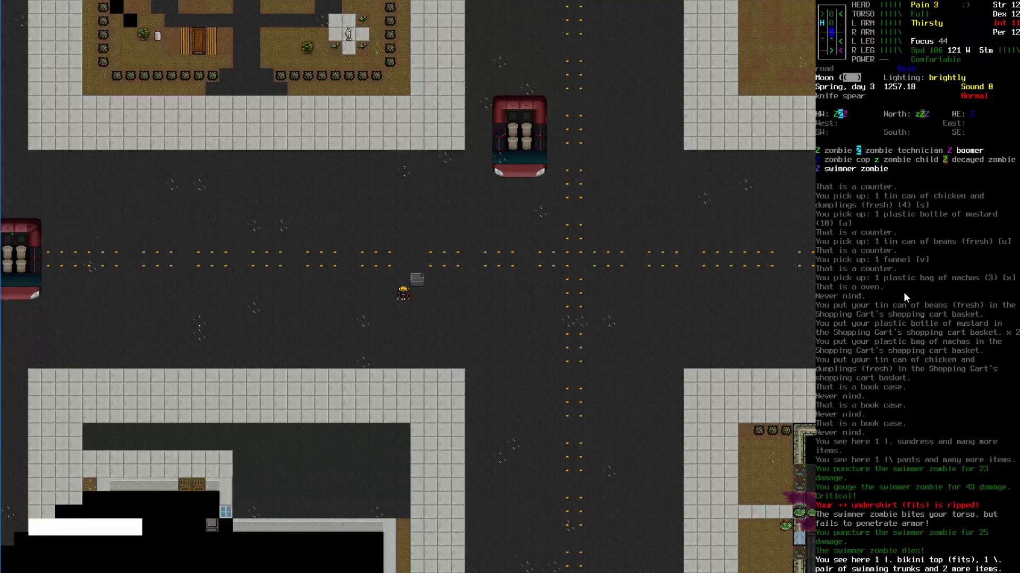
pyautogui.press('i')
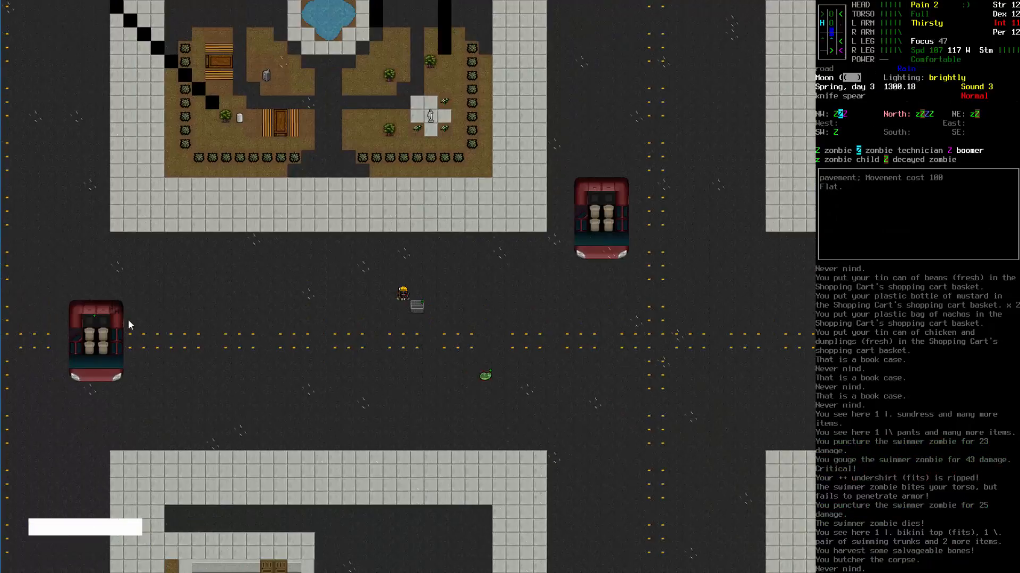
# Continue west along the road, releasing the cart and killing a decayed zombie
pyautogui.press('Numpad4')
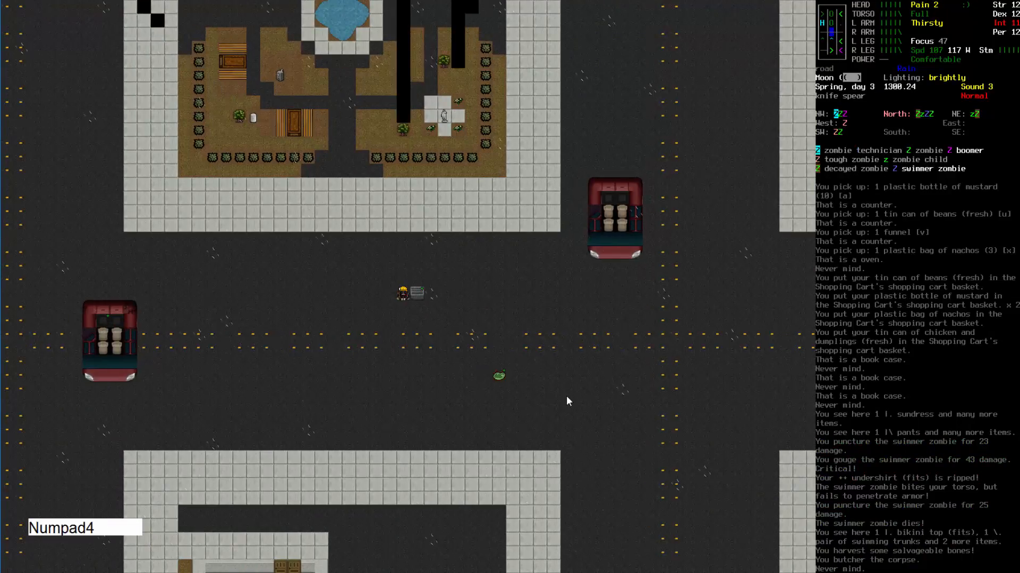
pyautogui.press('Numpad4')
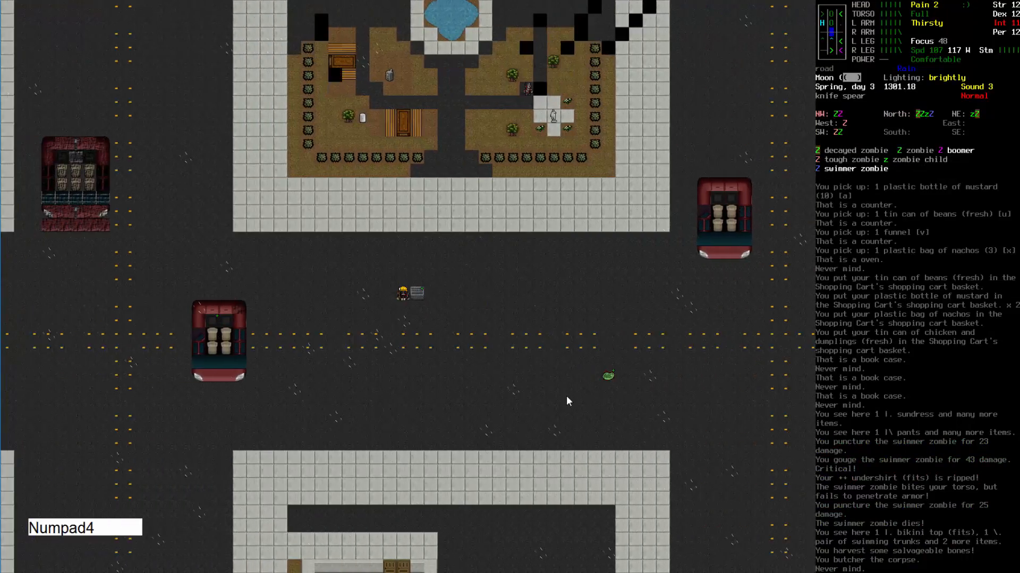
pyautogui.press('Numpad4')
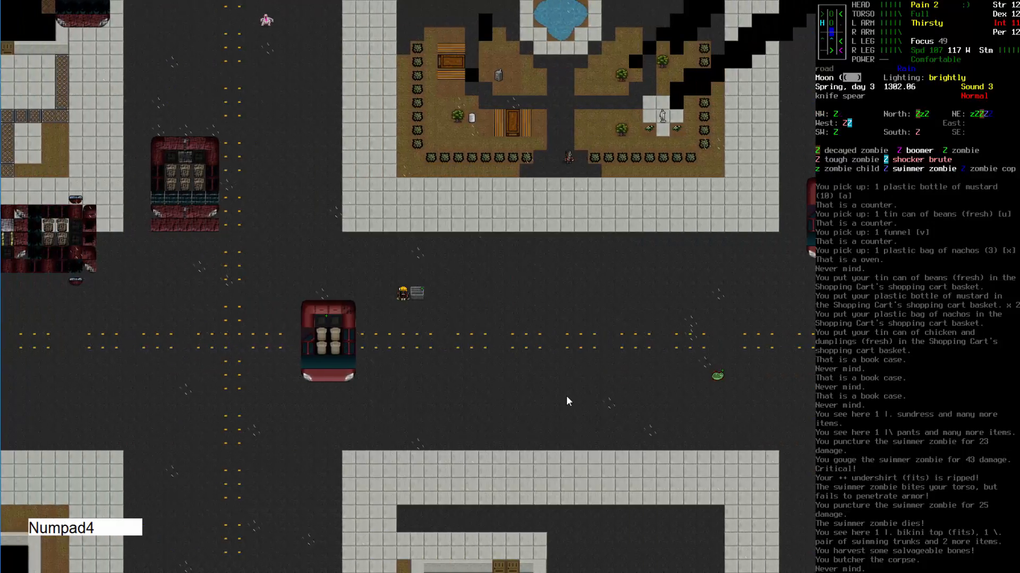
pyautogui.press('Numpad4')
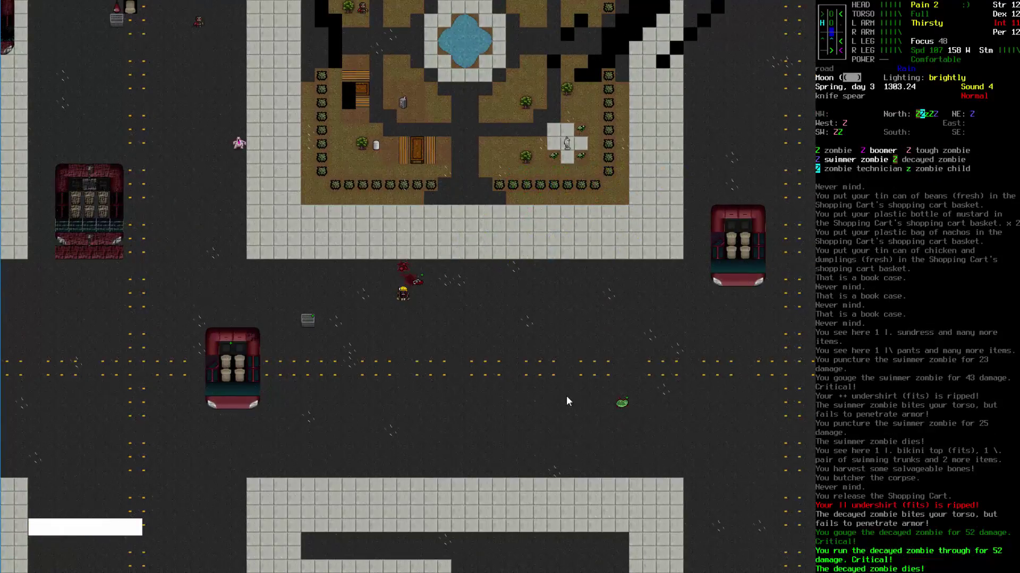
# Kill the exploding boomer with the knife spear and reach the park sidewalk
pyautogui.press('i')
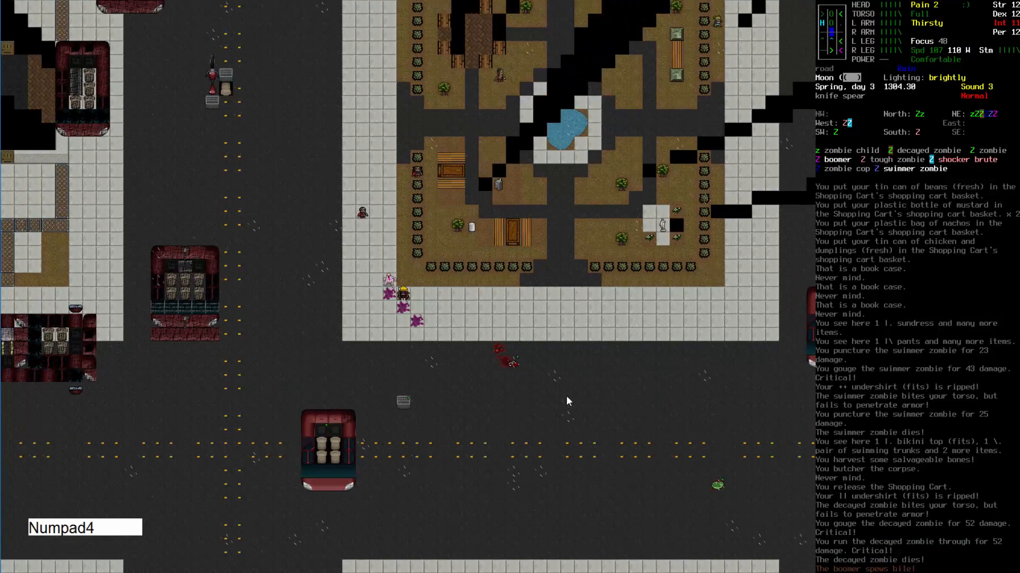
pyautogui.press('Numpad4')
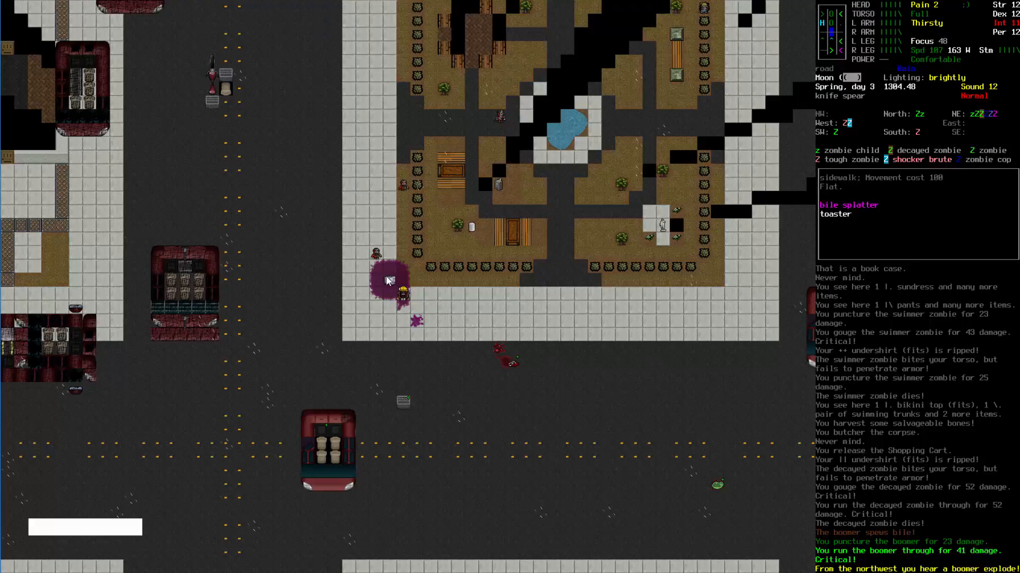
pyautogui.moveTo(651, 495)
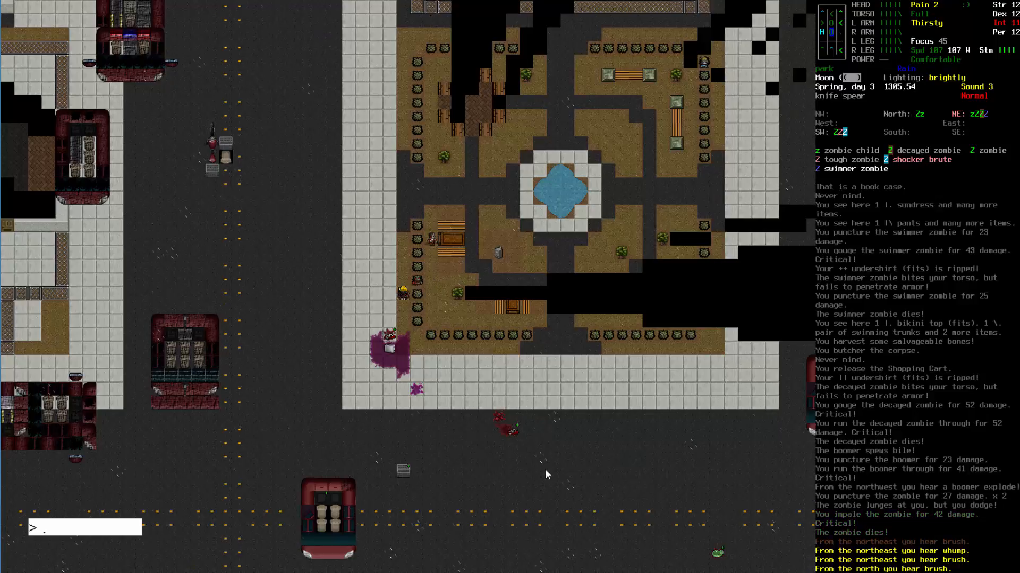
# Fight the zombie child, tough and swimmer zombies until the spear is yanked away, then view inventory
pyautogui.press('Numpad9')
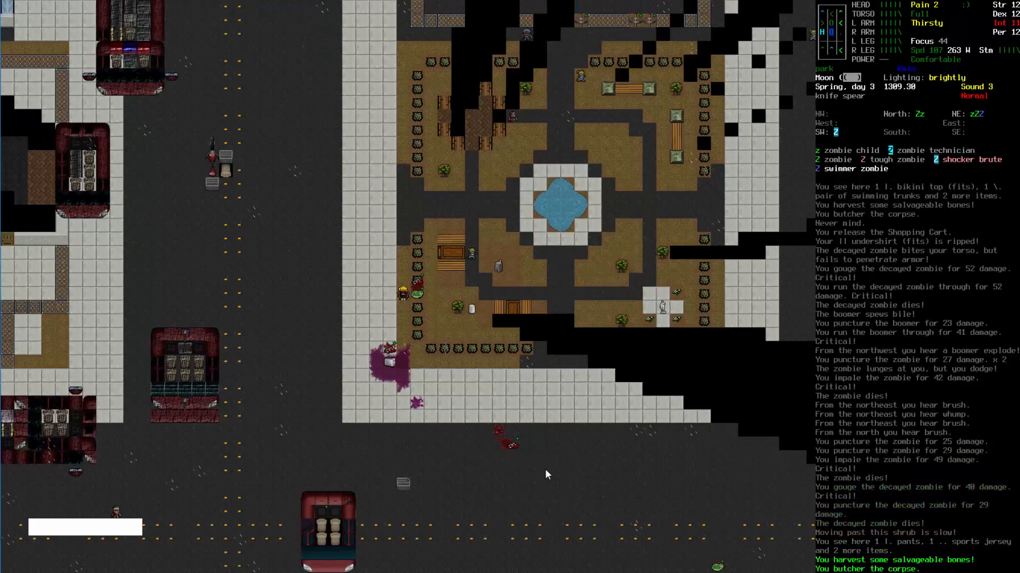
pyautogui.moveTo(525, 34)
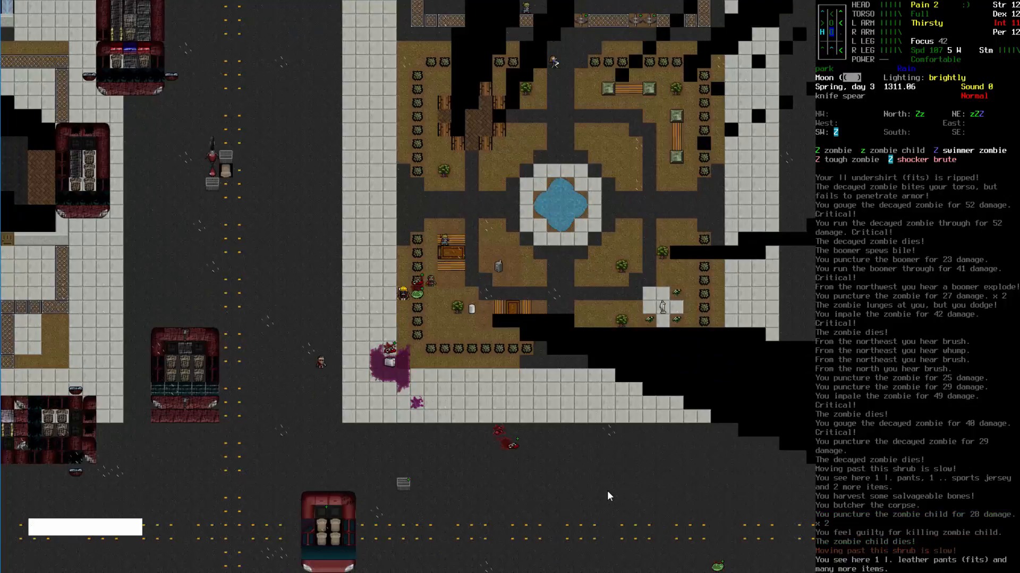
pyautogui.press('numpad6')
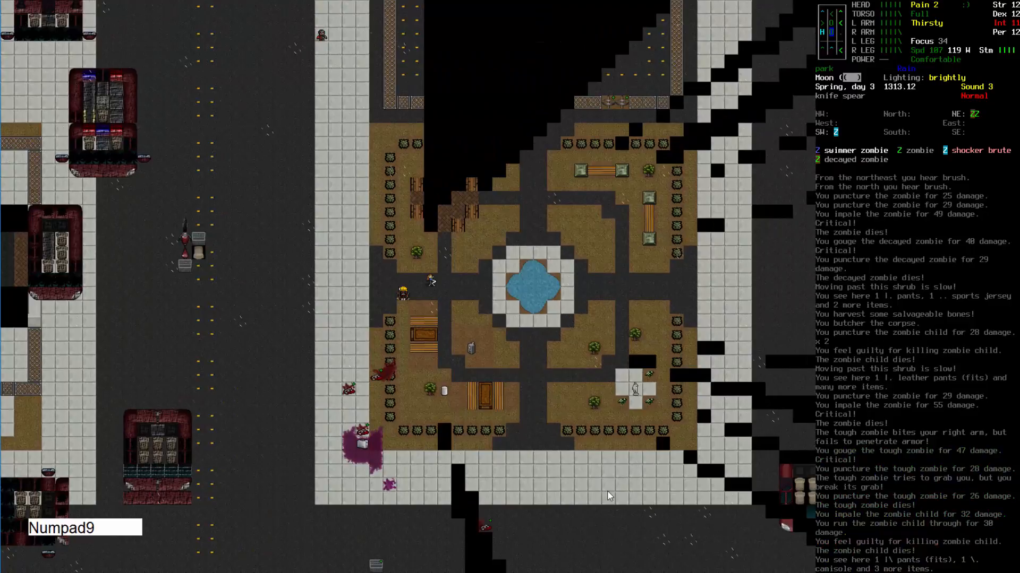
pyautogui.press('Numpad9')
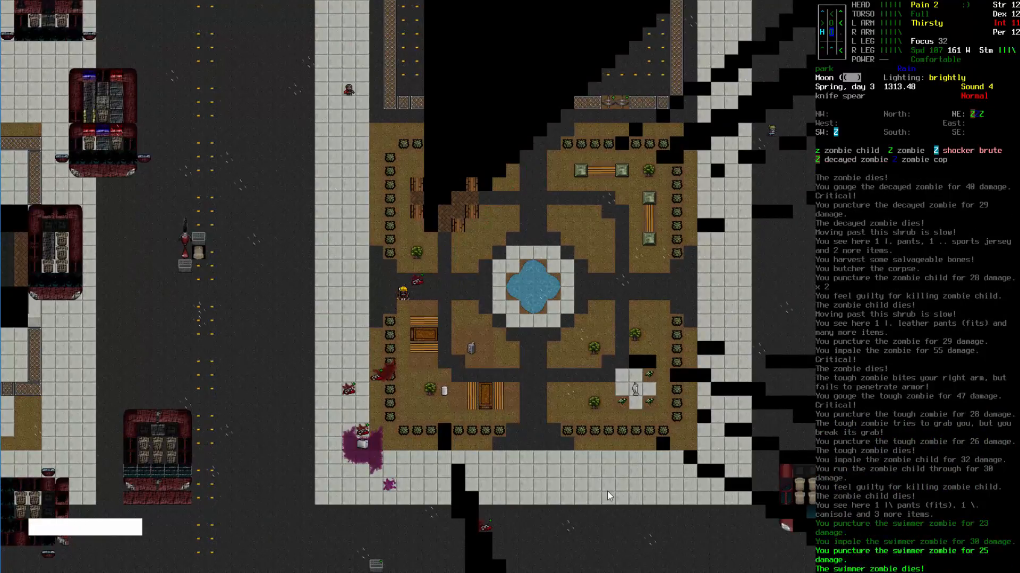
pyautogui.press('Numpad7')
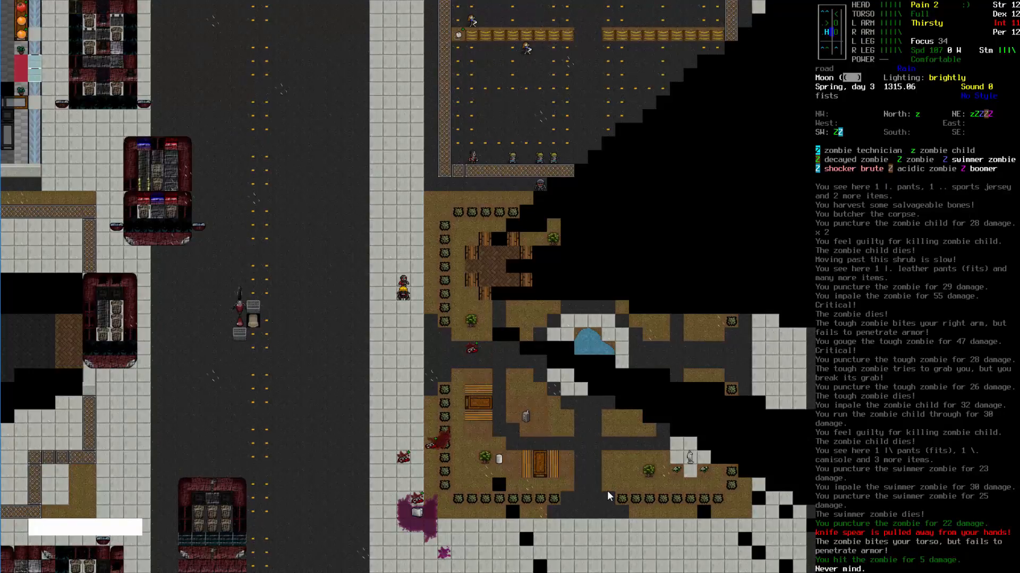
pyautogui.press('i')
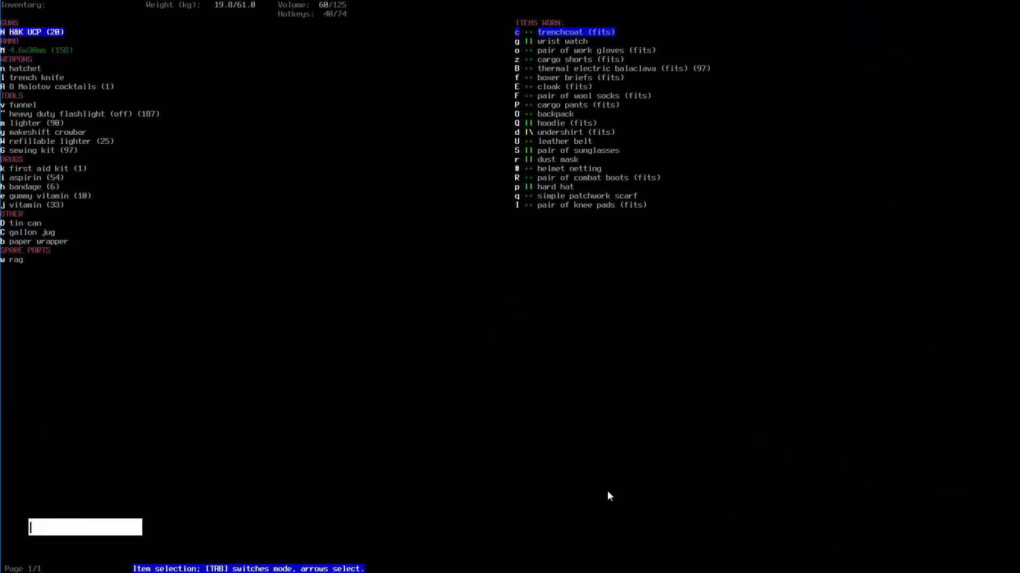